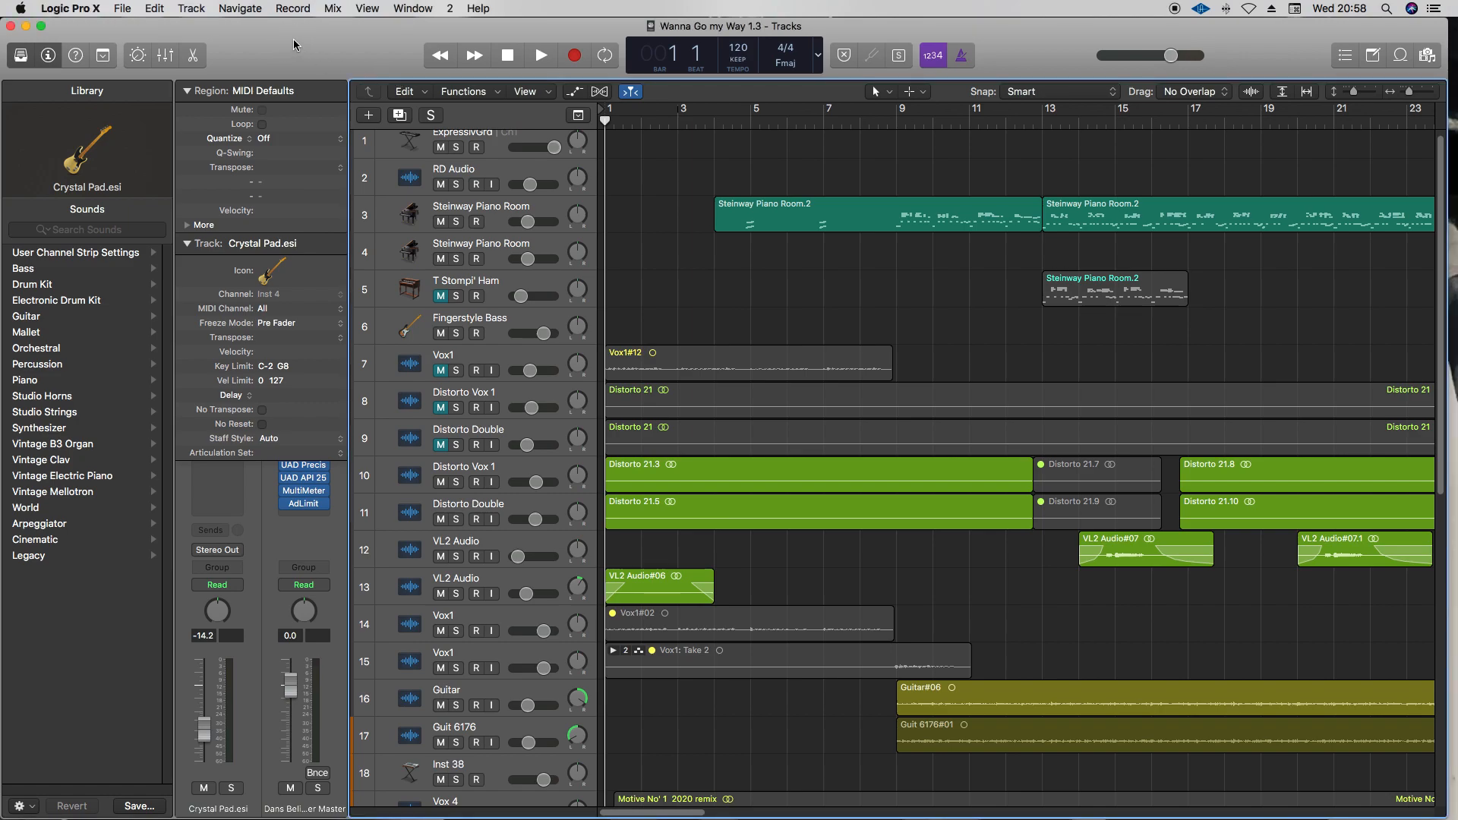
mouse_move(771, 165)
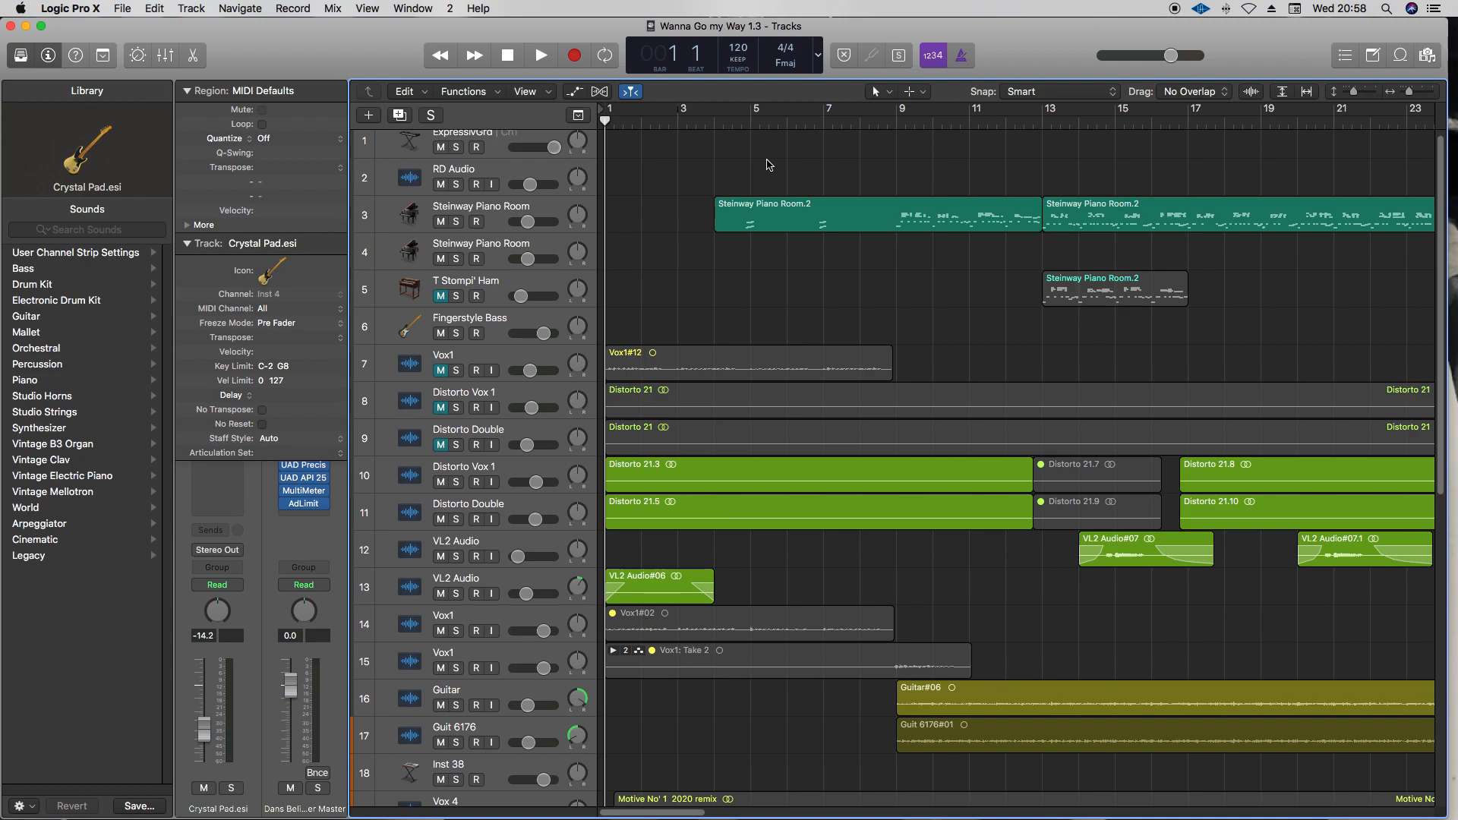
mouse_move(892, 177)
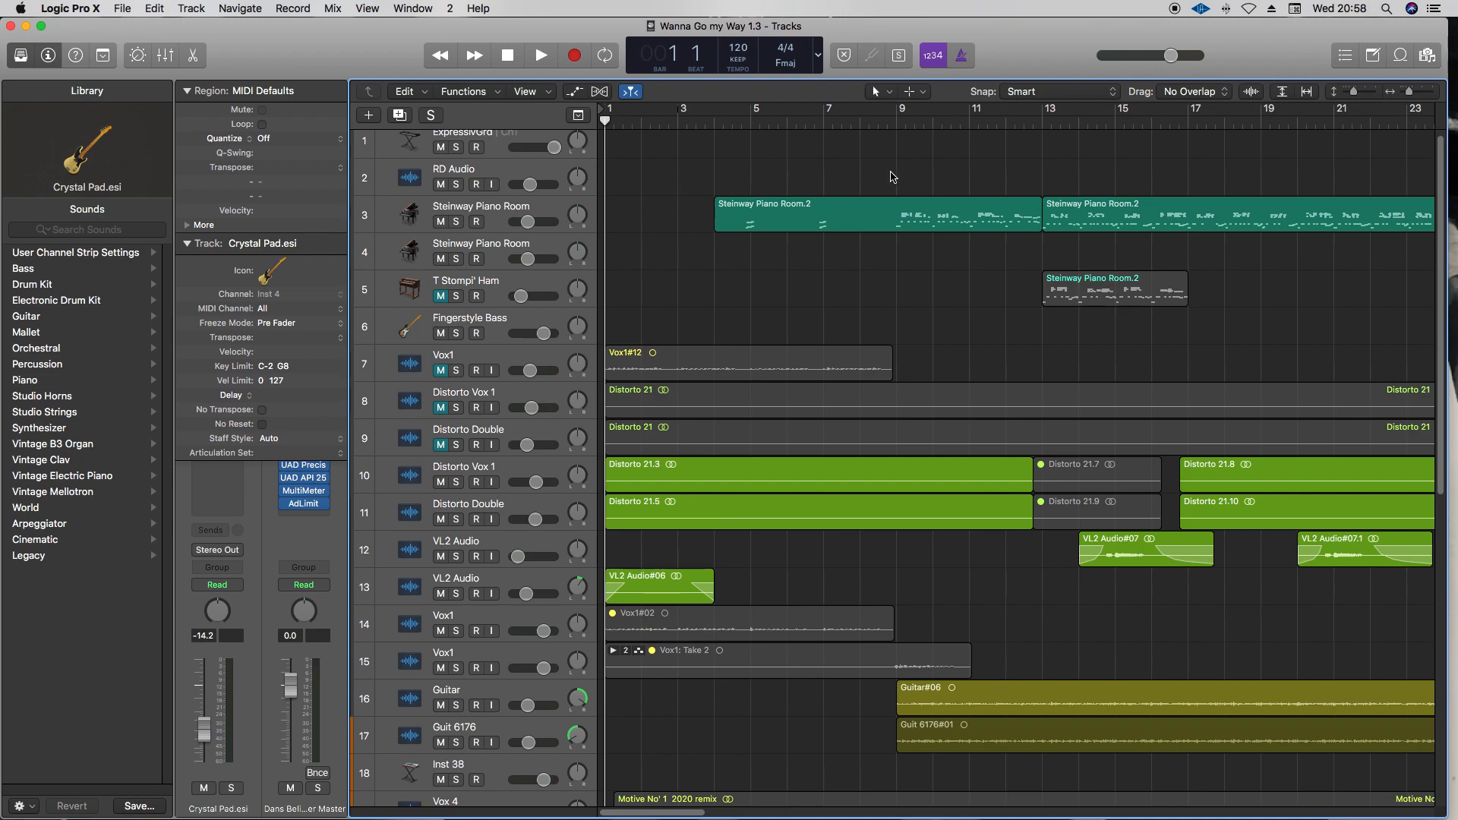
mouse_move(821, 305)
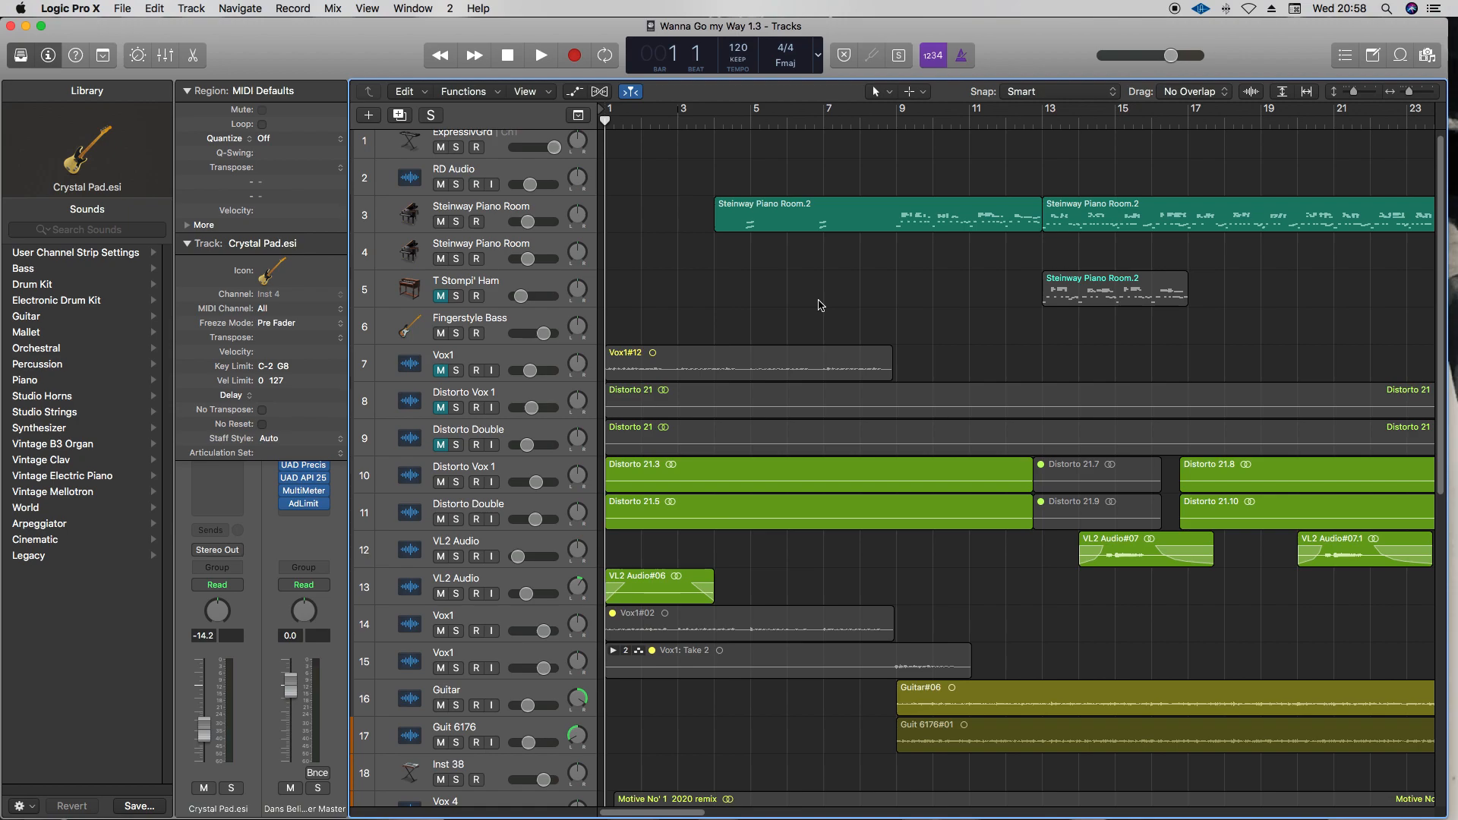
mouse_move(793, 293)
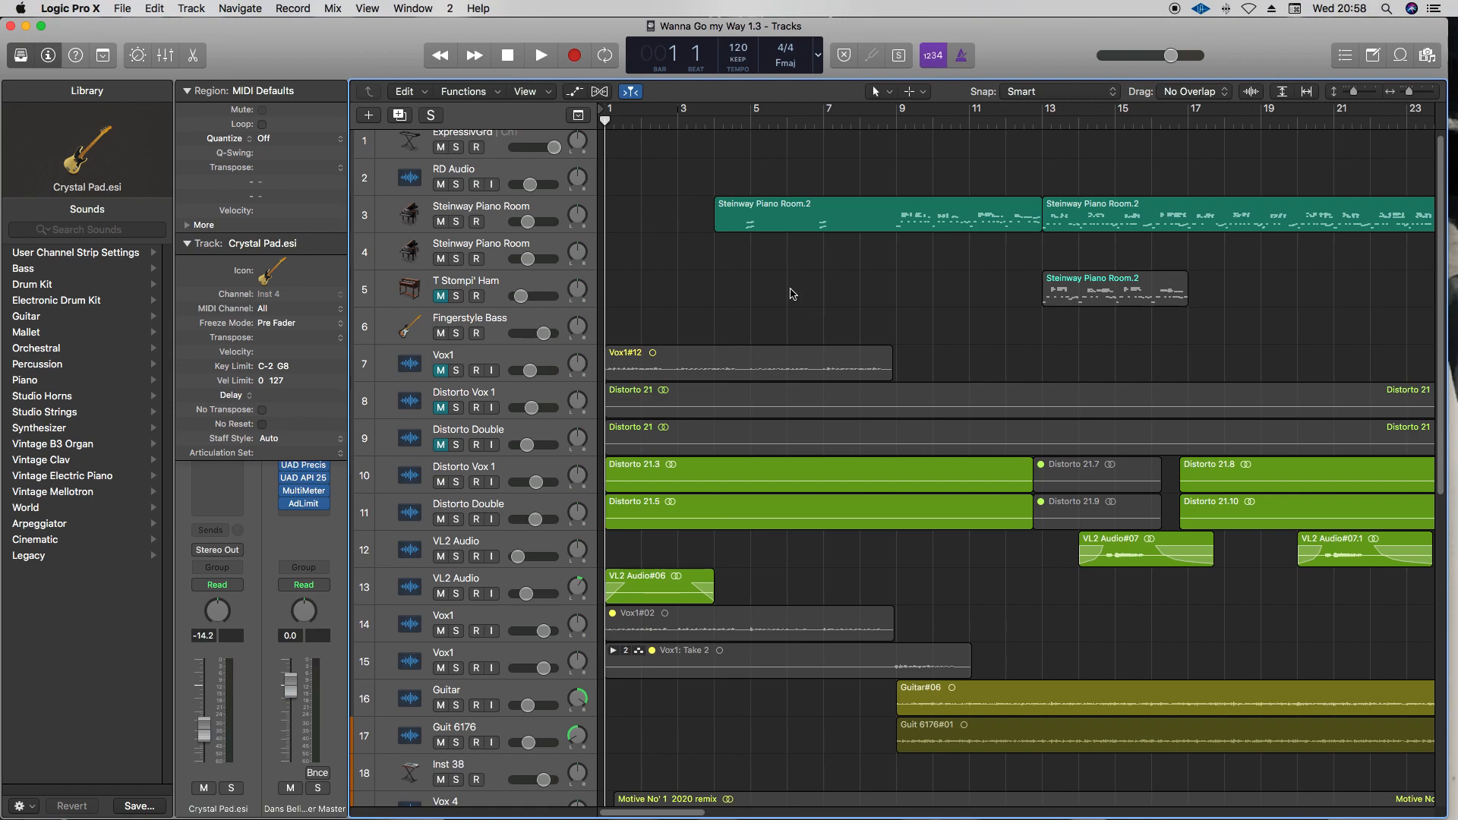
Step: Save a copy as 'Wanna Go my Way 1.3 Share No PLug', keeping folder and asset-copy options
scroll(down, 3)
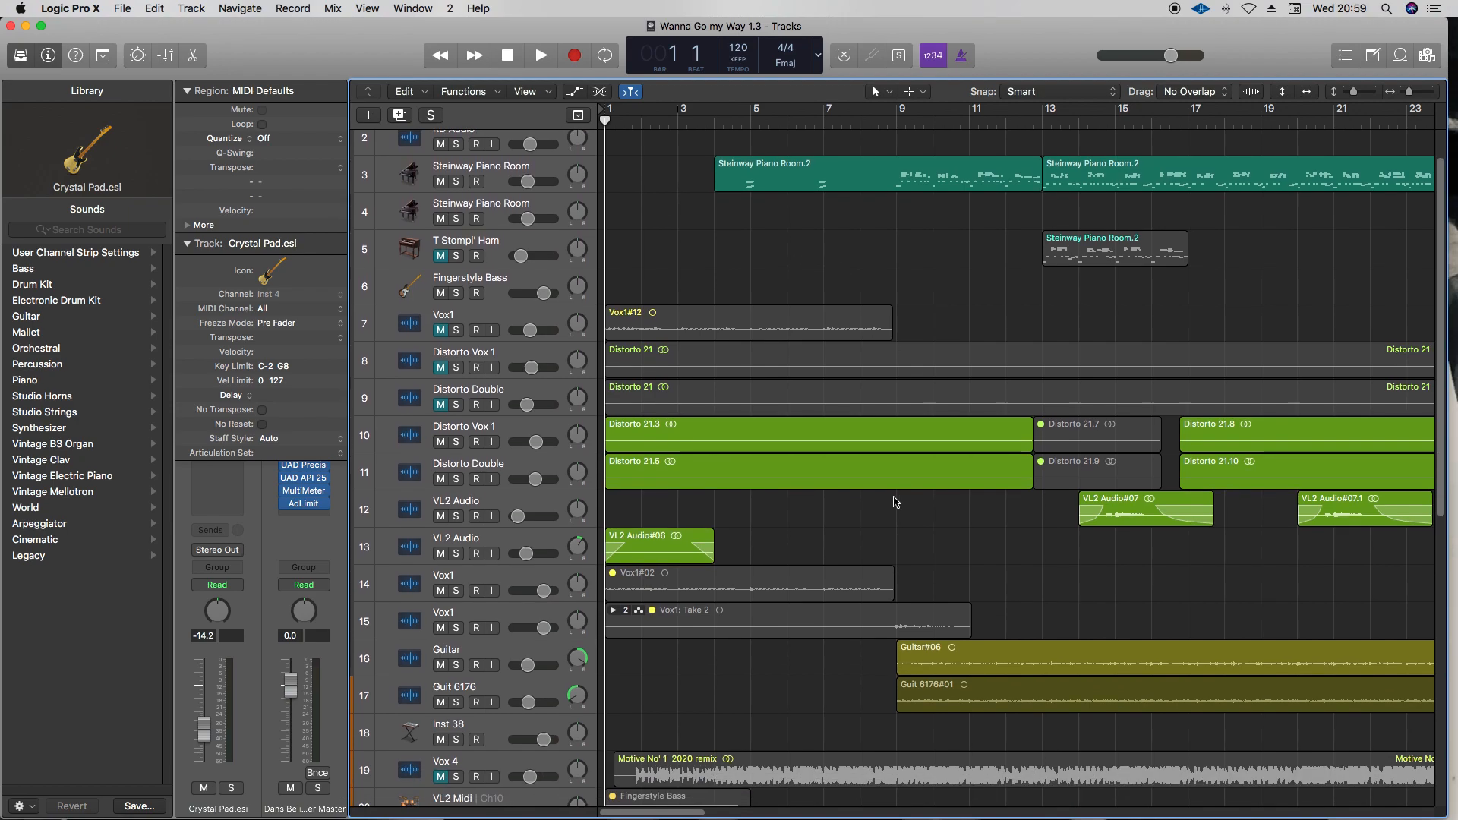
scroll(down, 3)
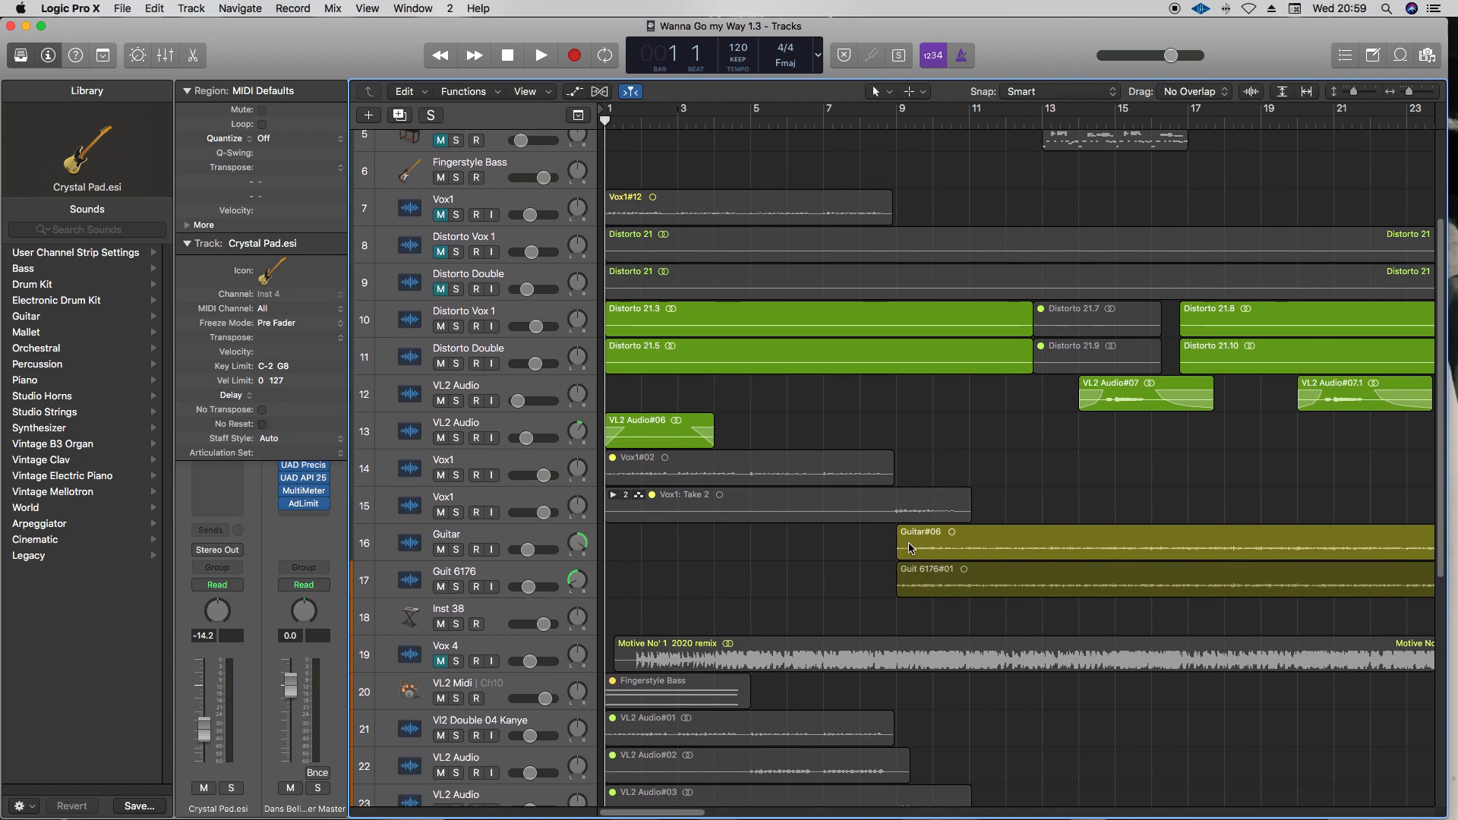
mouse_move(951, 588)
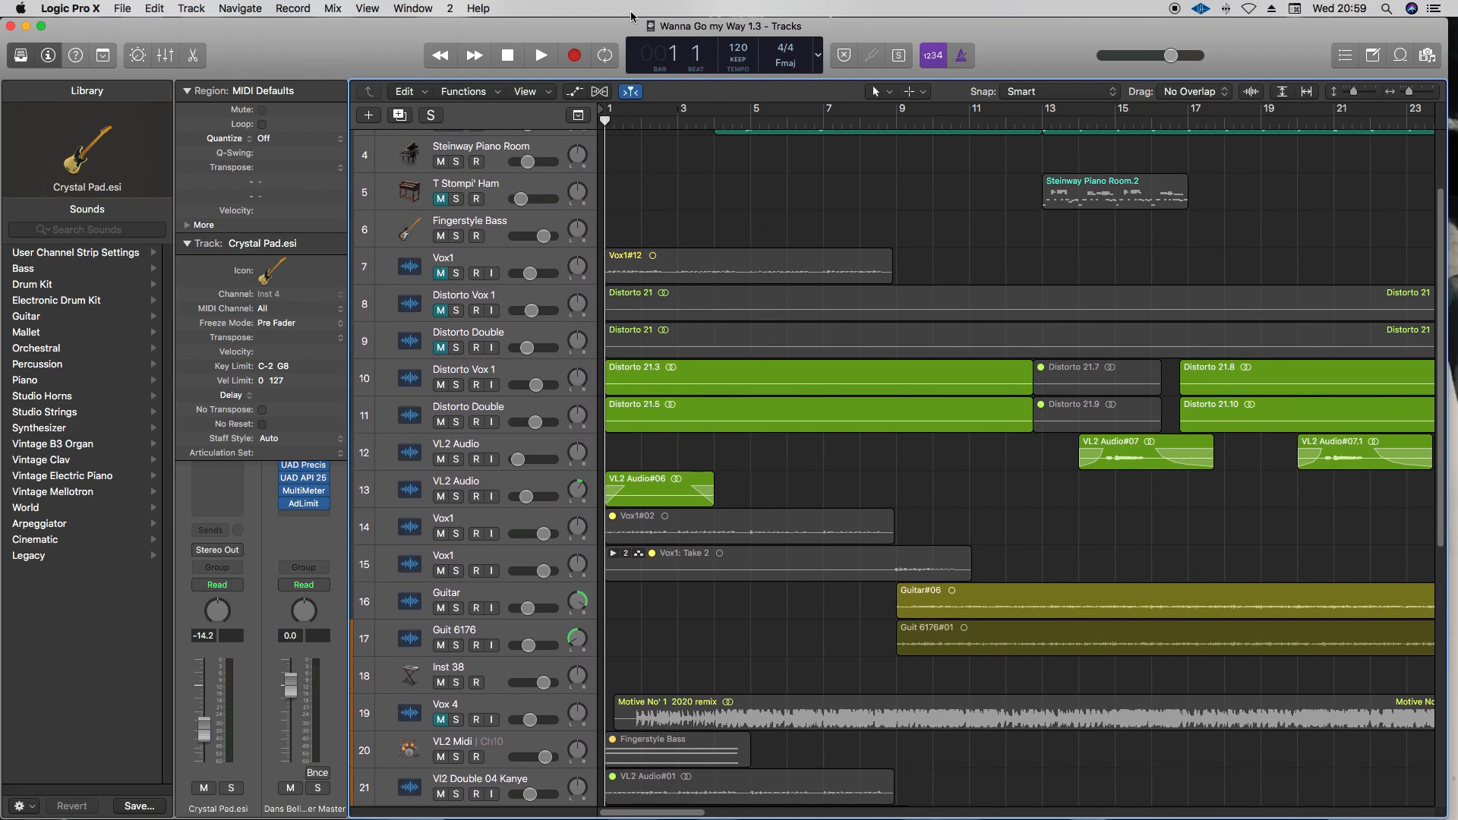
mouse_move(761, 40)
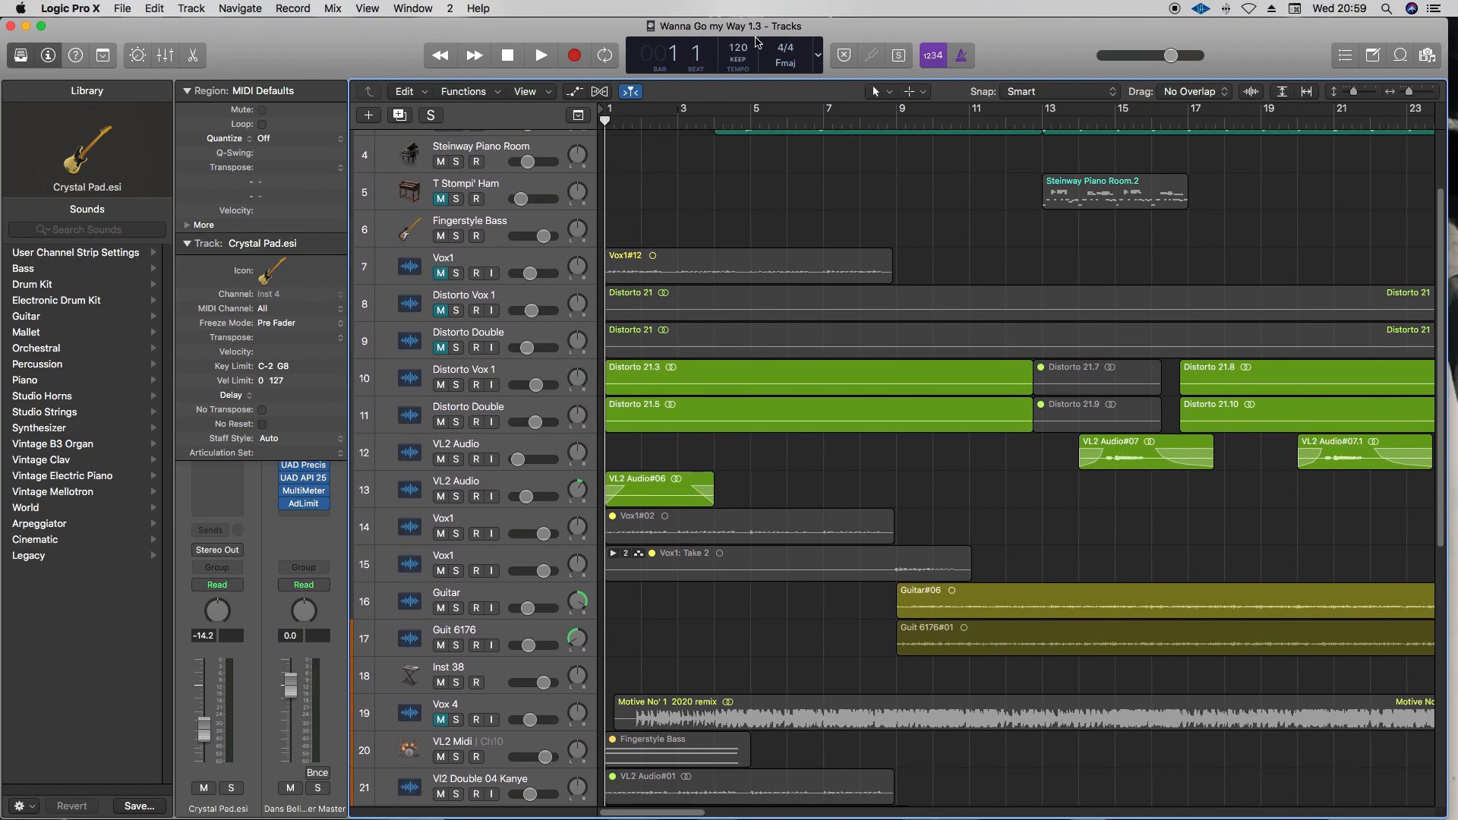
scroll(down, 3)
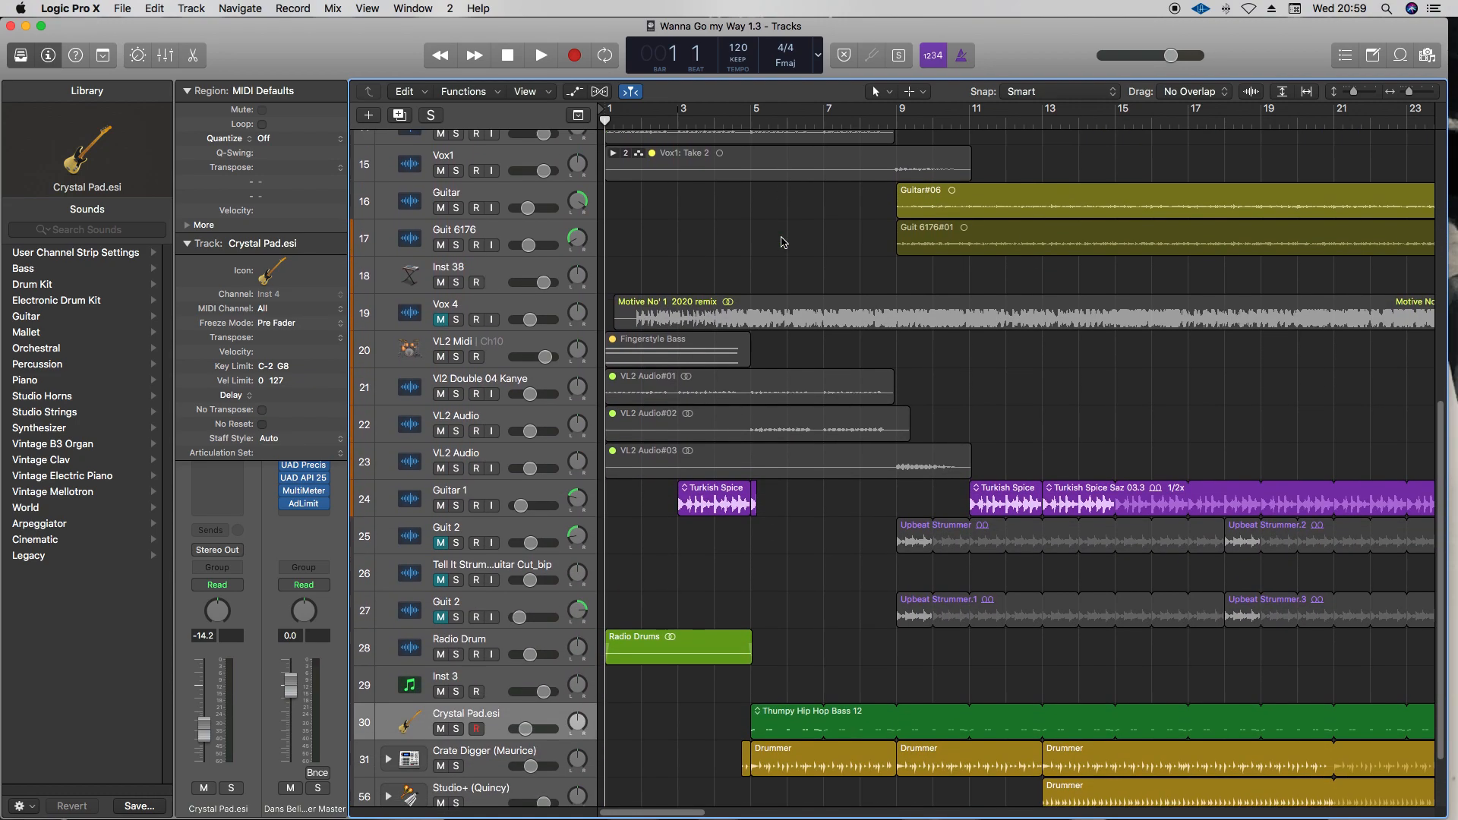
scroll(down, 3)
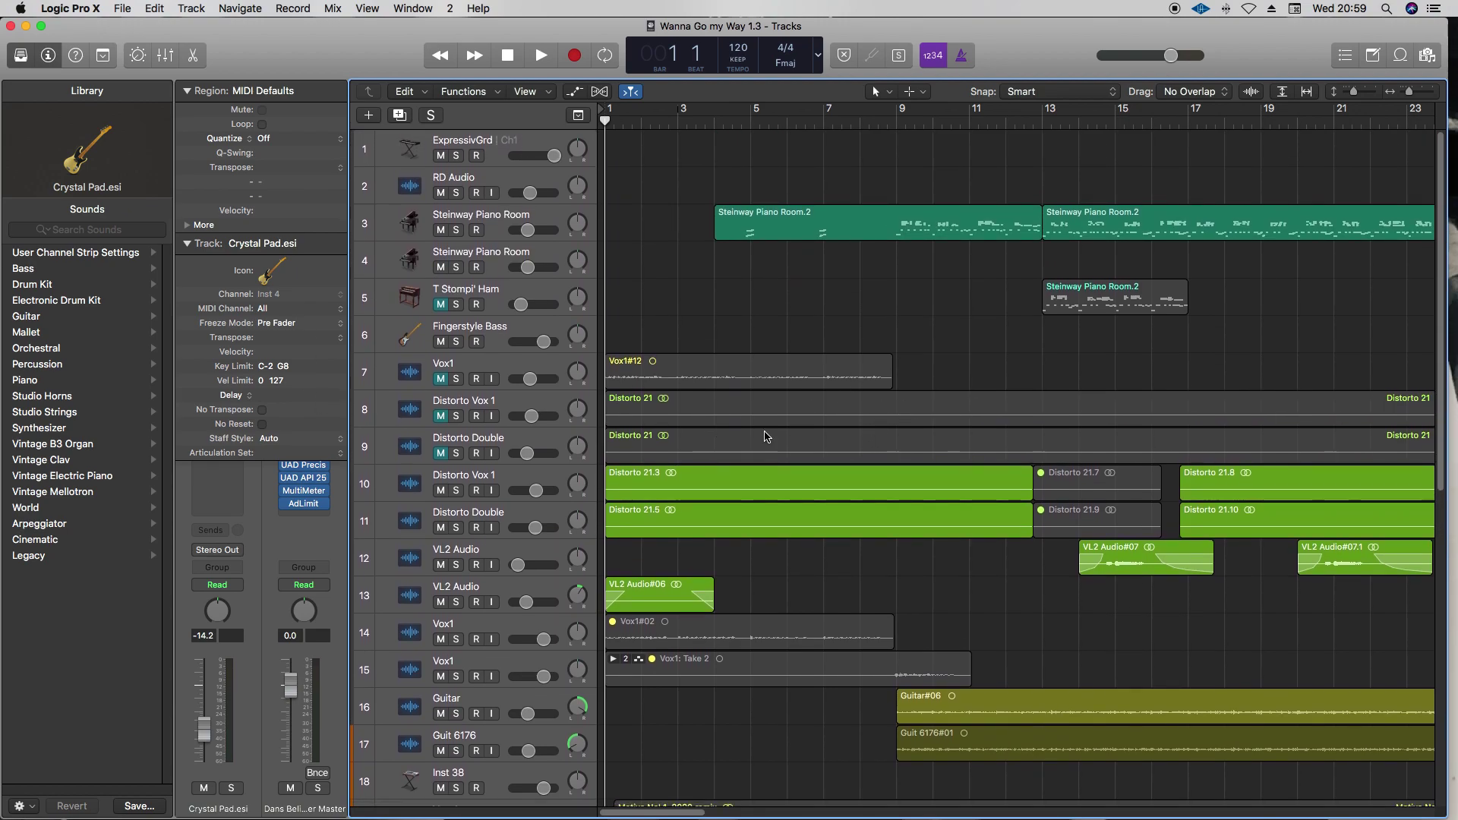
mouse_move(750, 369)
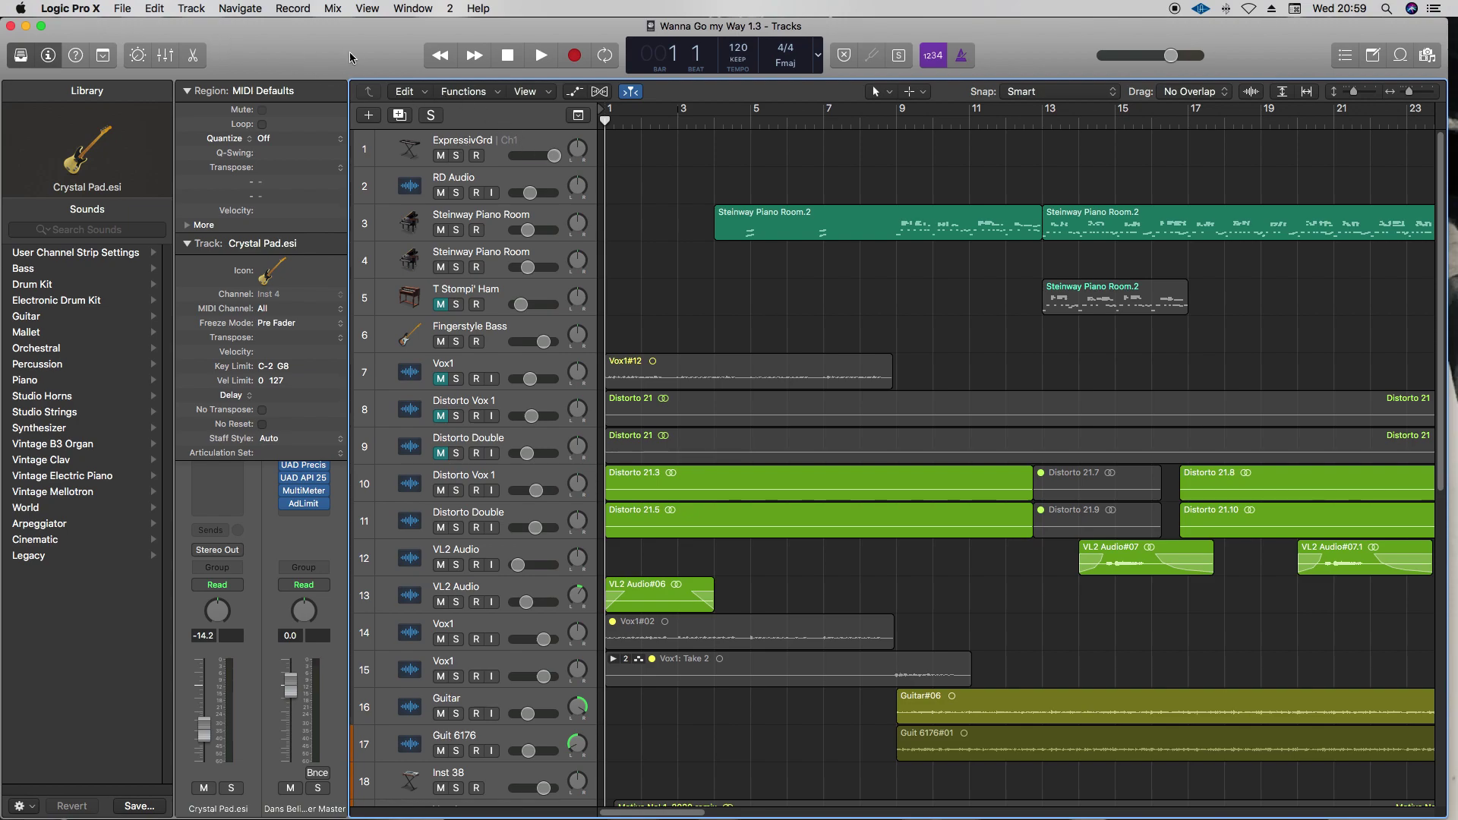
mouse_move(127, 9)
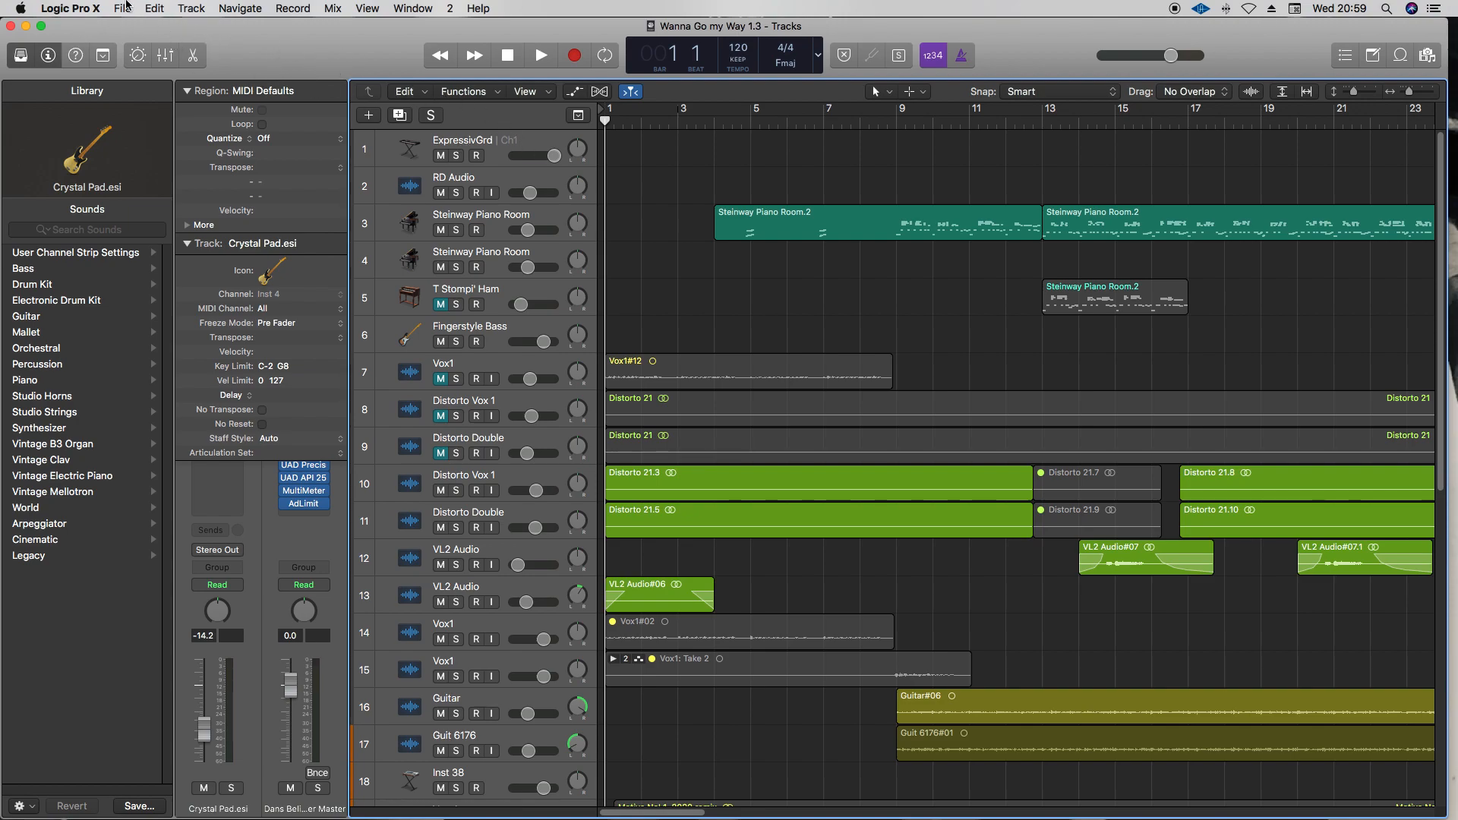
click(122, 10)
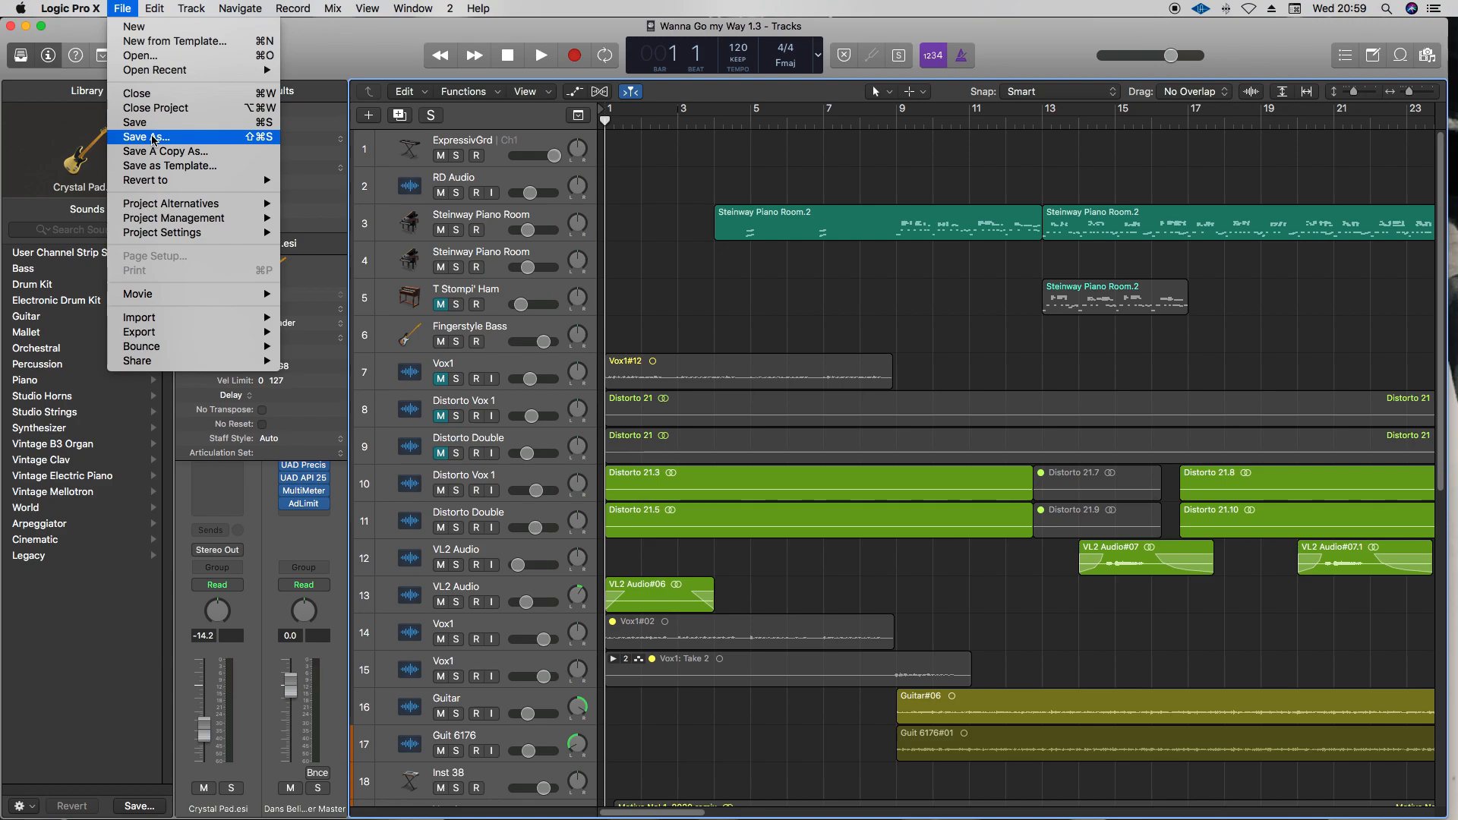
click(145, 138)
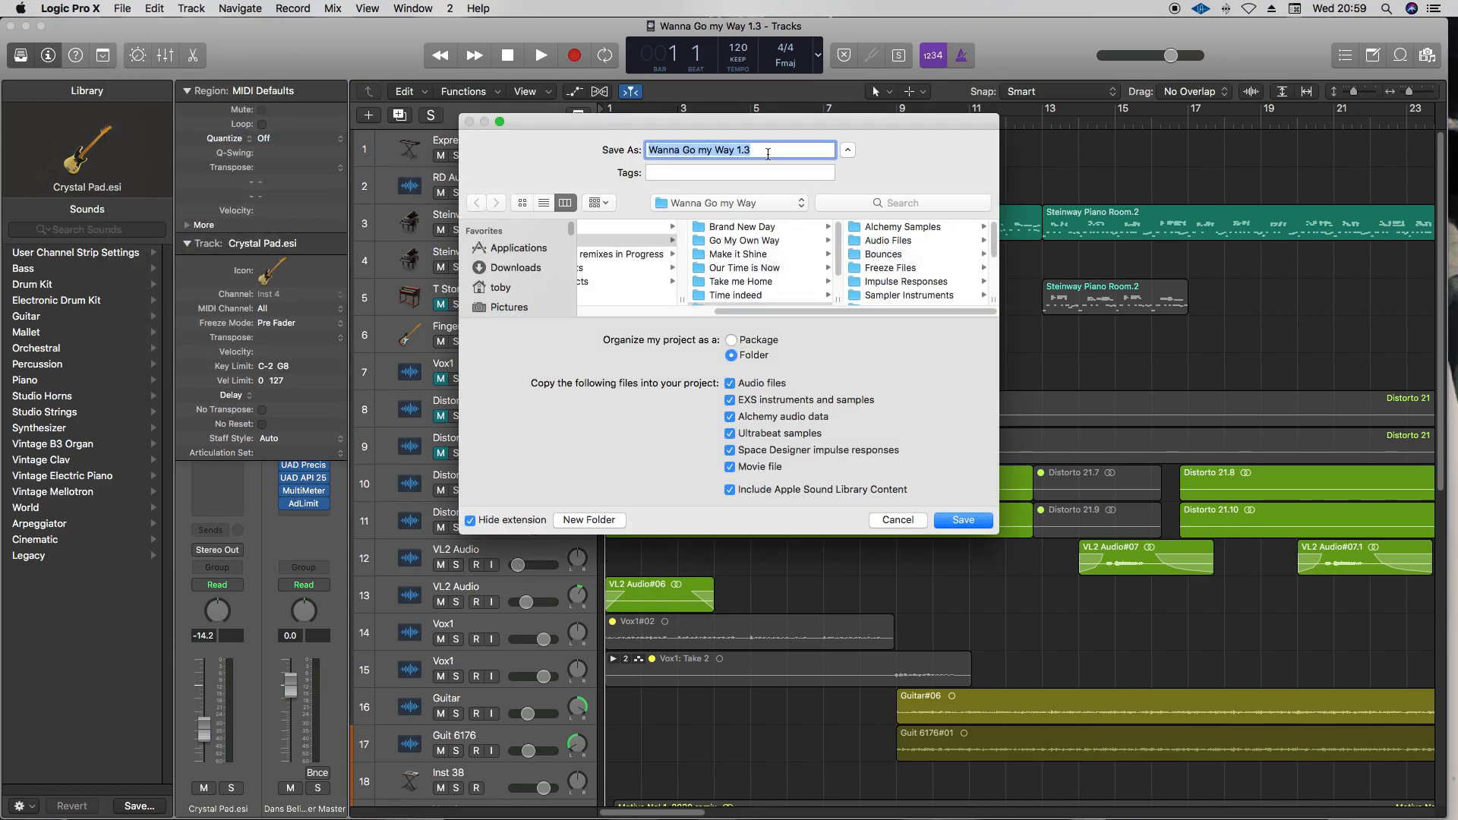
text(Share)
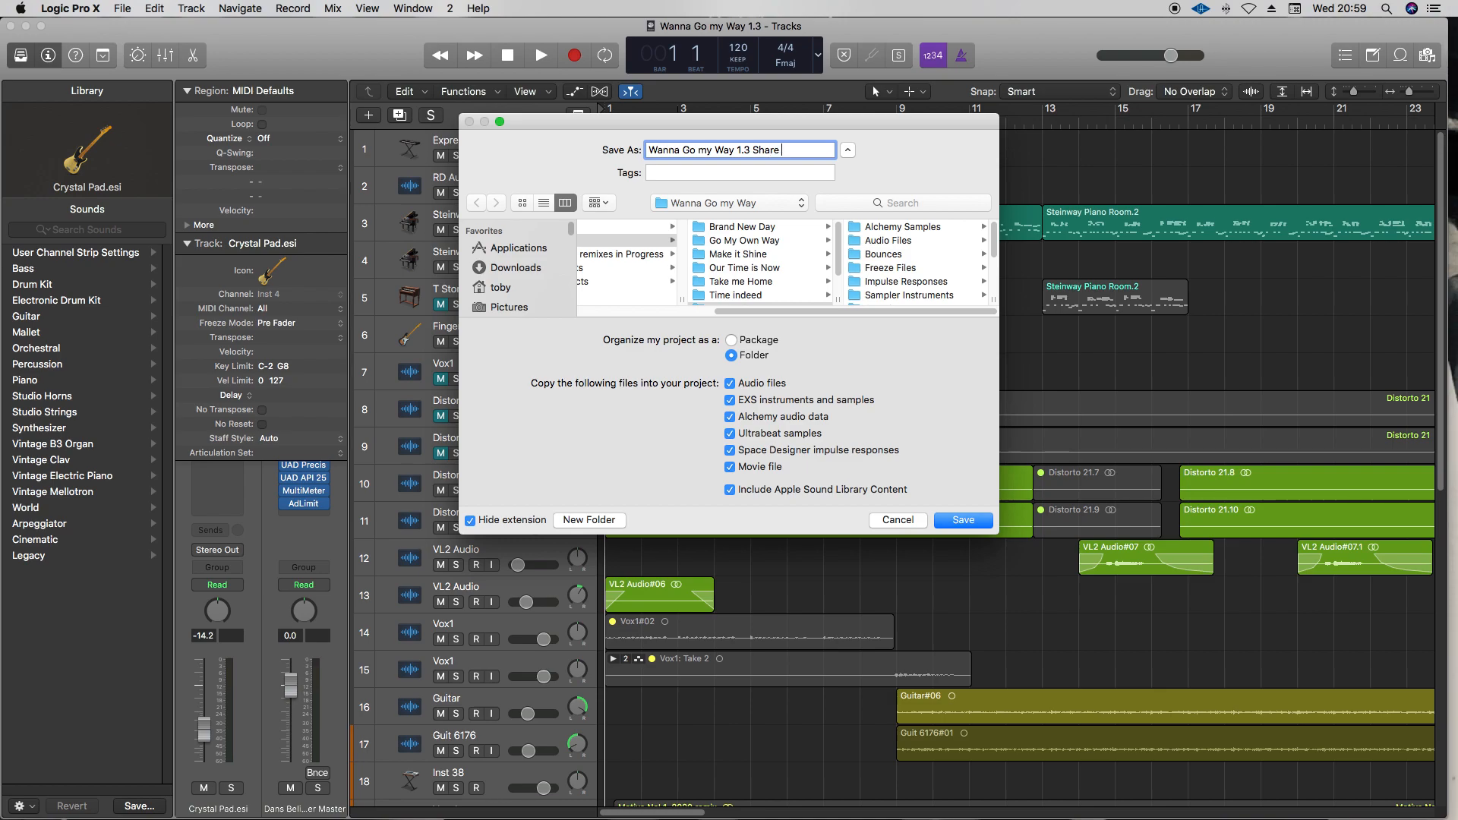
text(No Pl)
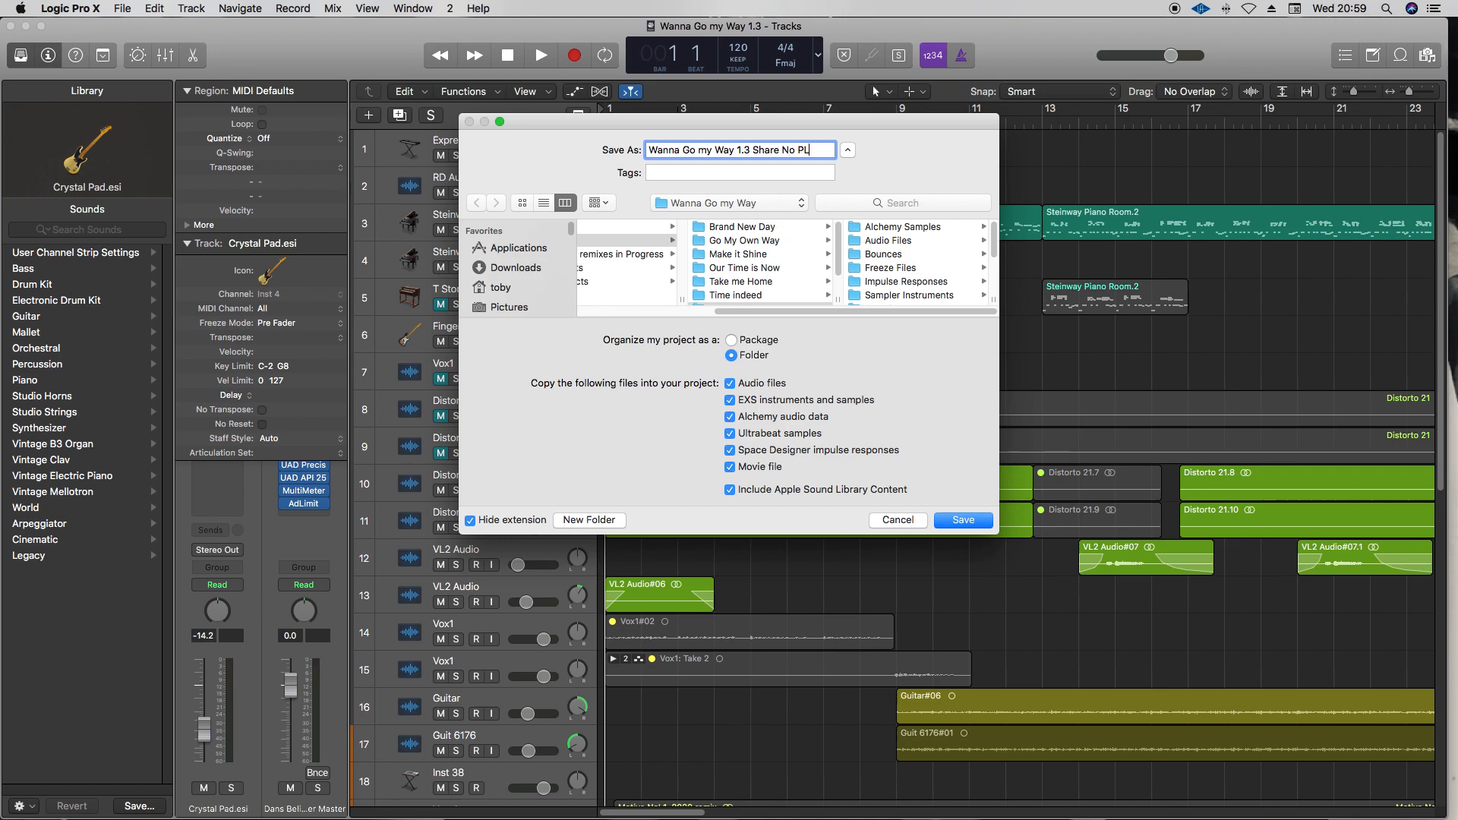
text(ug)
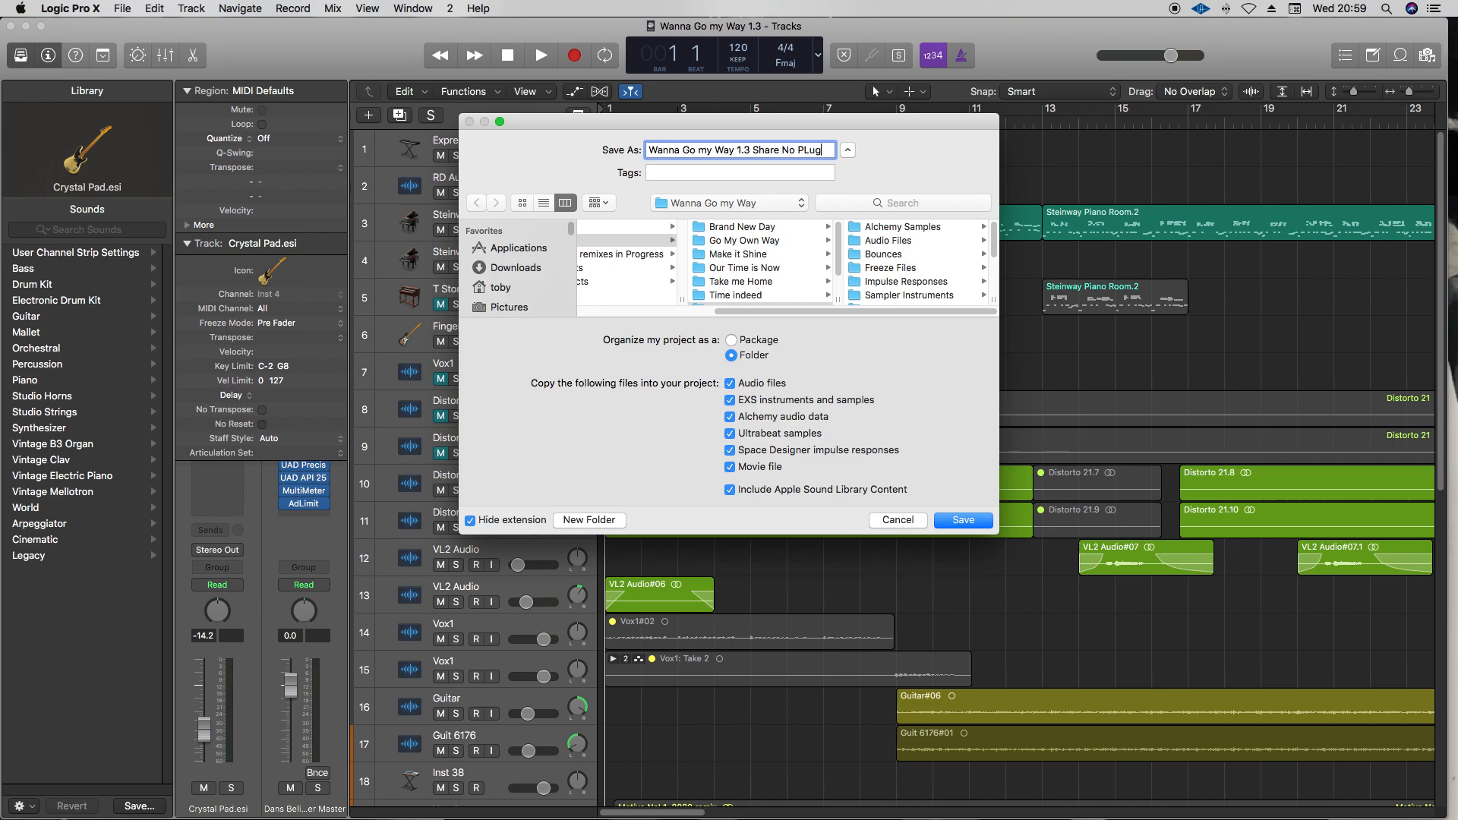
click(963, 520)
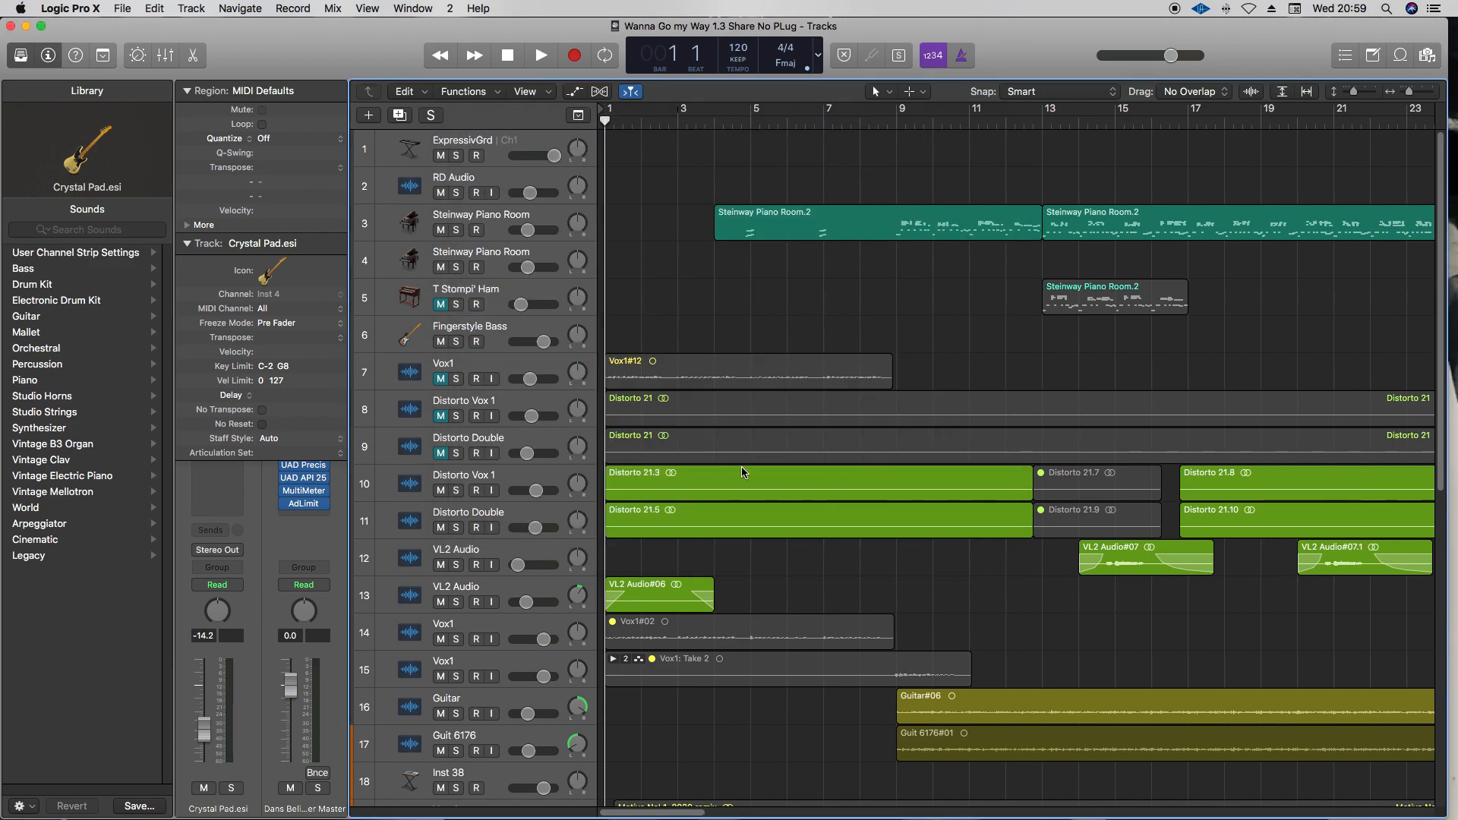
mouse_move(739, 170)
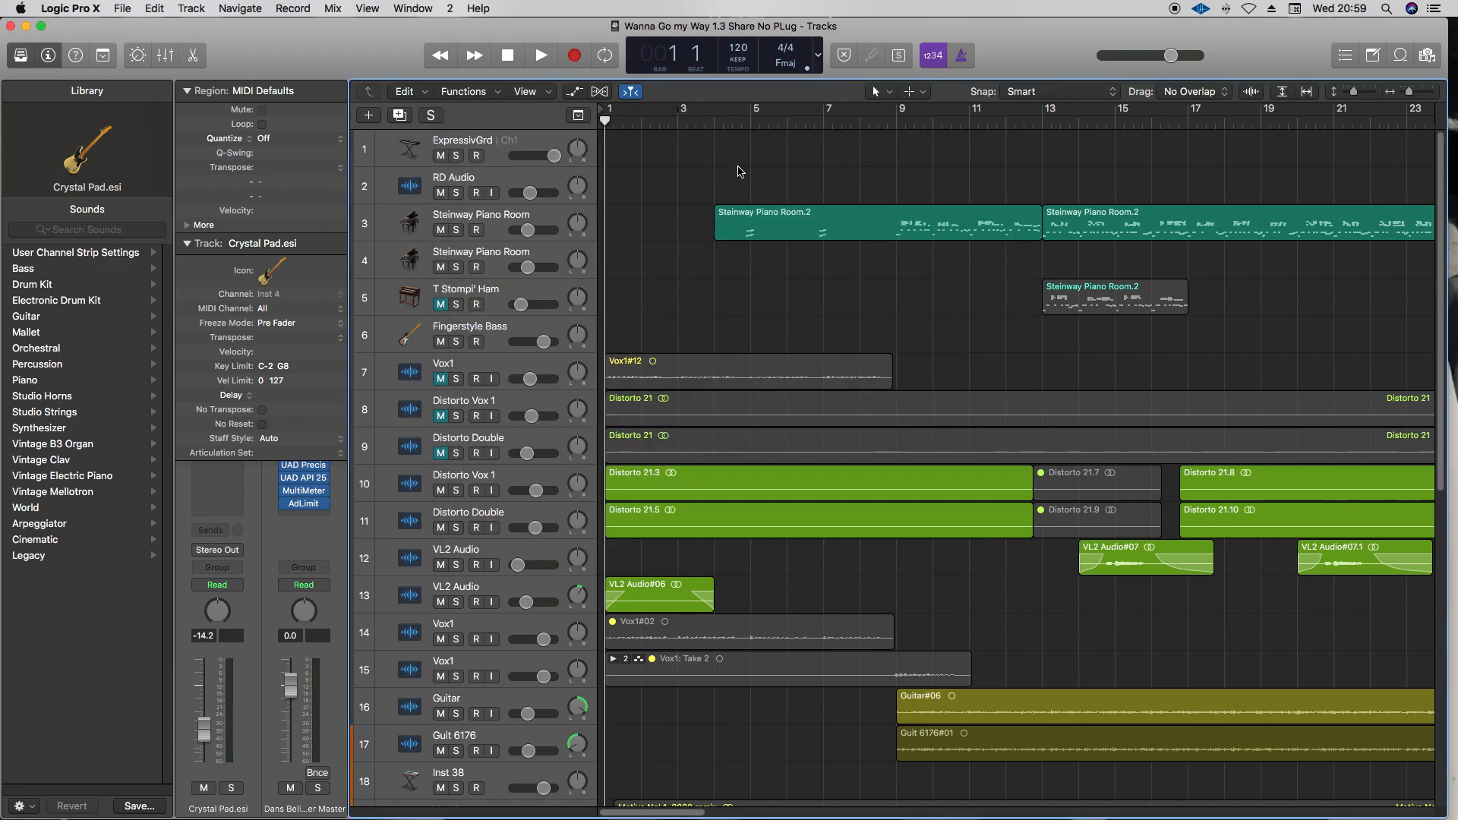
mouse_move(599, 366)
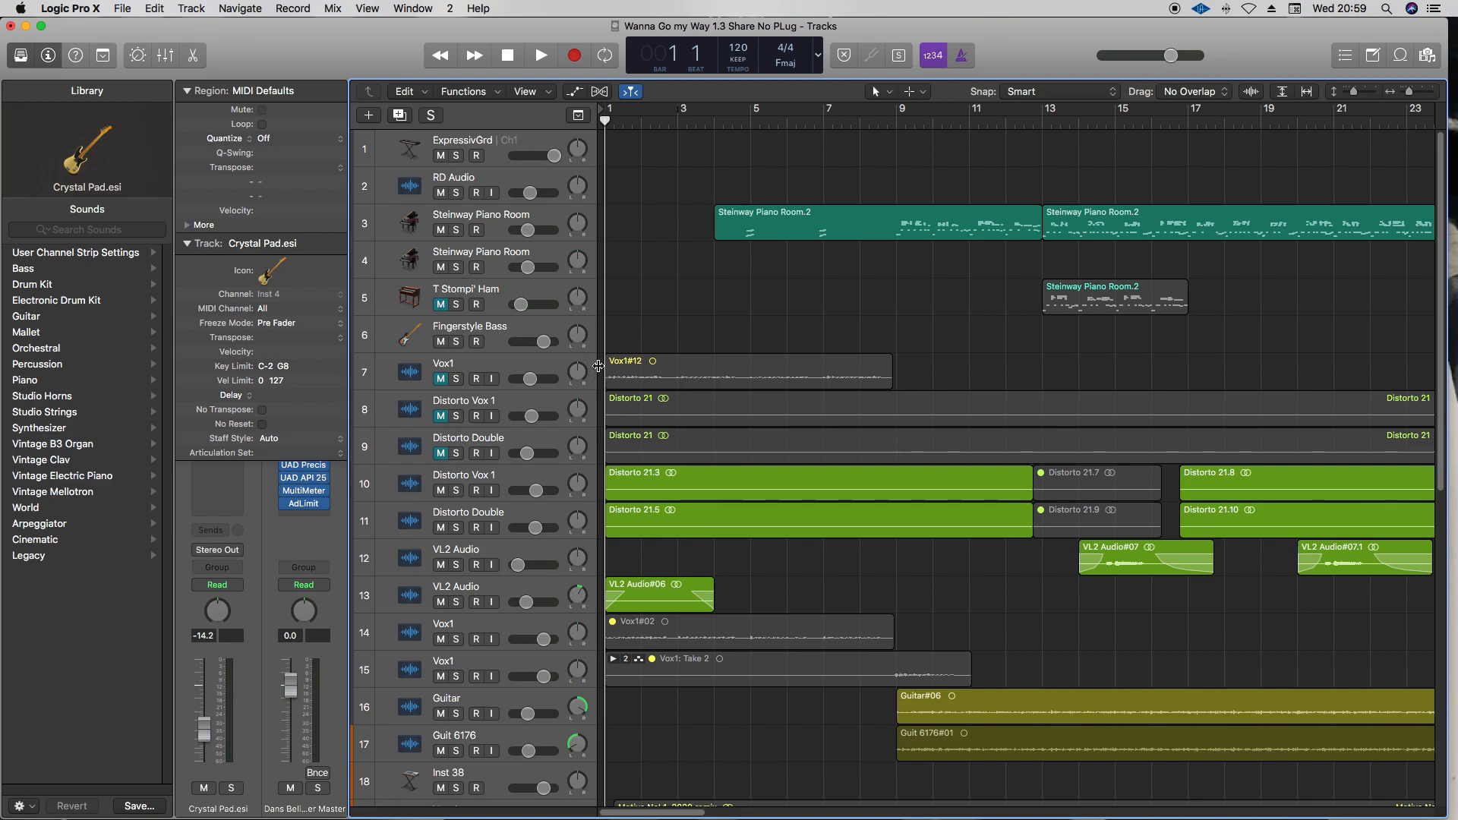
Step: Scroll down the Tracks area to review tracks down to Radio Drum
scroll(down, 3)
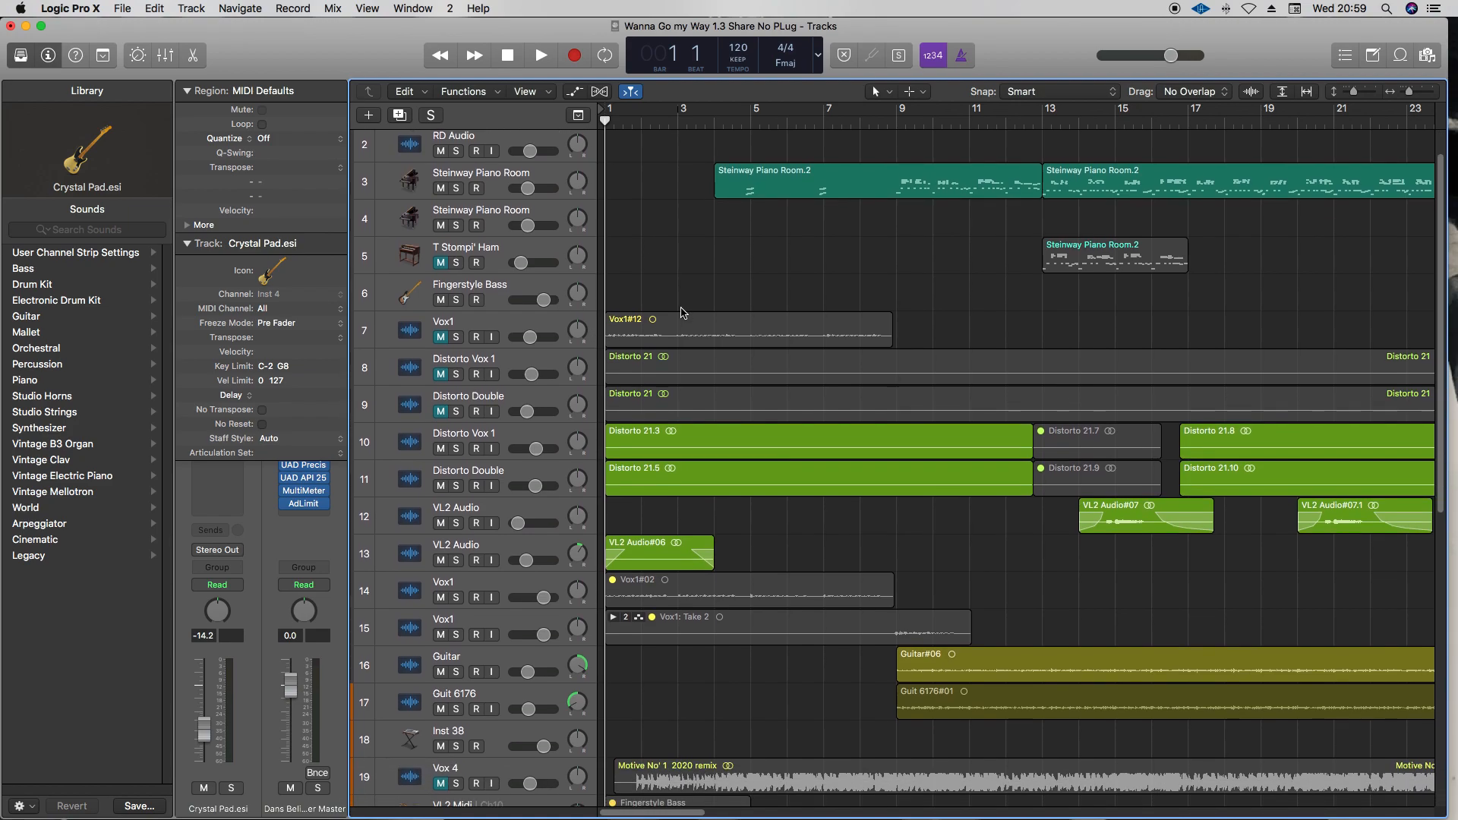
scroll(down, 3)
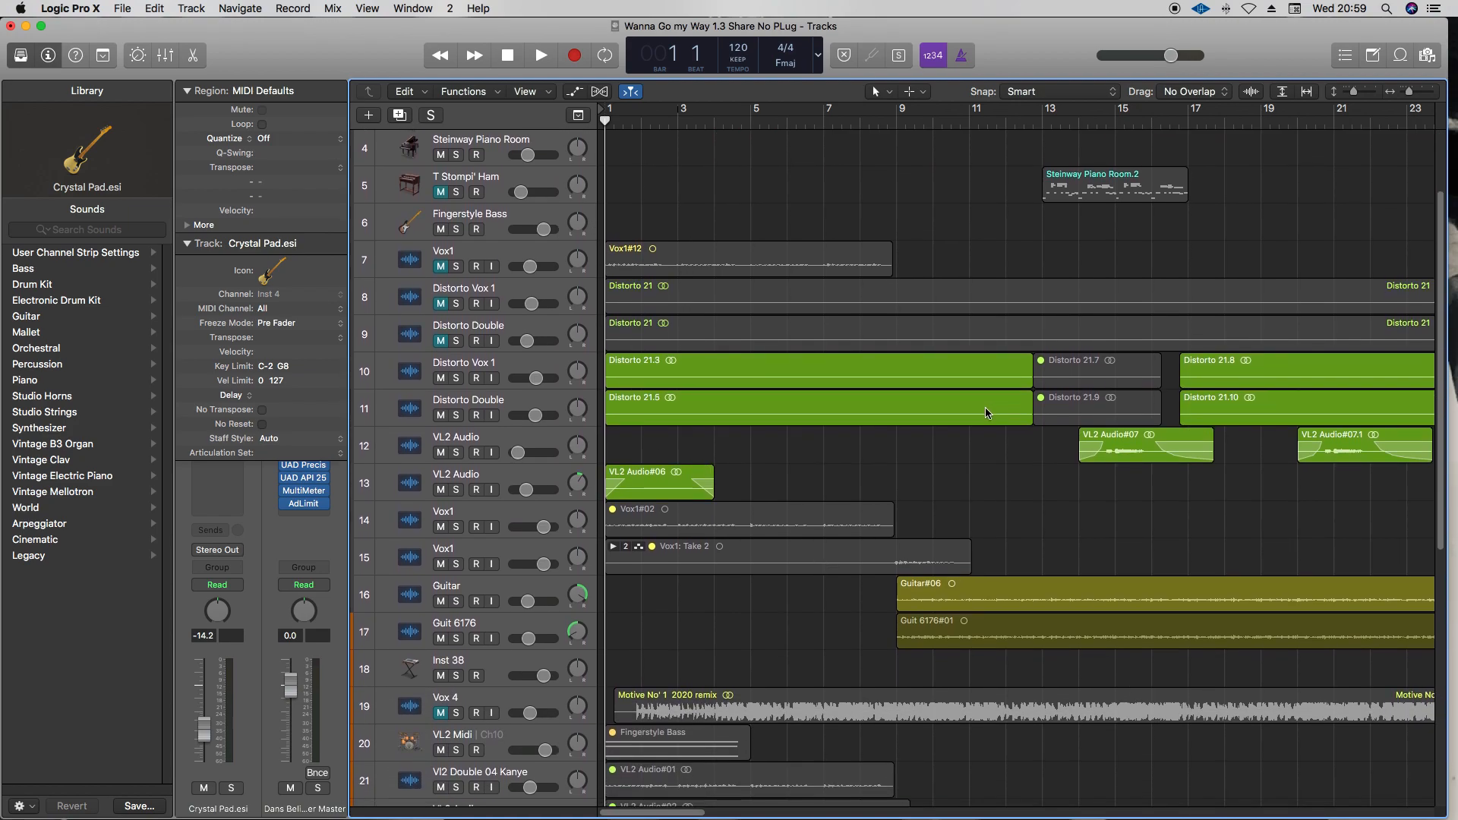
scroll(down, 3)
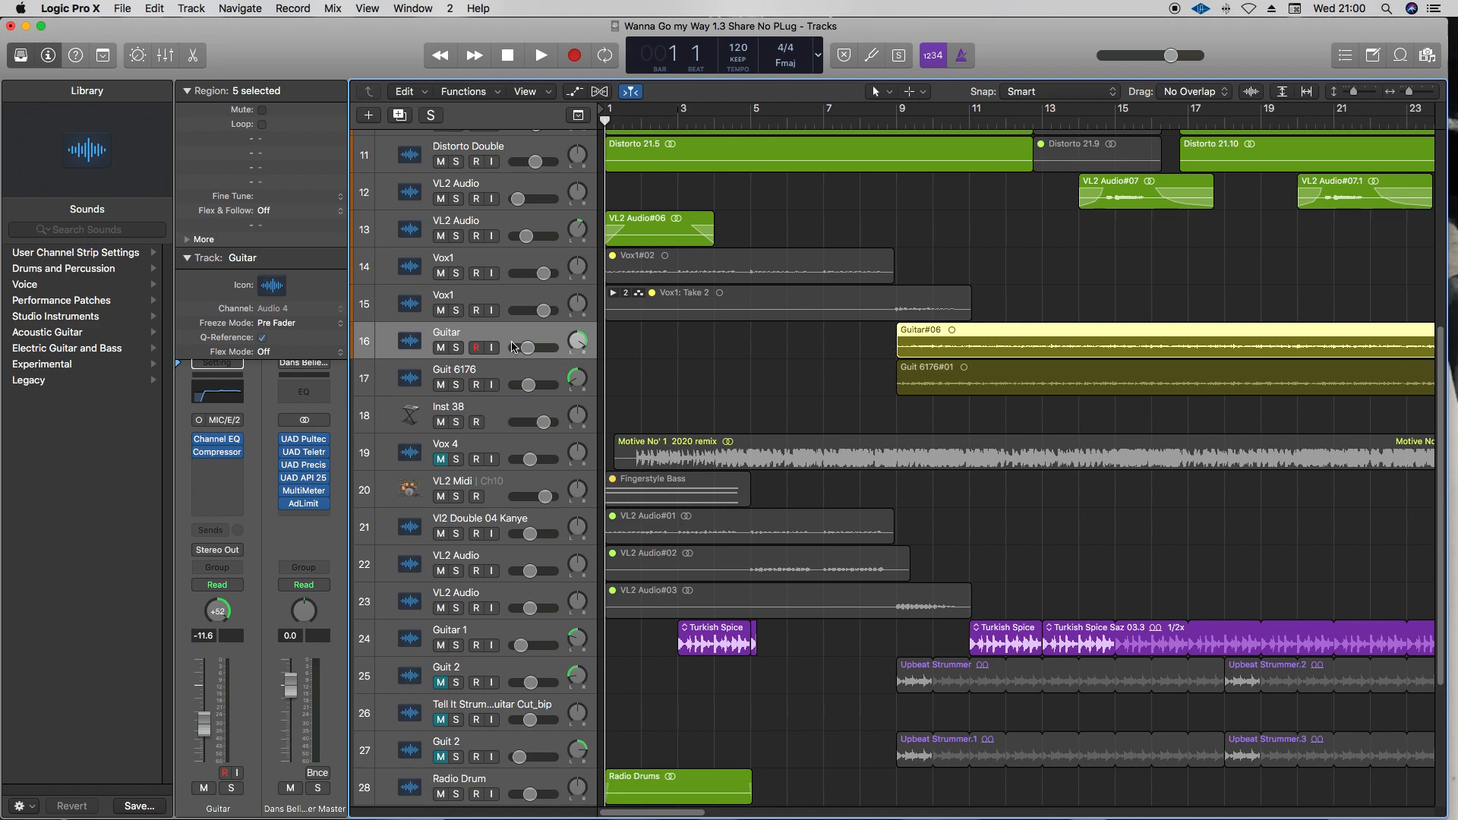
mouse_move(930, 347)
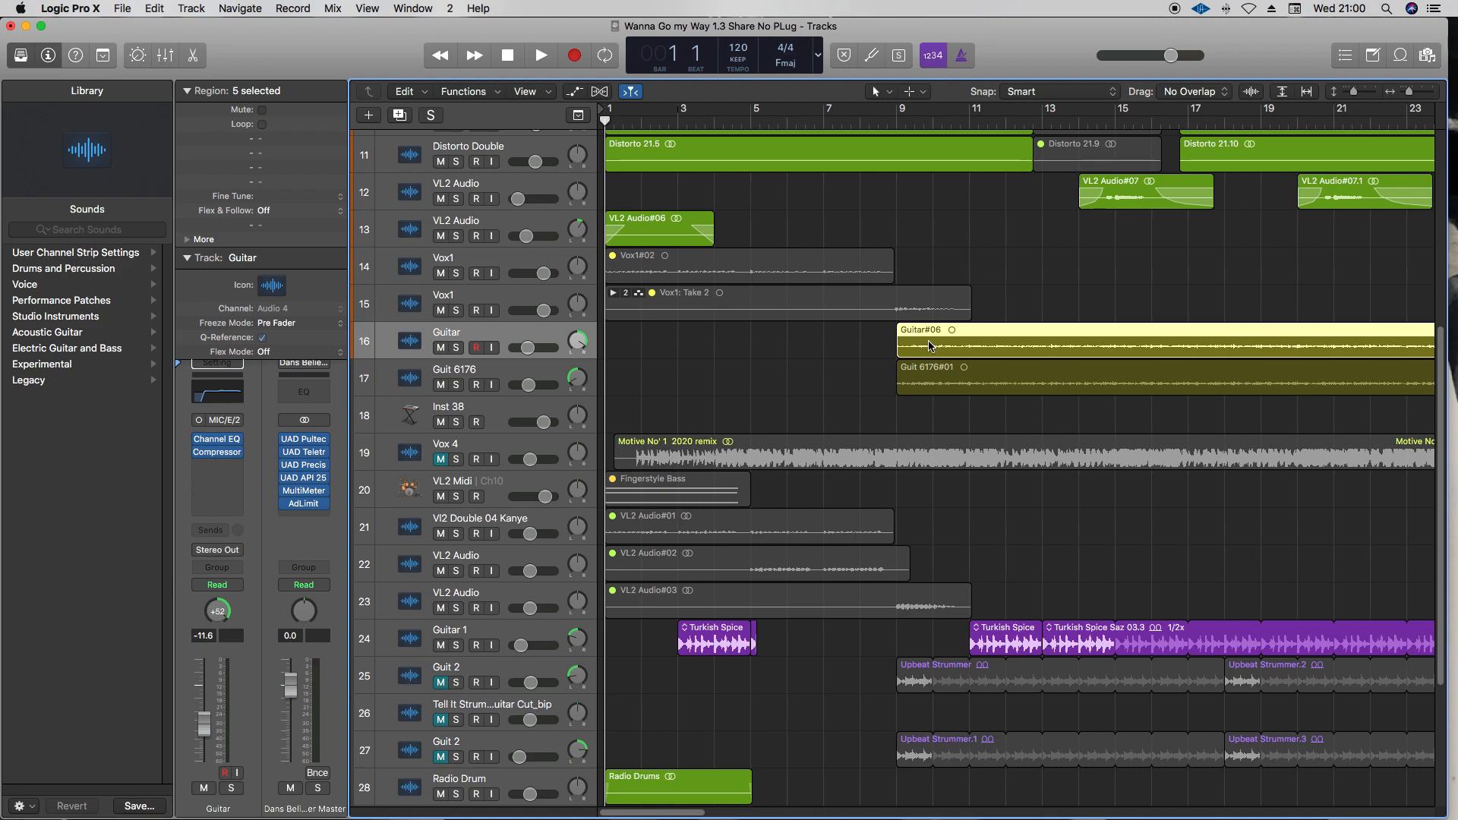
mouse_move(917, 353)
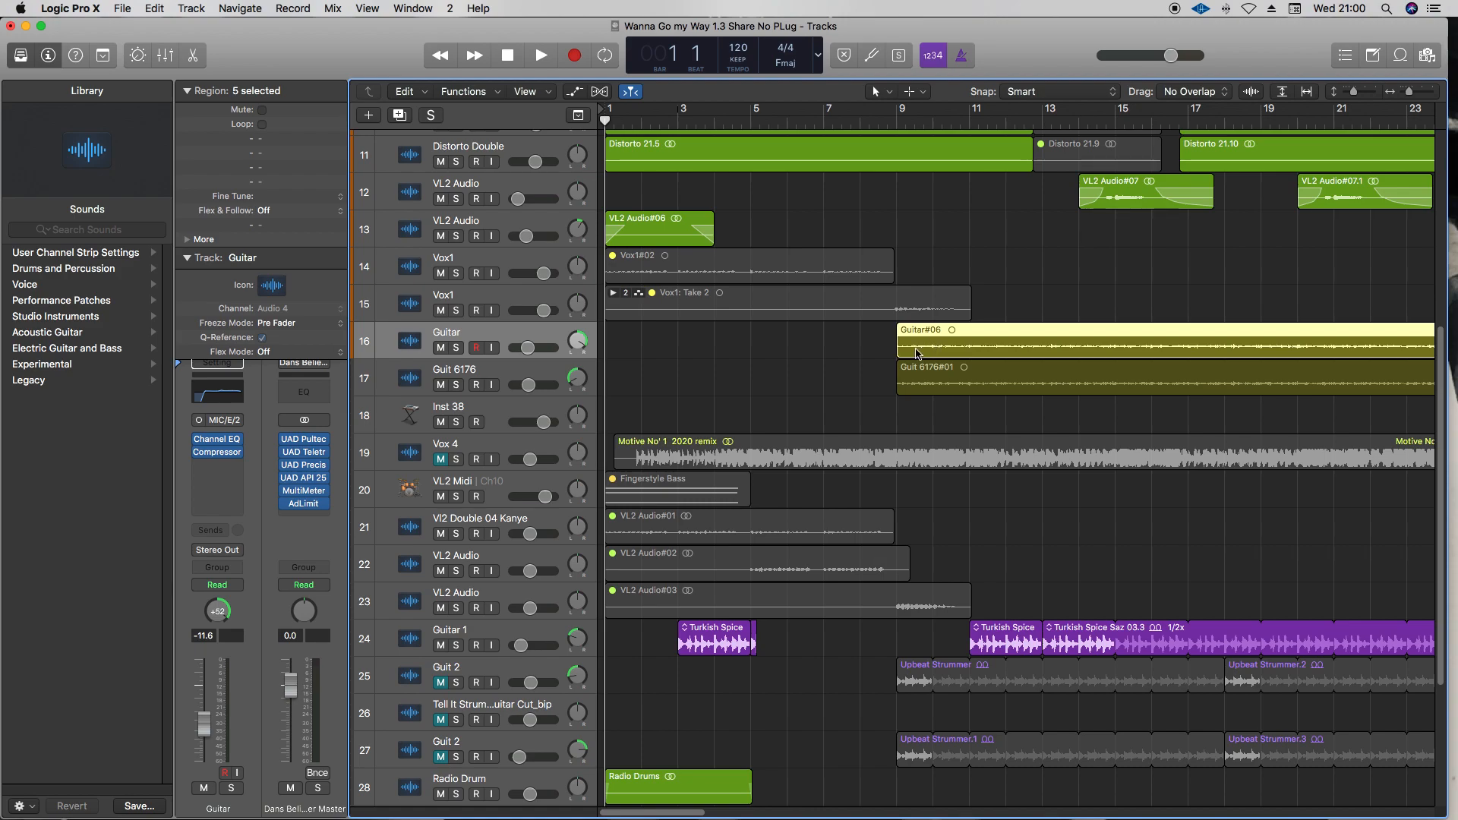
mouse_move(919, 346)
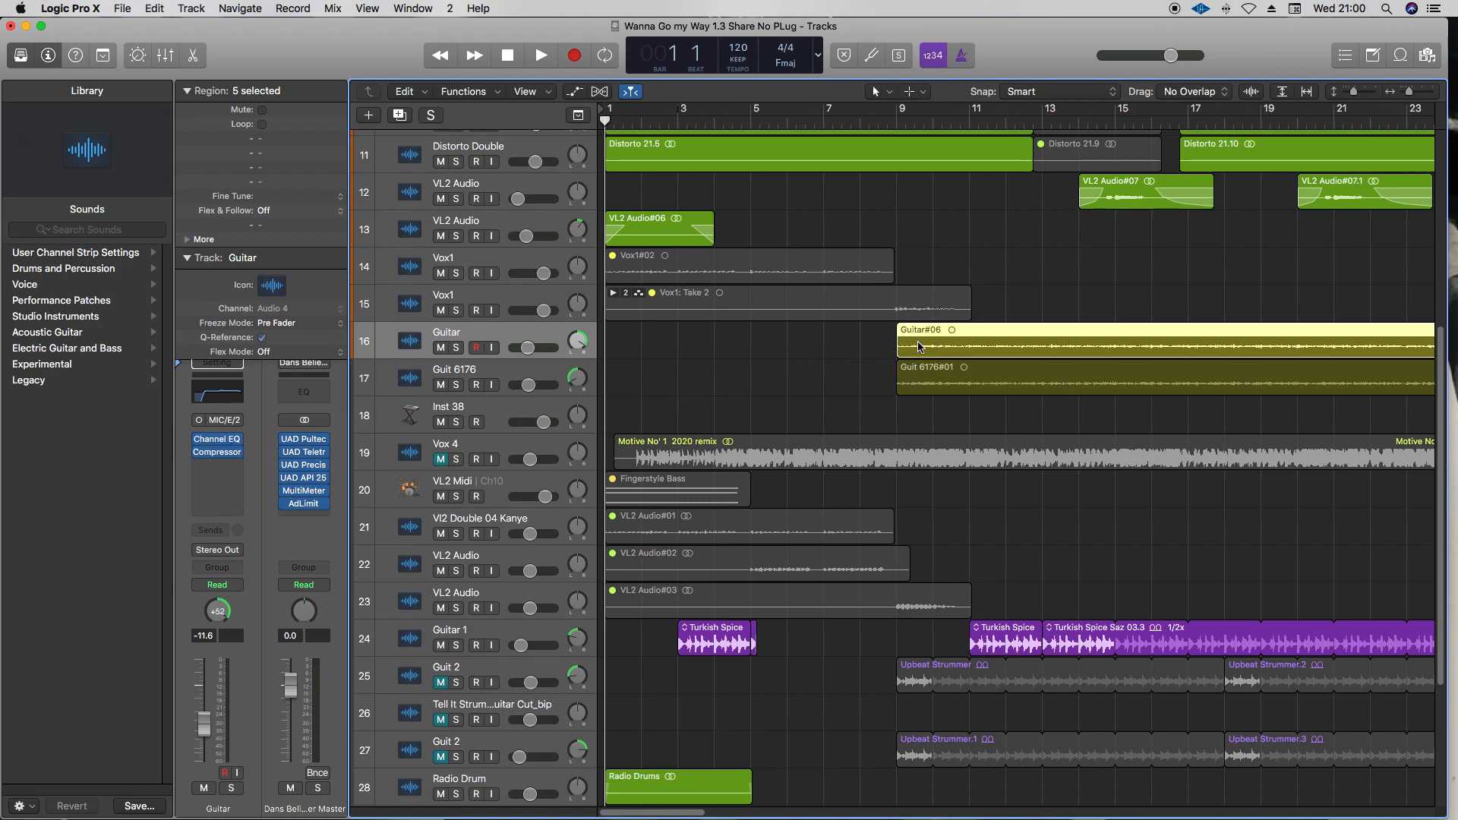
right_click(919, 347)
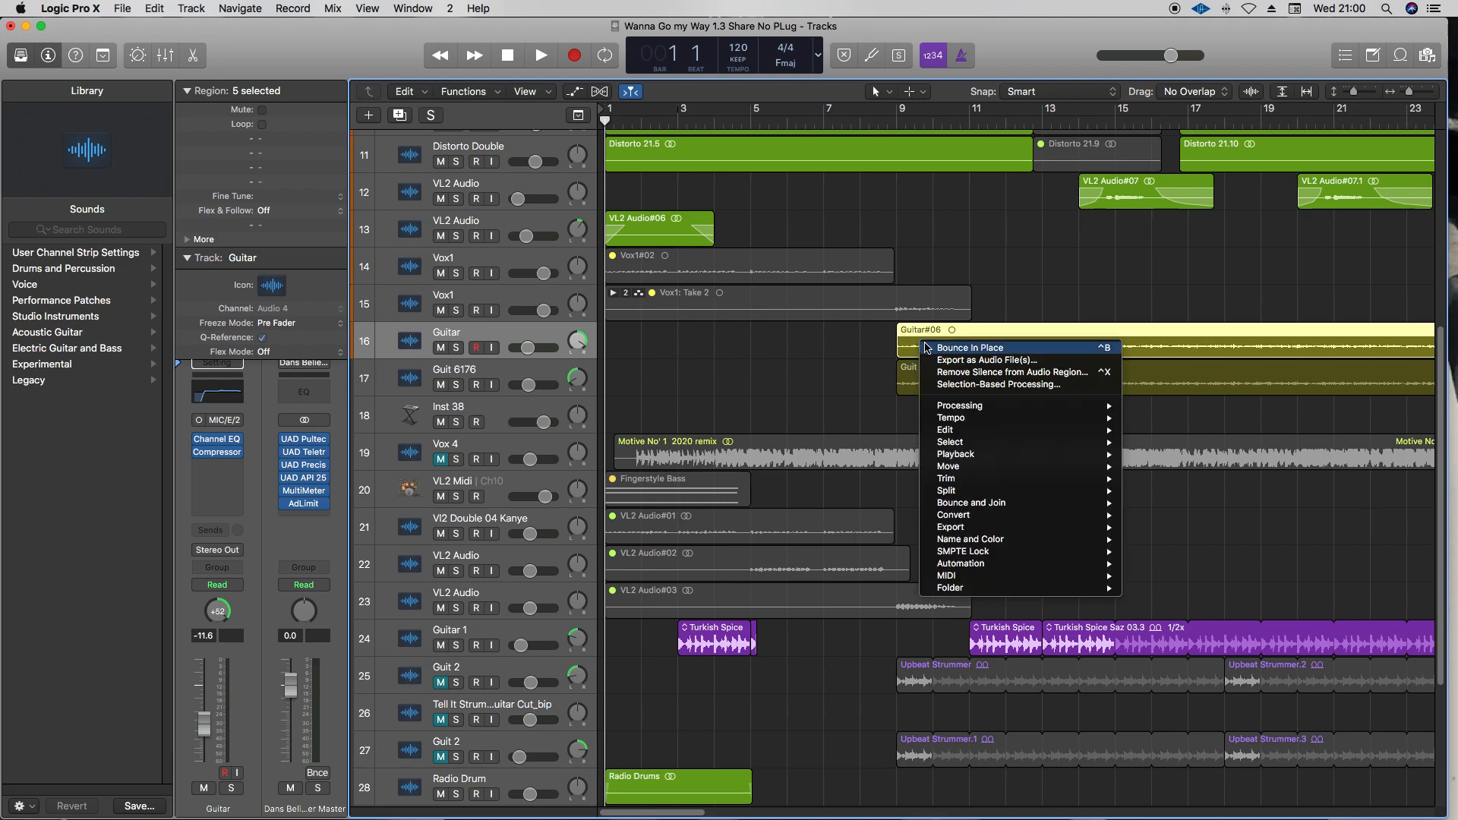
click(969, 347)
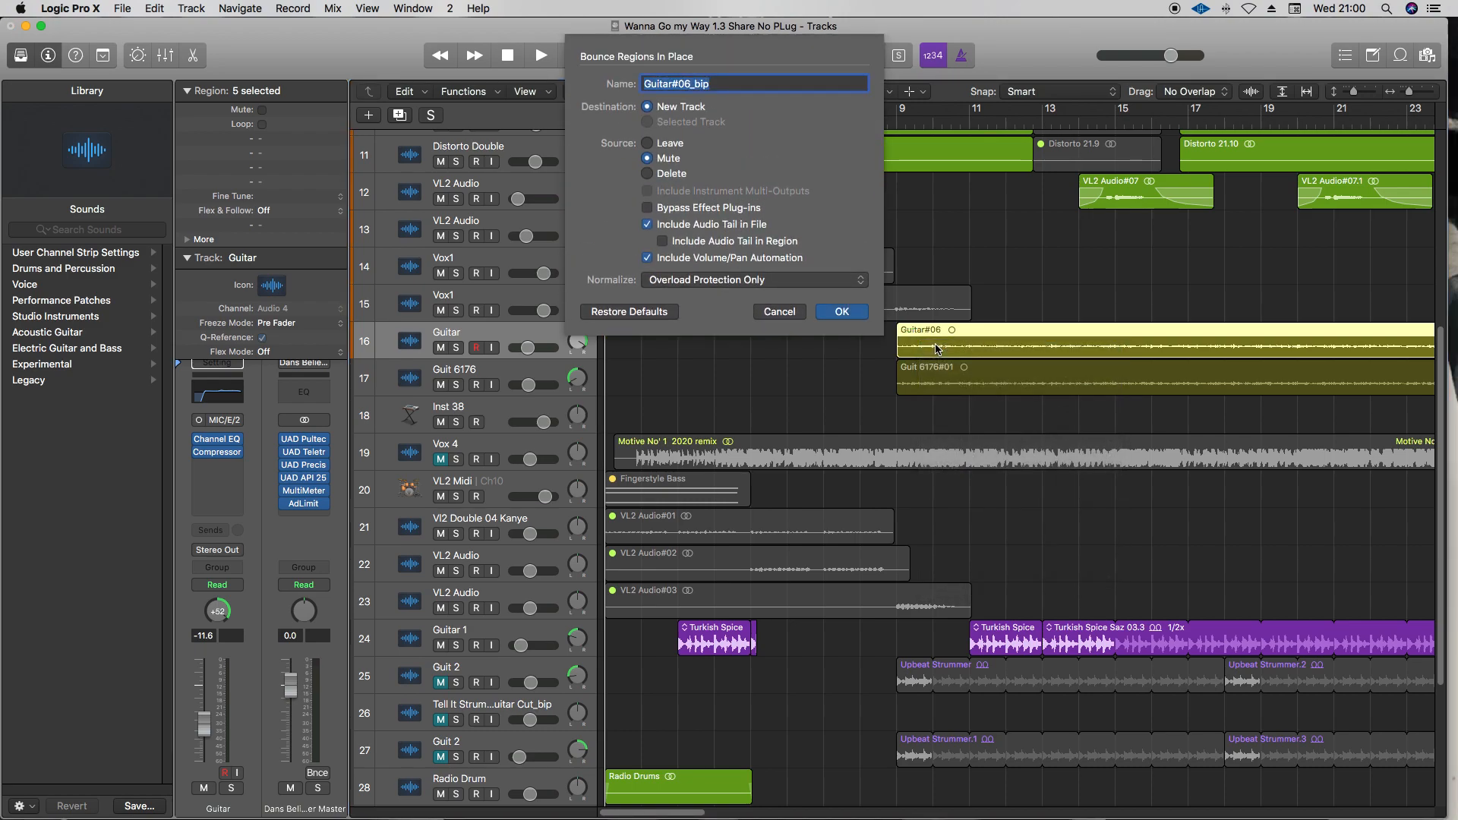
mouse_move(981, 338)
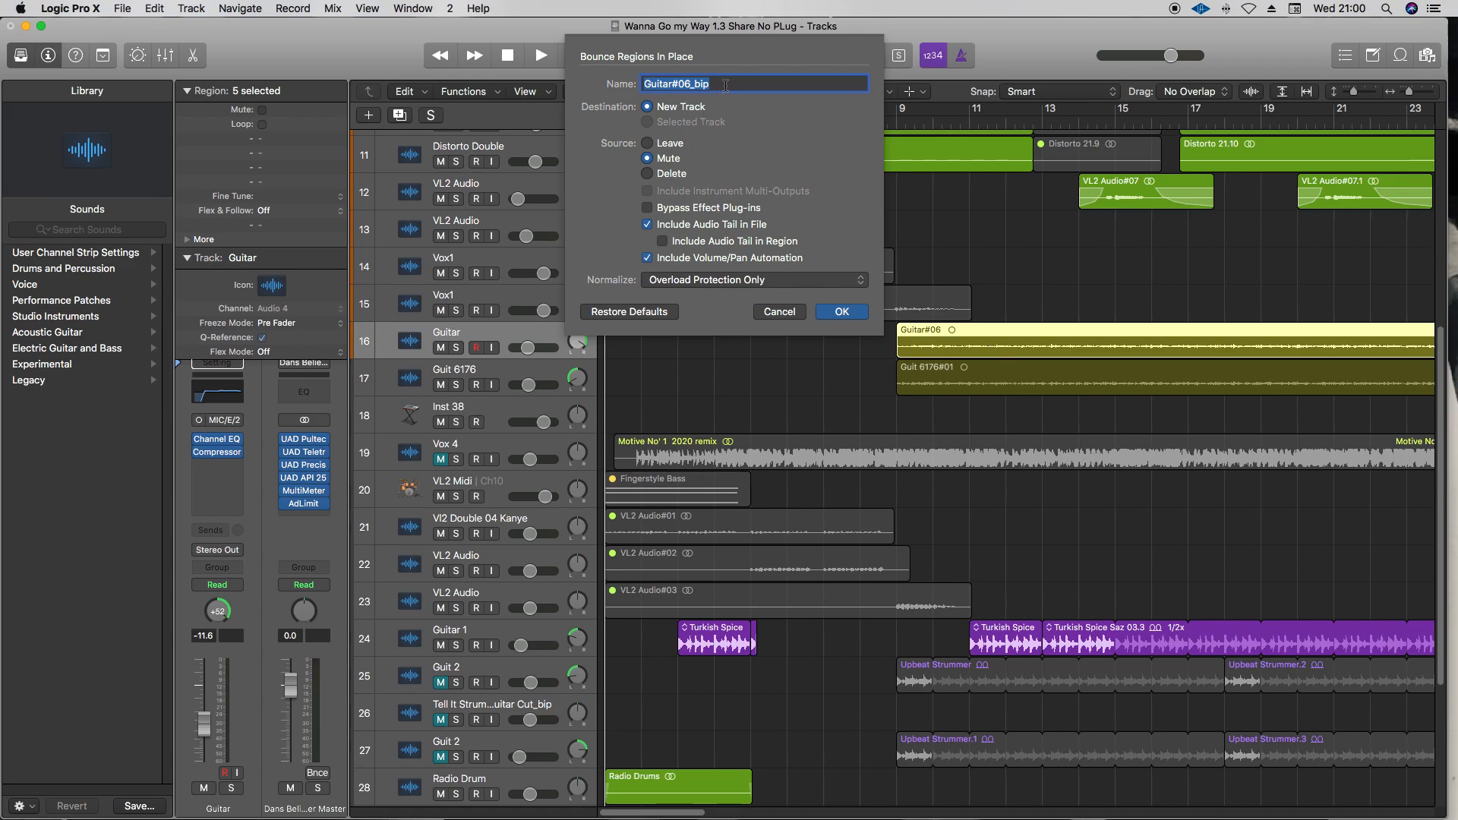
text(Guitar 1)
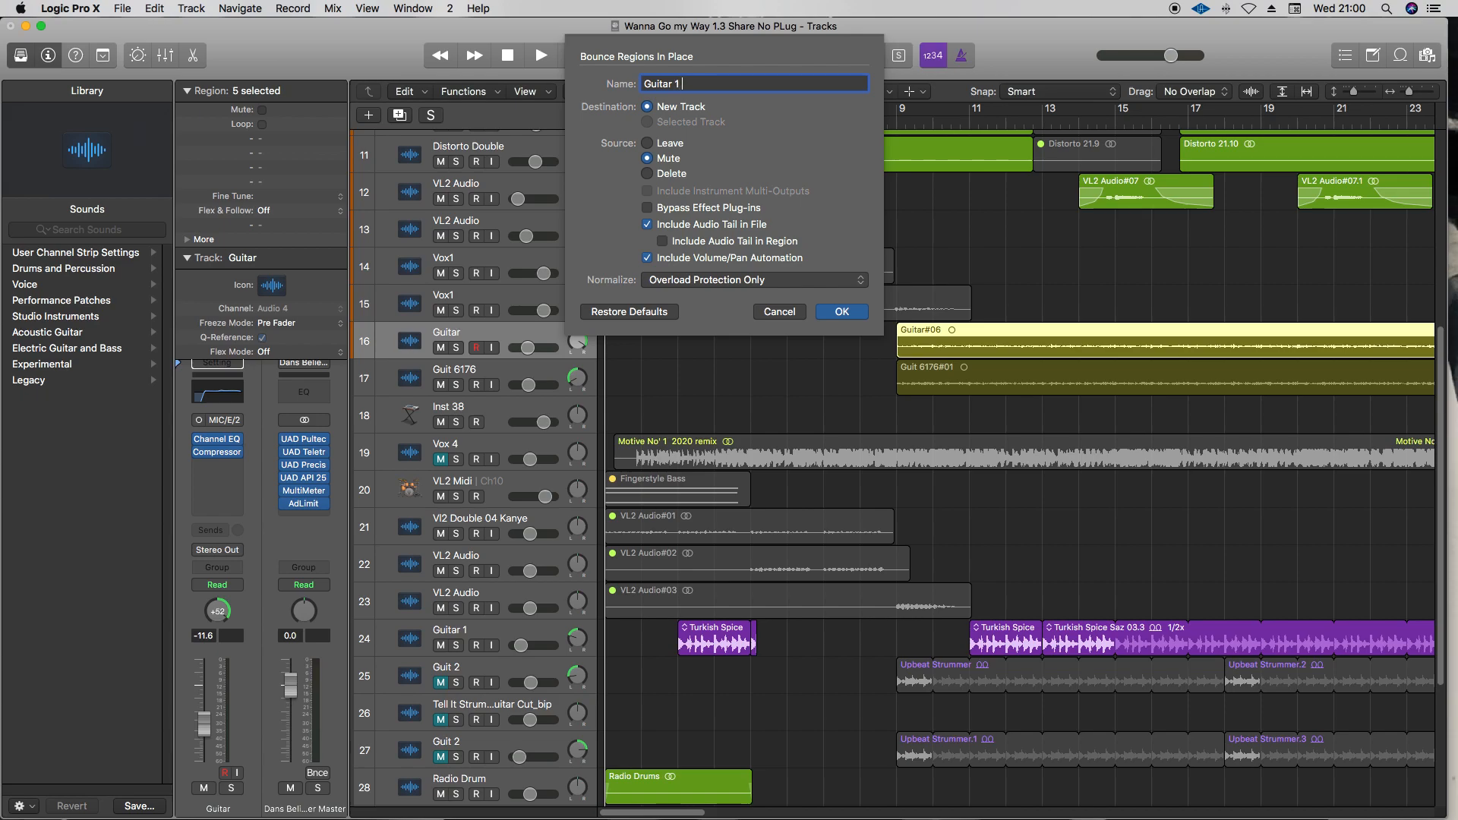
text(with)
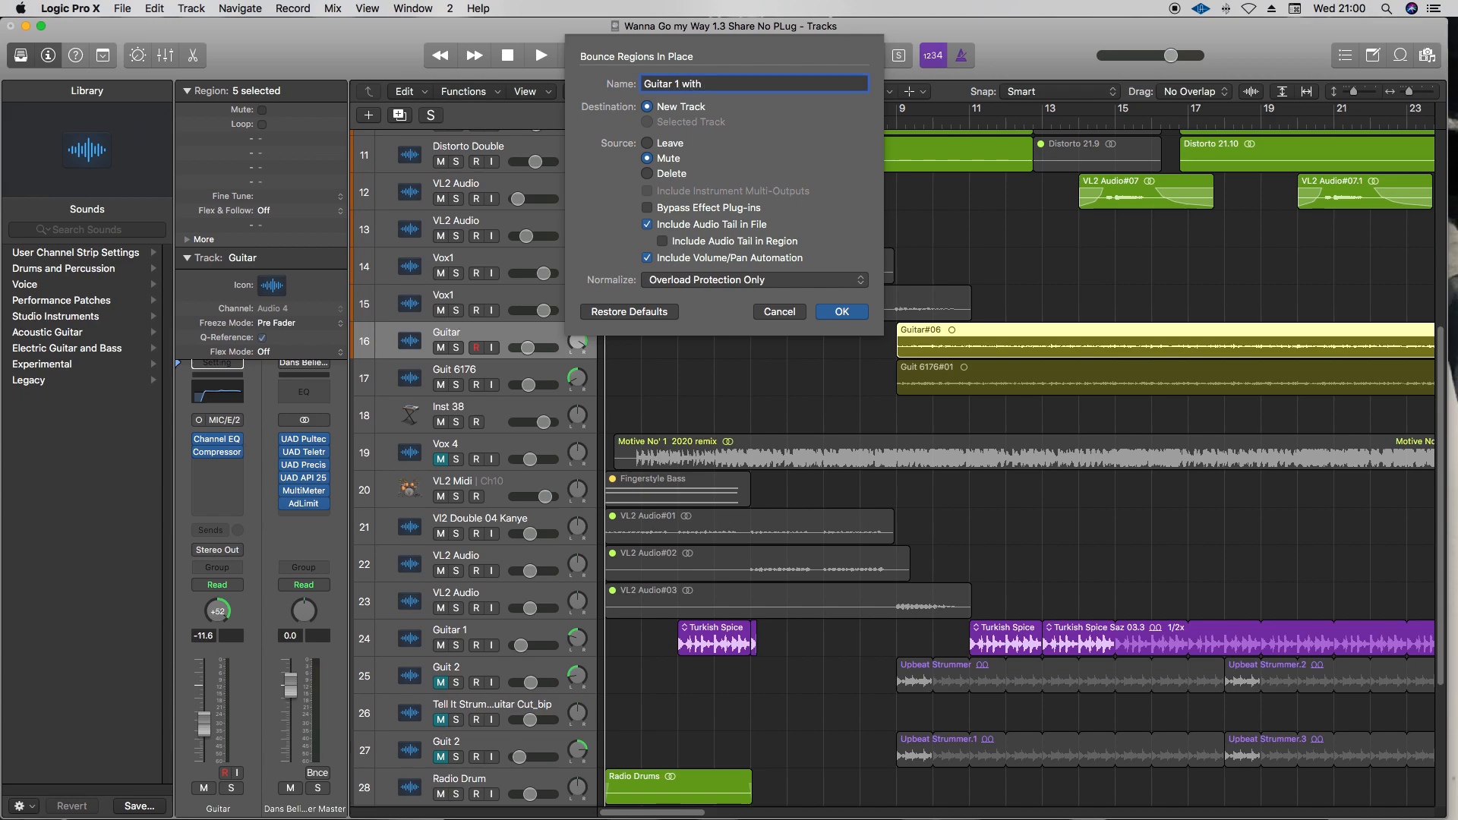
text(FX)
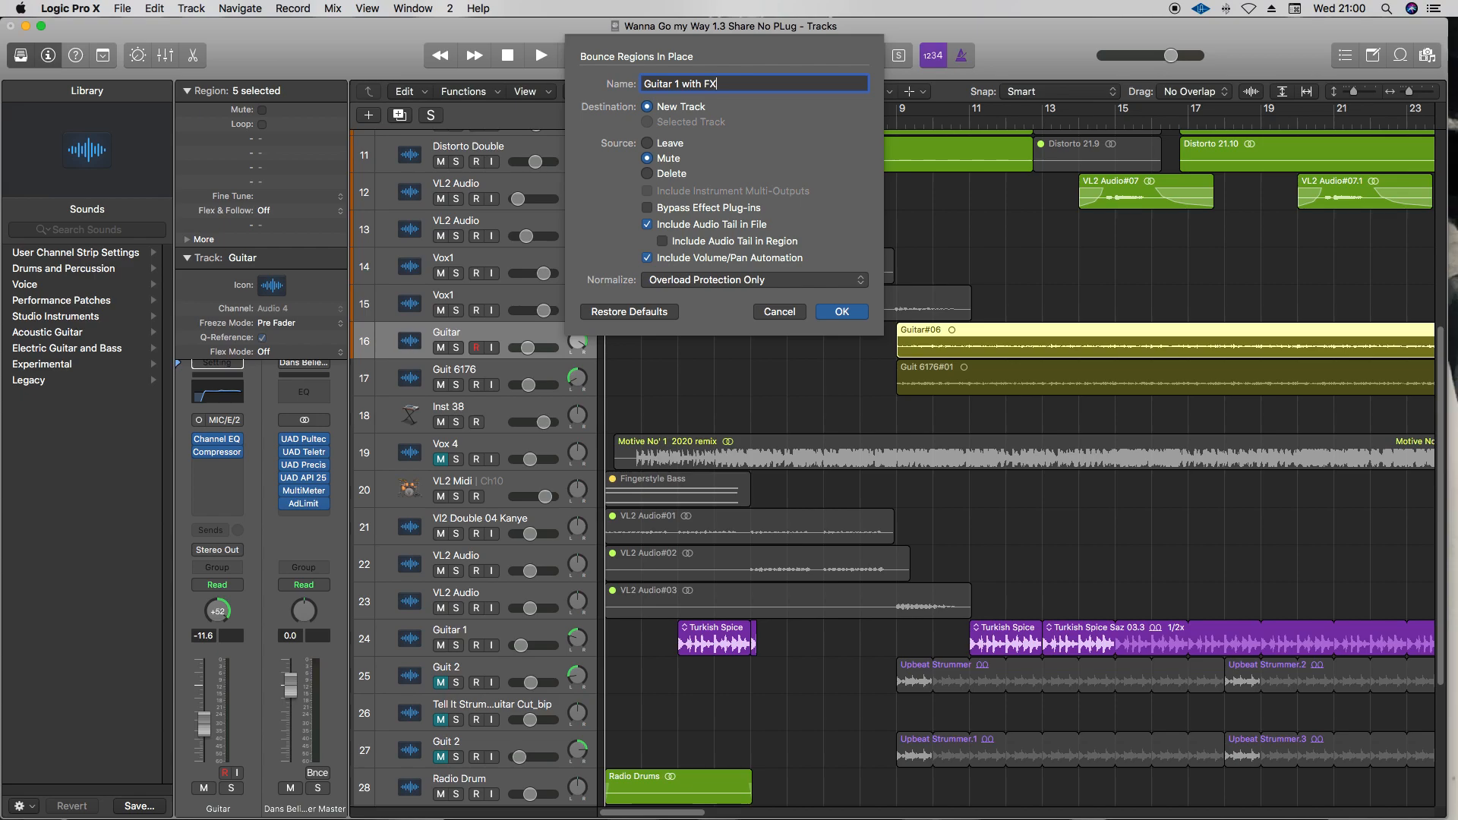
click(648, 207)
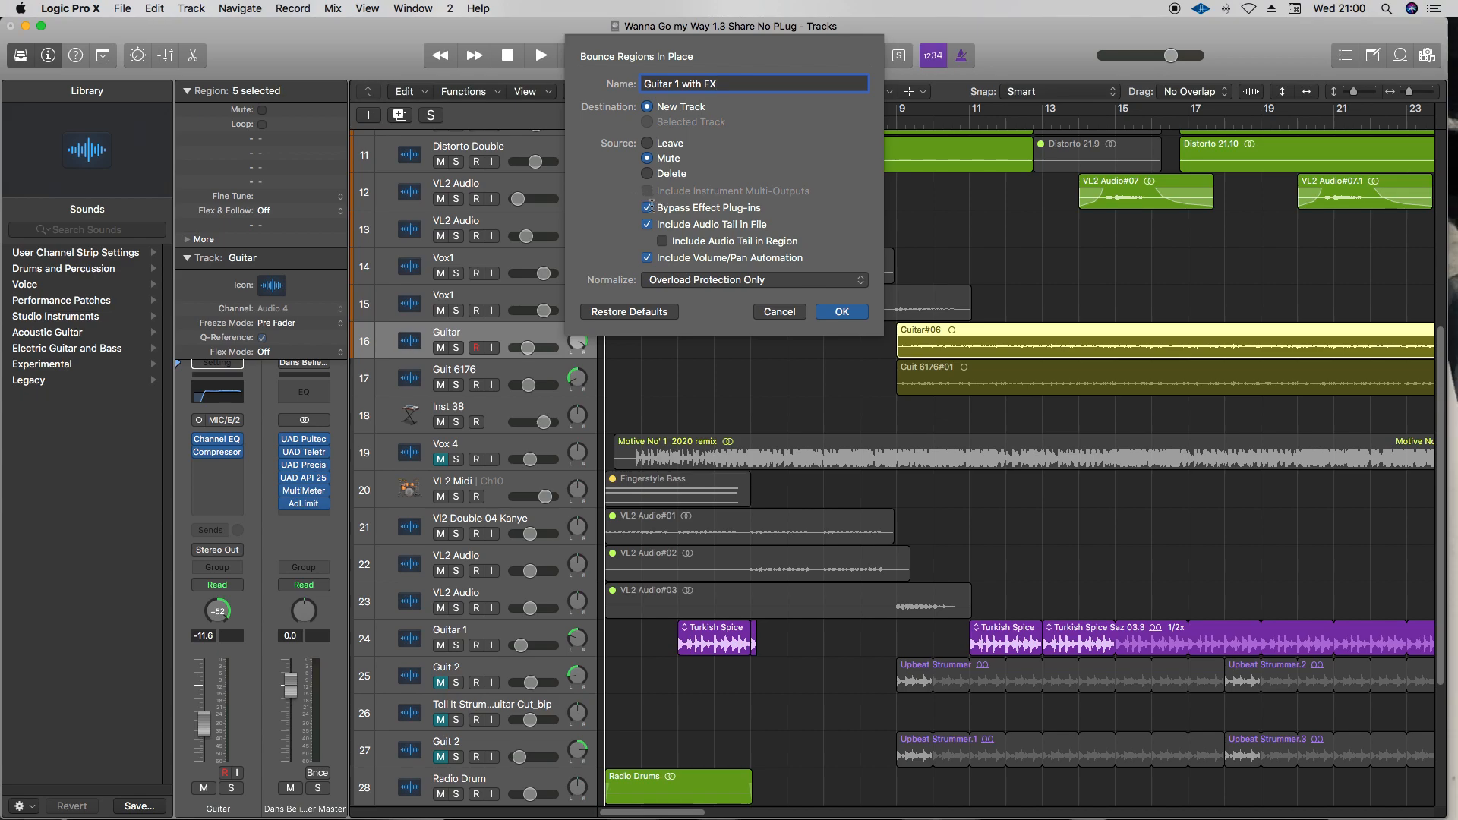
click(647, 207)
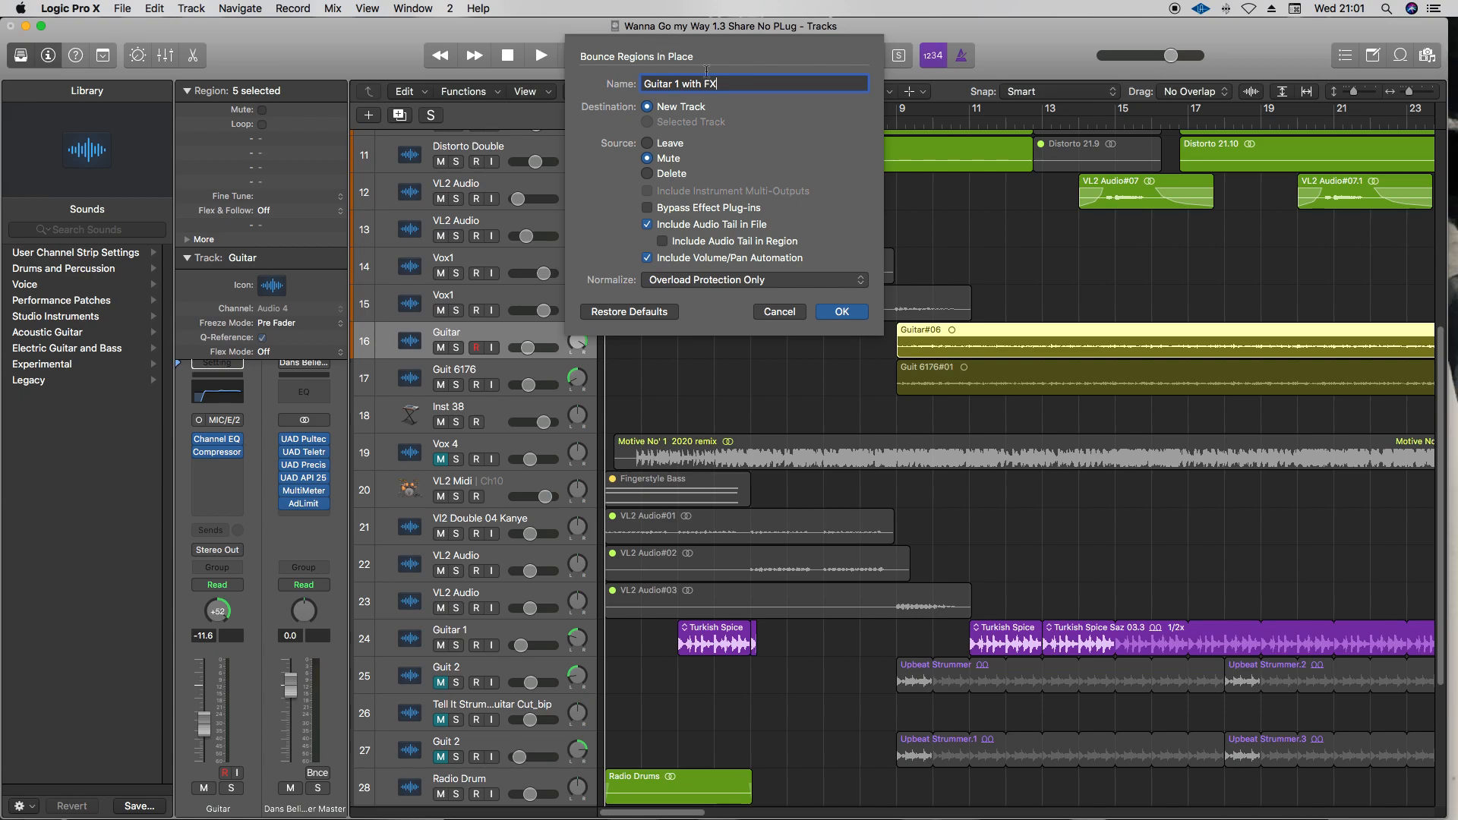
click(841, 311)
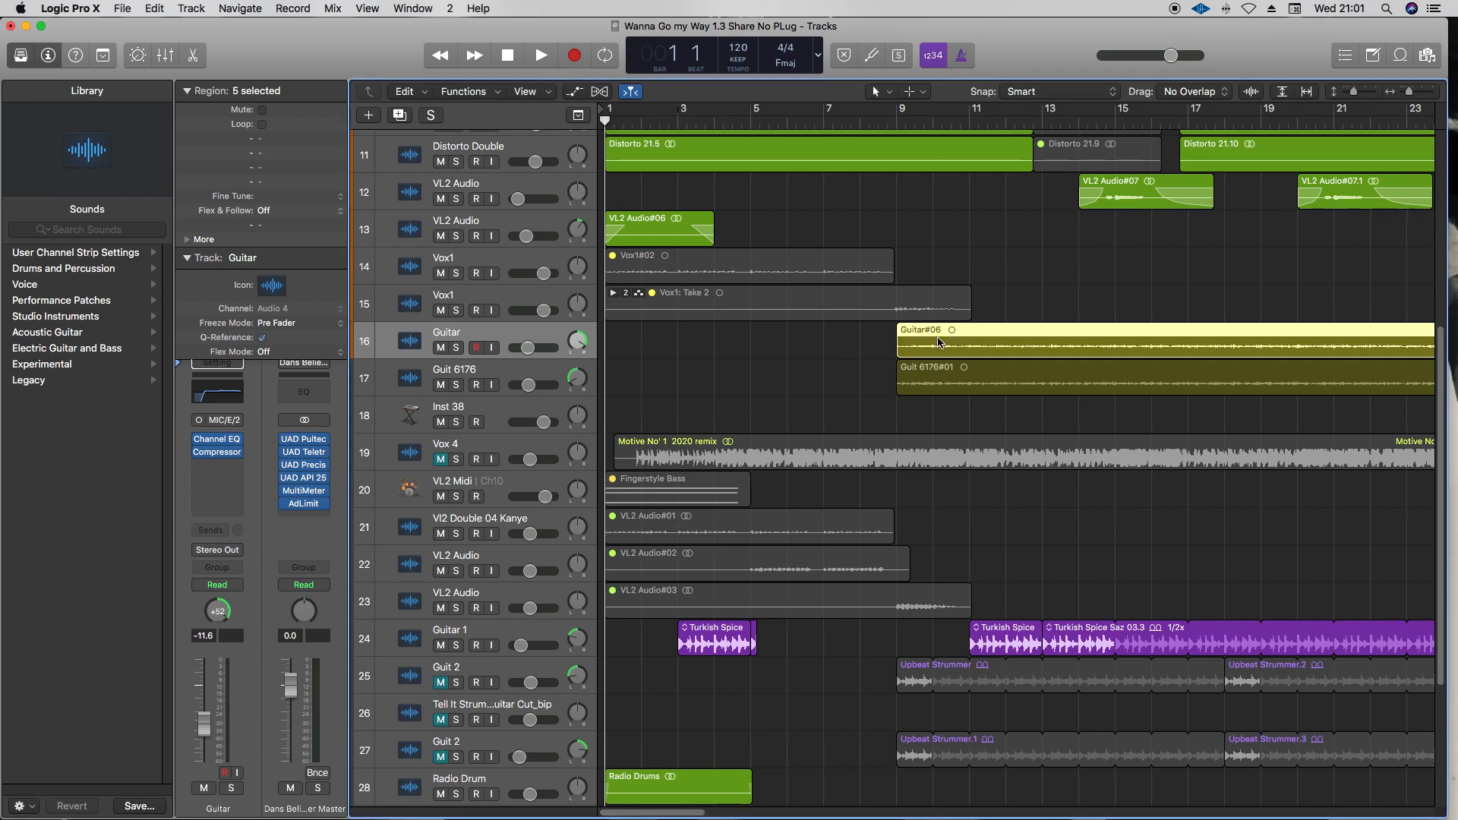
mouse_move(882, 374)
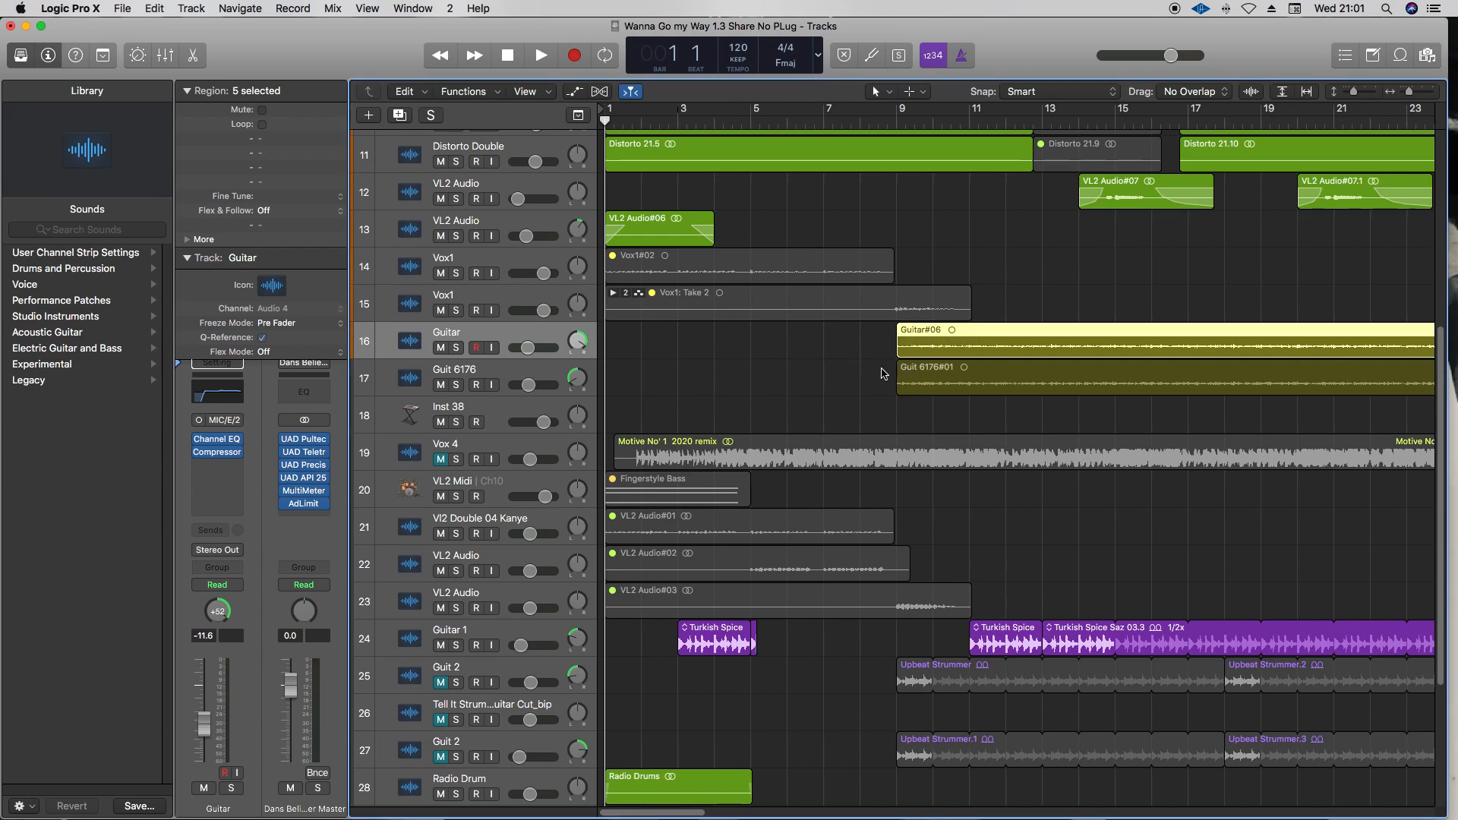
mouse_move(922, 357)
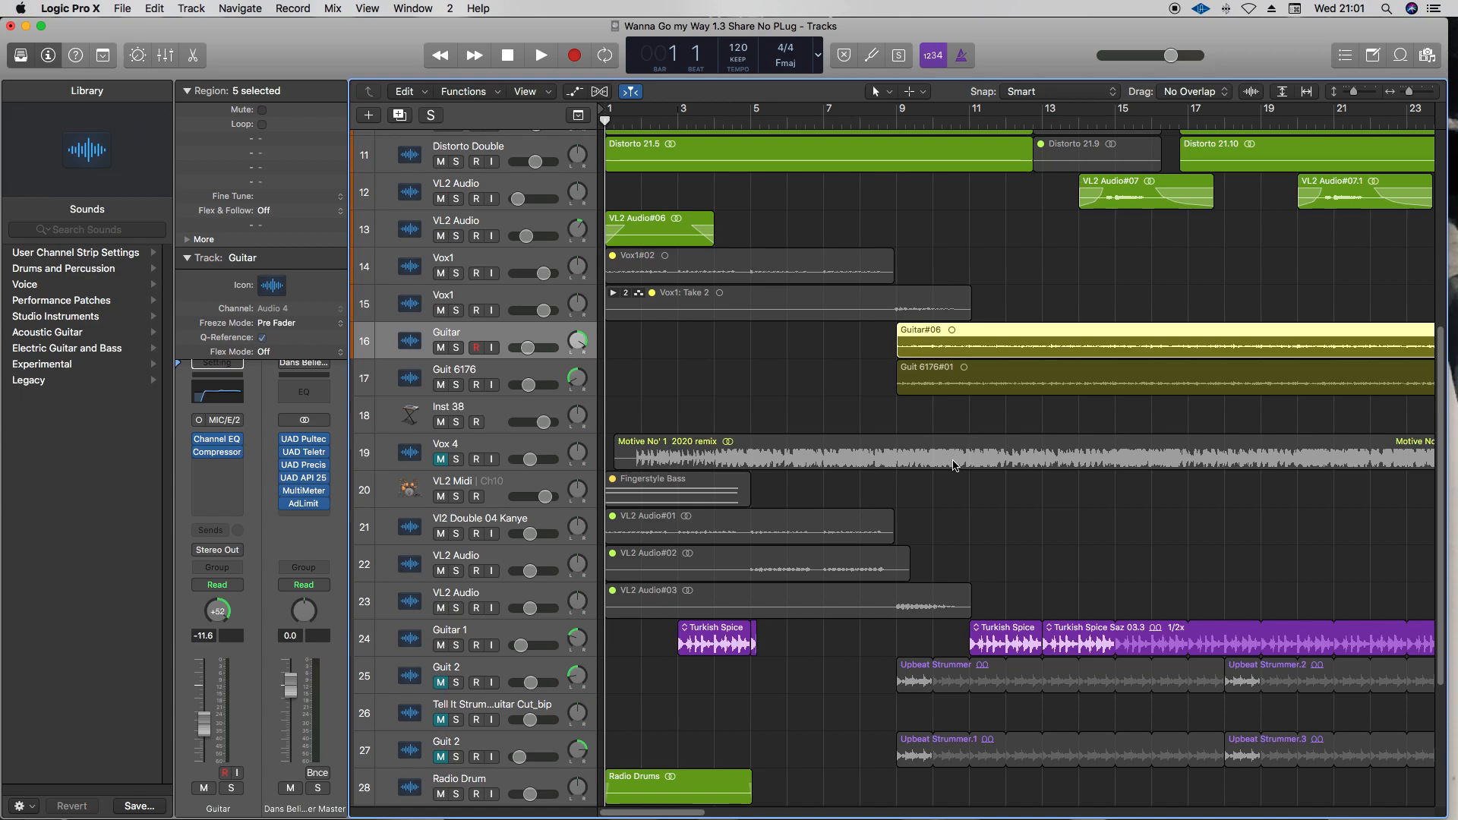
mouse_move(715, 395)
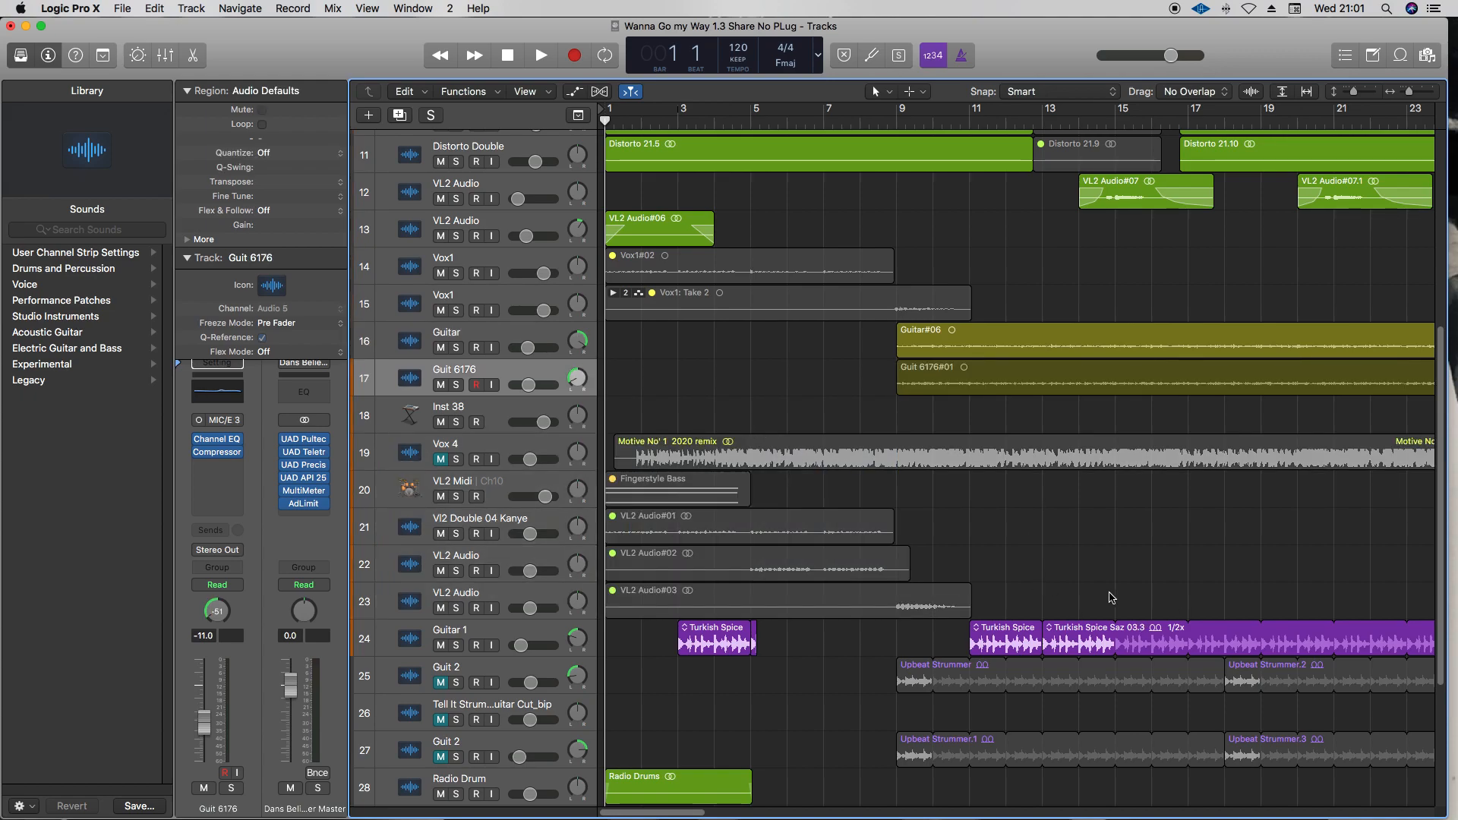
mouse_move(863, 449)
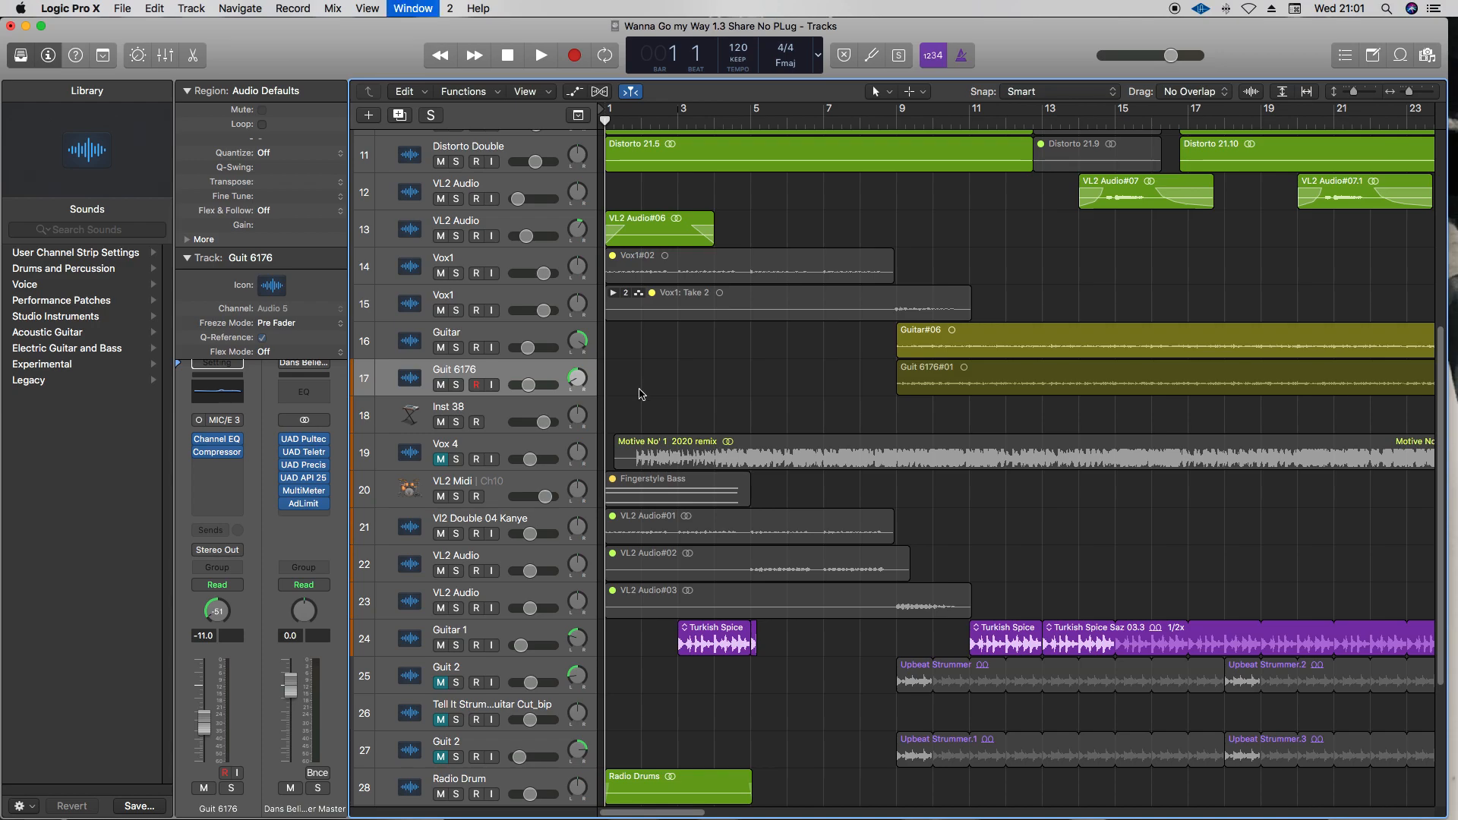
Step: Open the Mixer and select the UAD plug-in slots on the aux buses and master
click(413, 7)
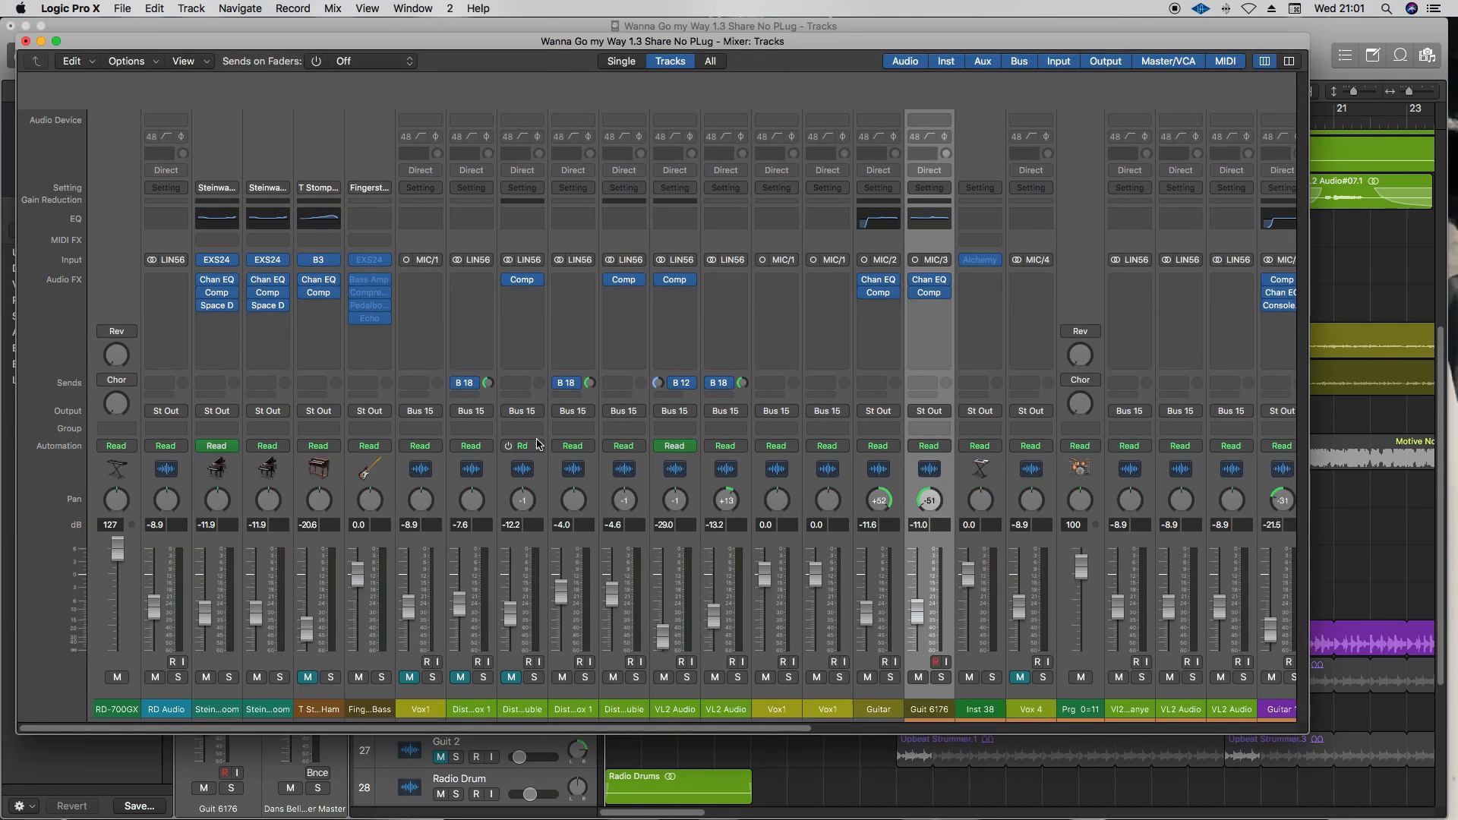
scroll(right, 3)
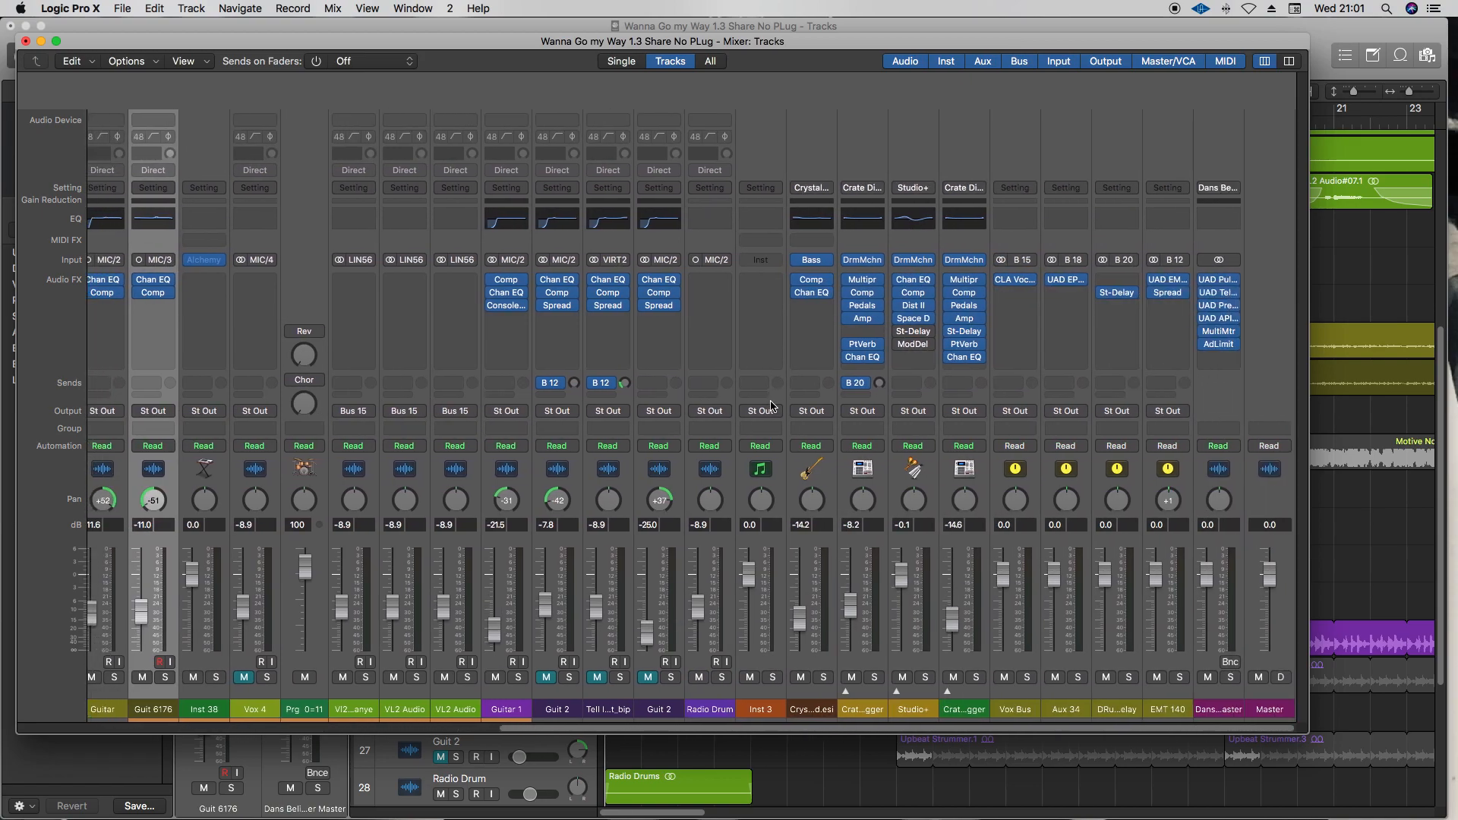
click(1064, 280)
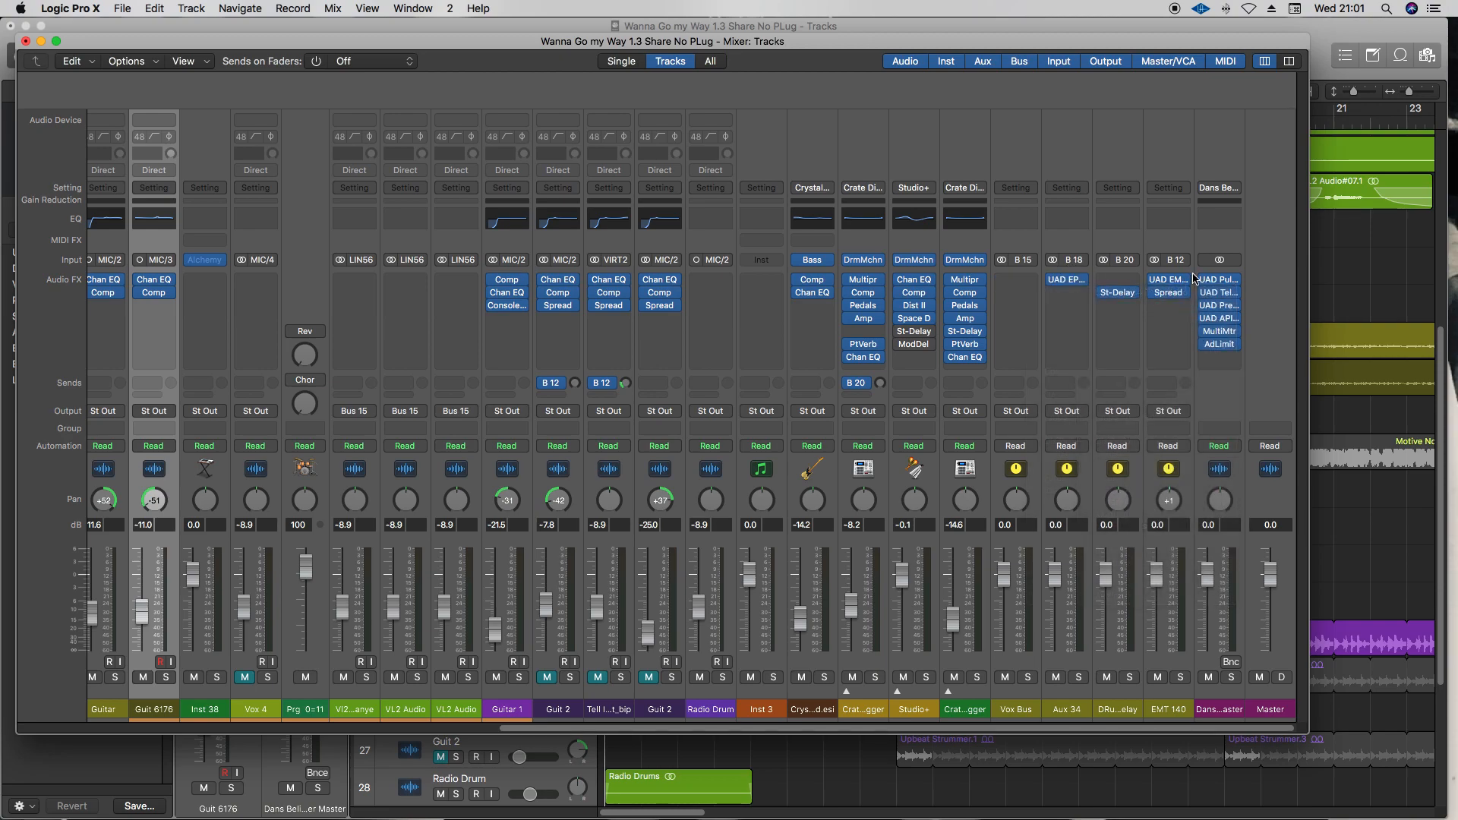
click(1215, 278)
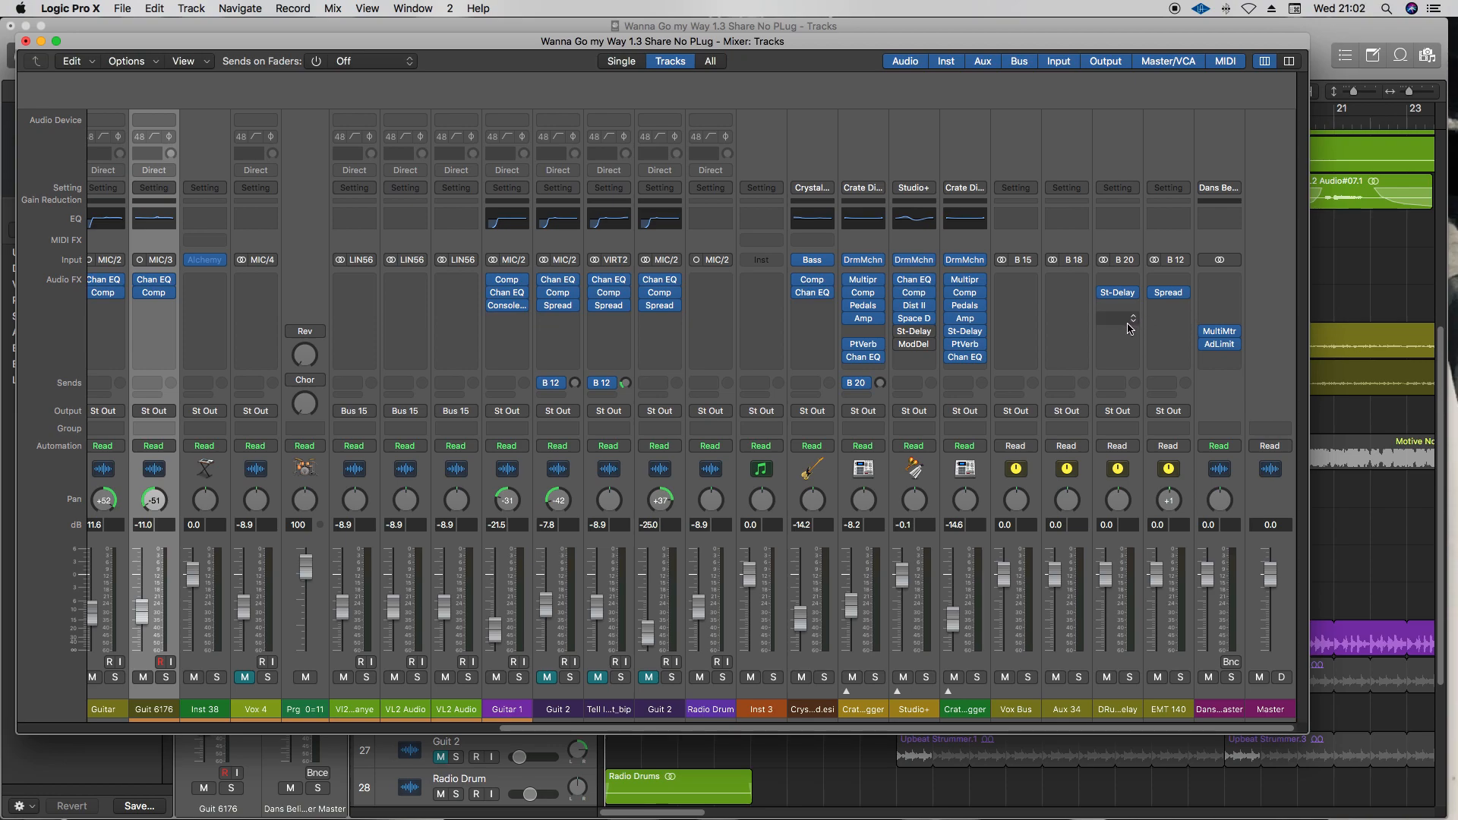
mouse_move(1056, 328)
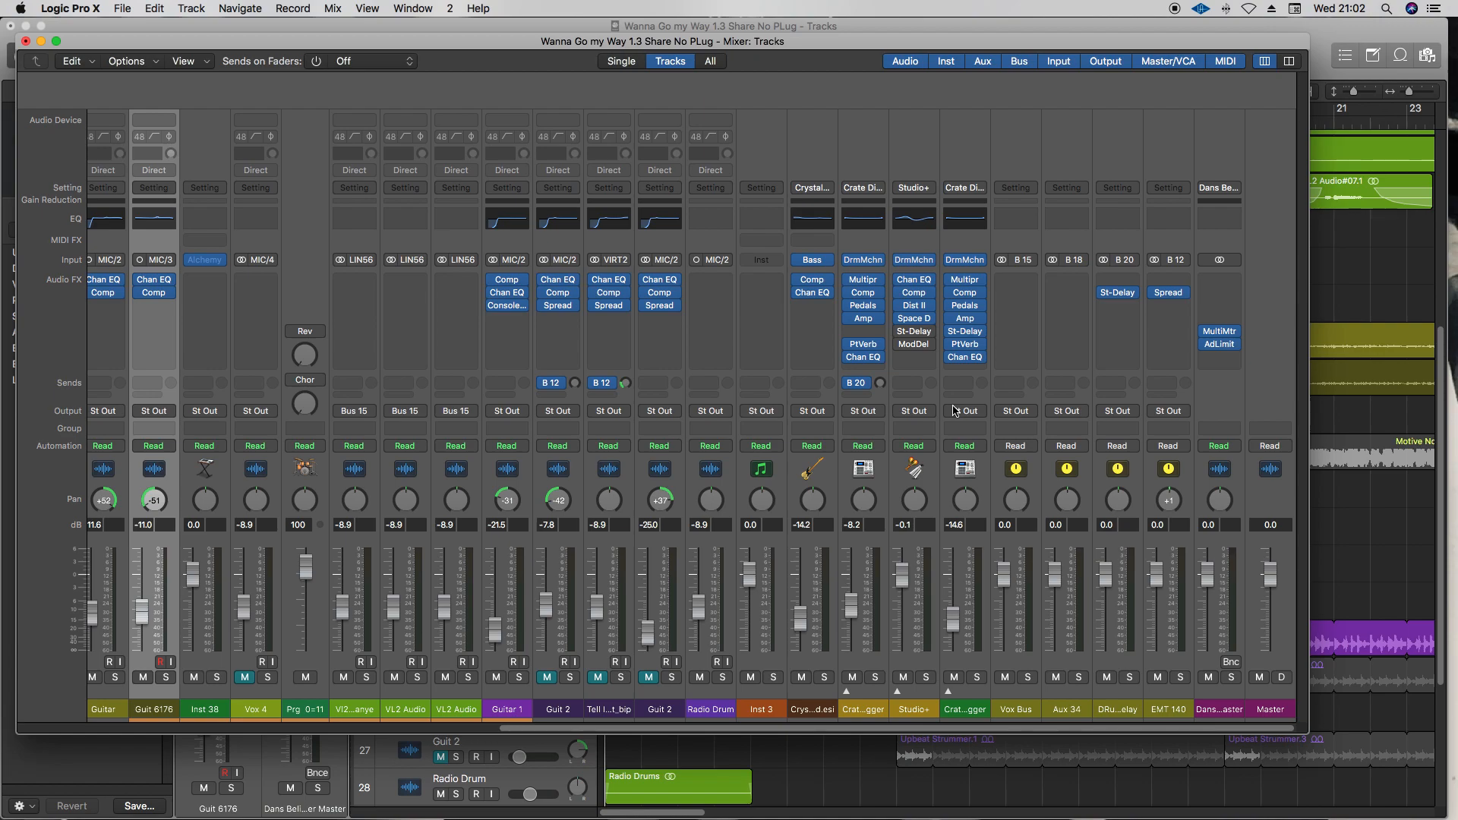
mouse_move(998, 399)
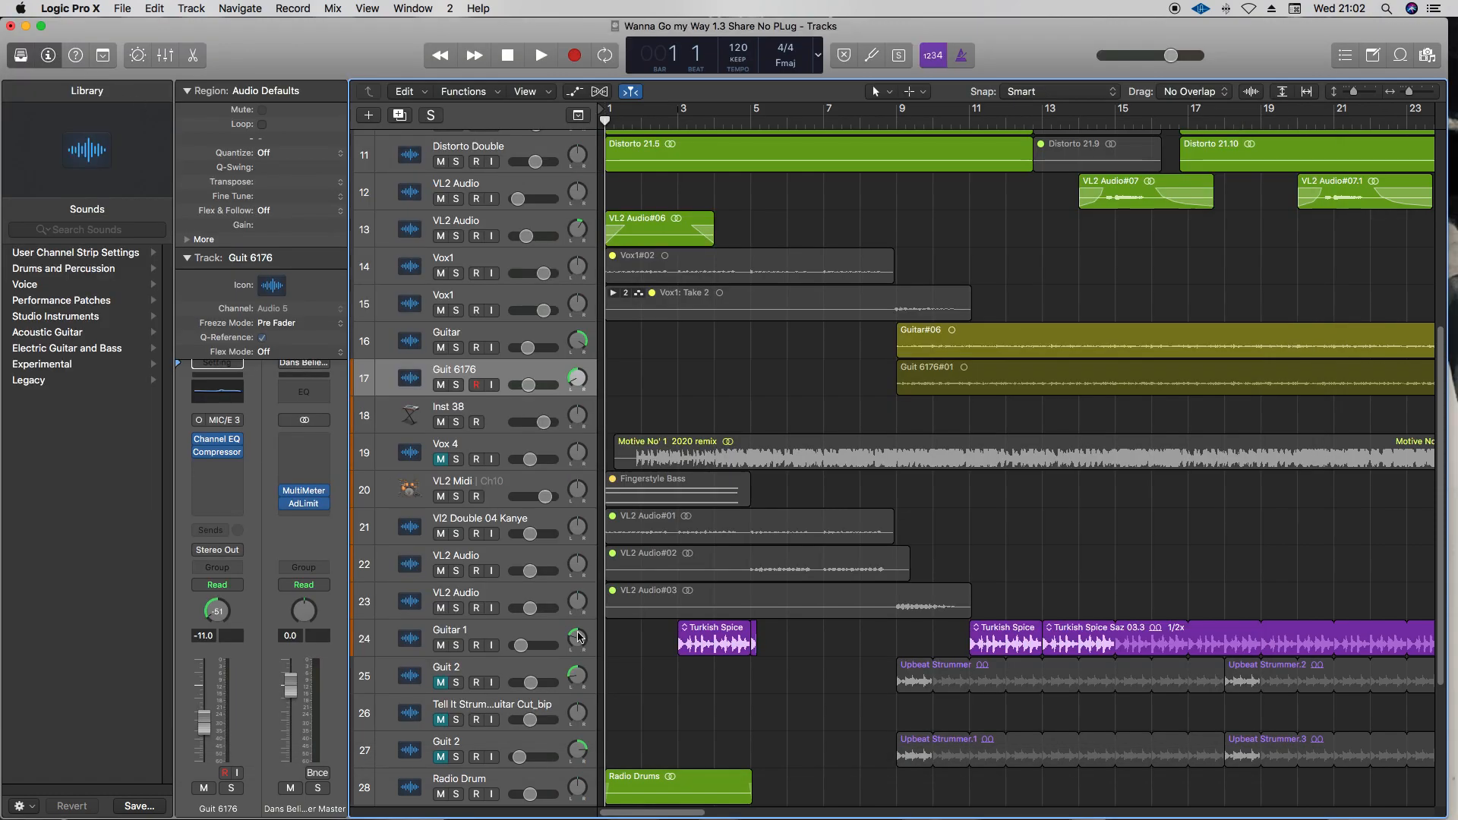
Step: Select the Inst 38 track and scroll down the arrangement
click(476, 422)
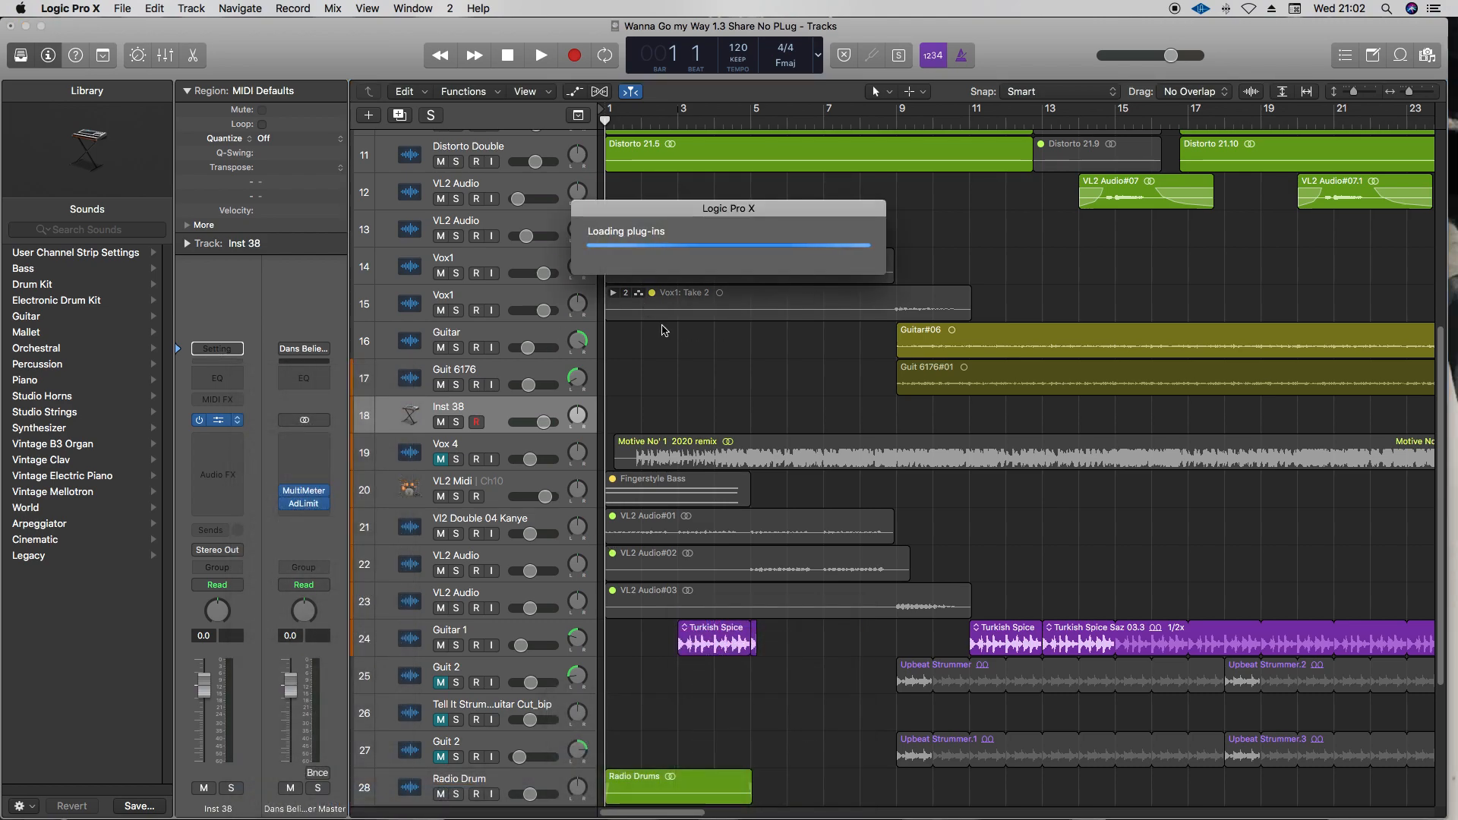
mouse_move(675, 298)
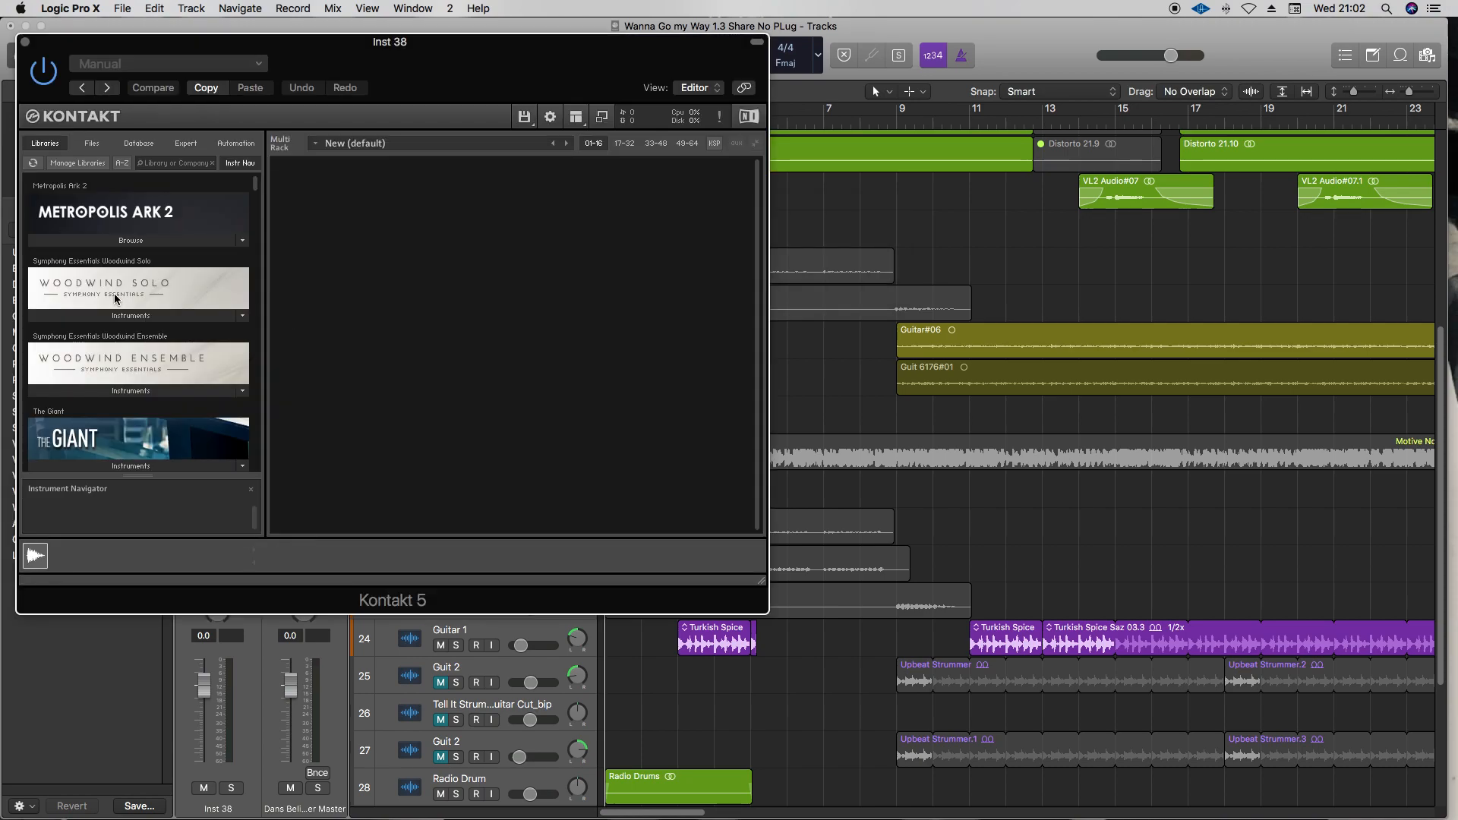
mouse_move(172, 306)
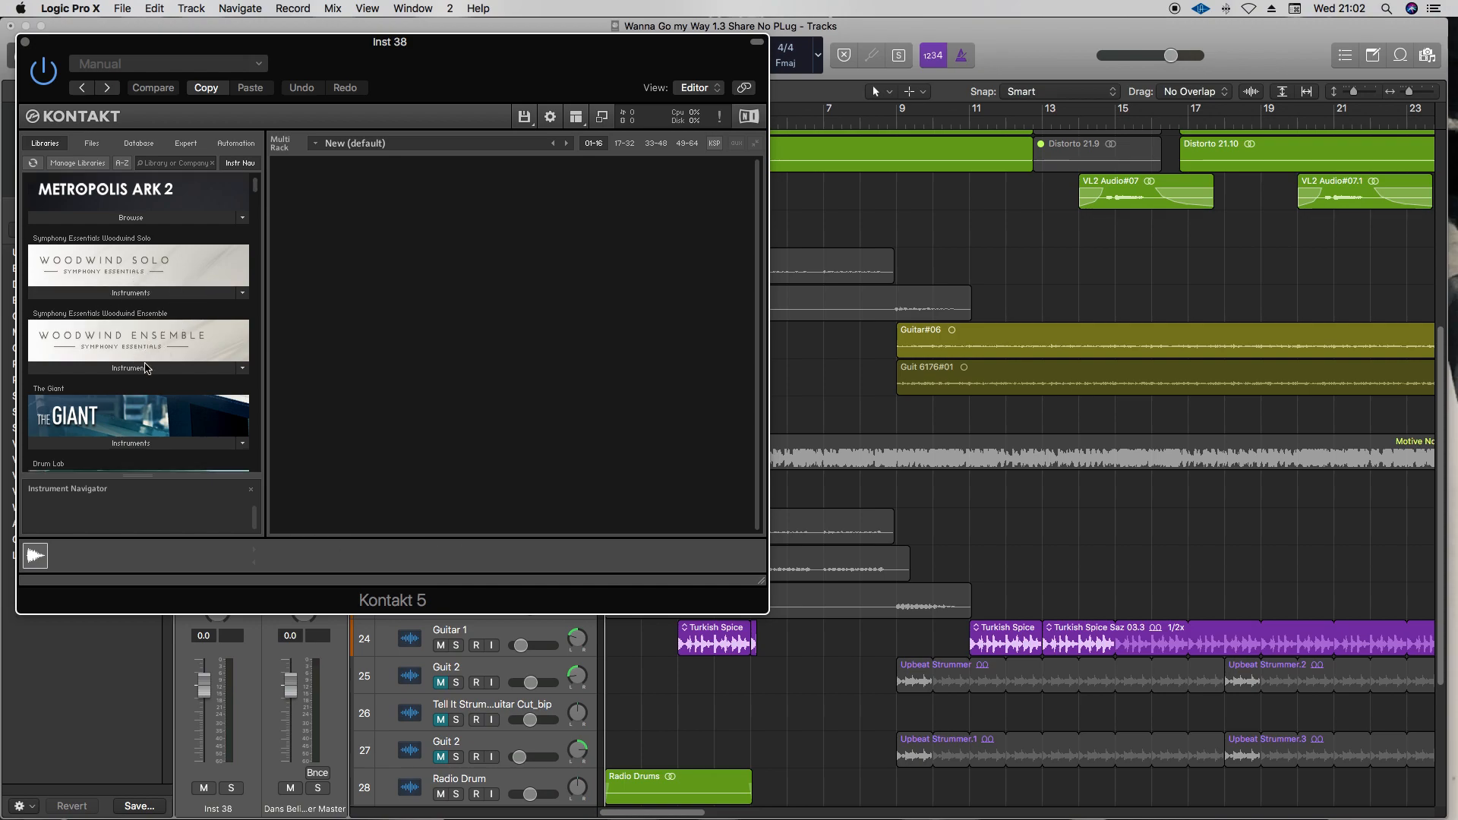
scroll(down, 3)
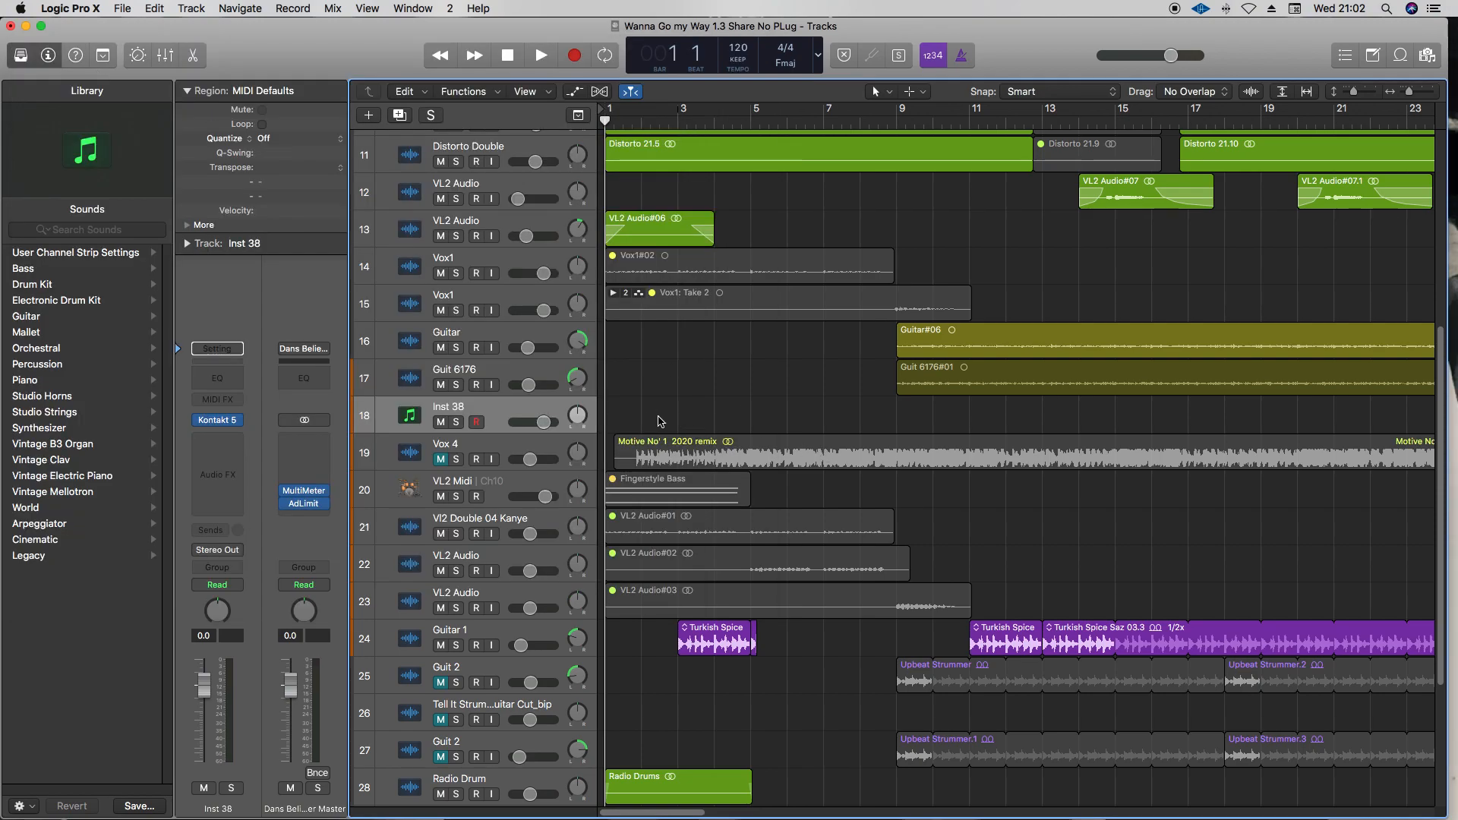
click(743, 450)
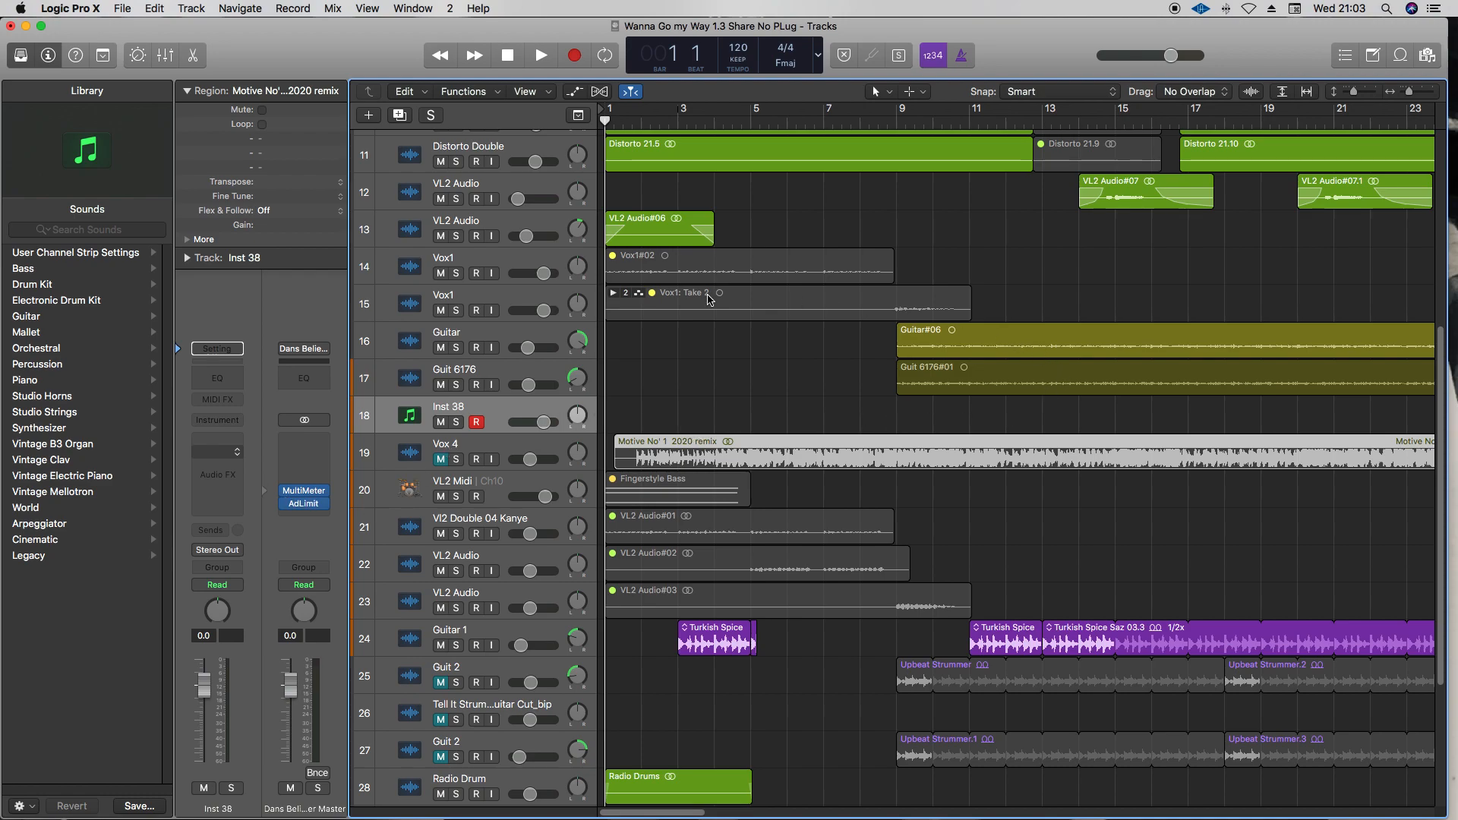
mouse_move(771, 382)
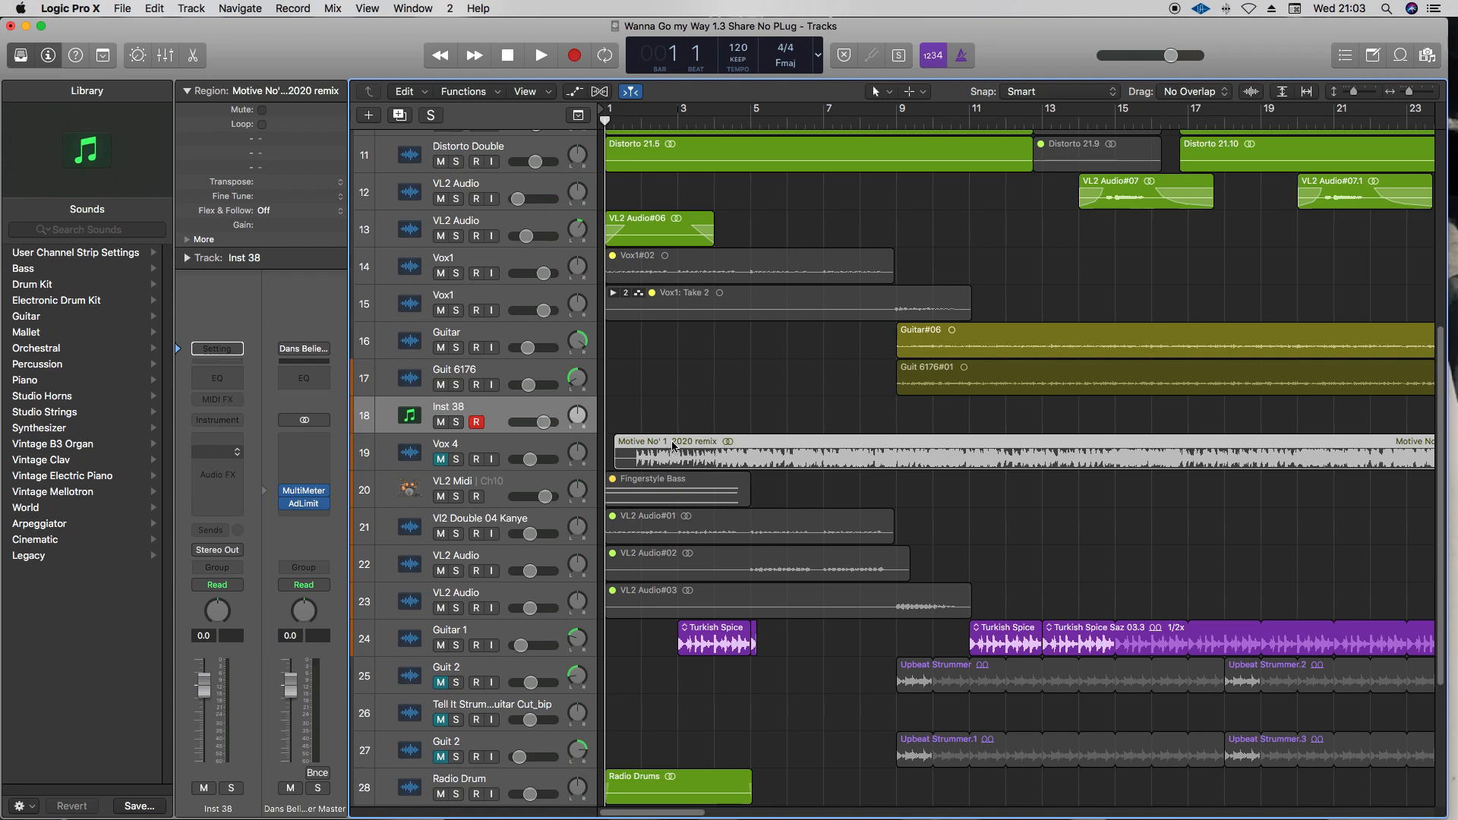
mouse_move(730, 369)
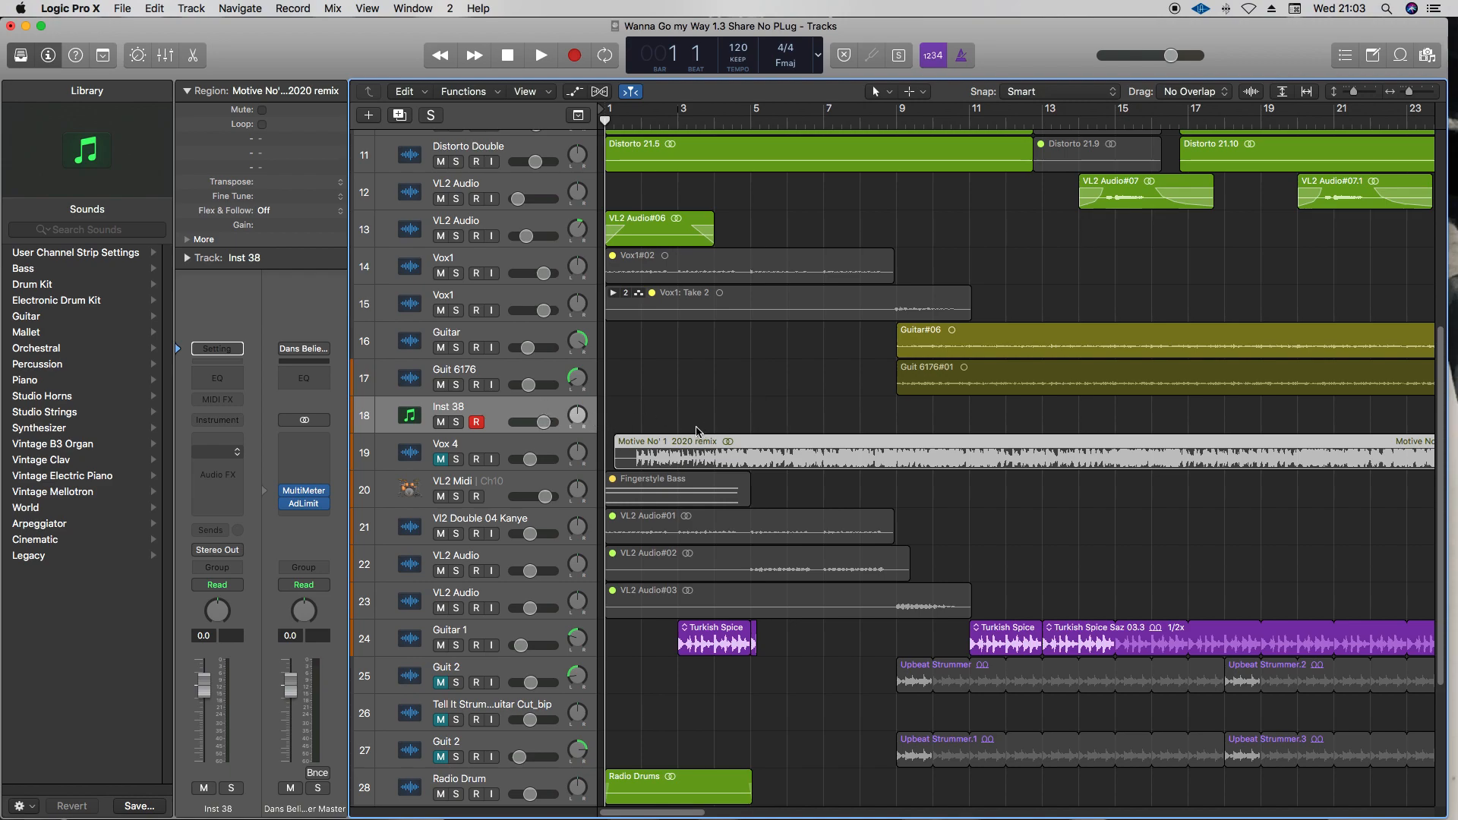
mouse_move(116, 6)
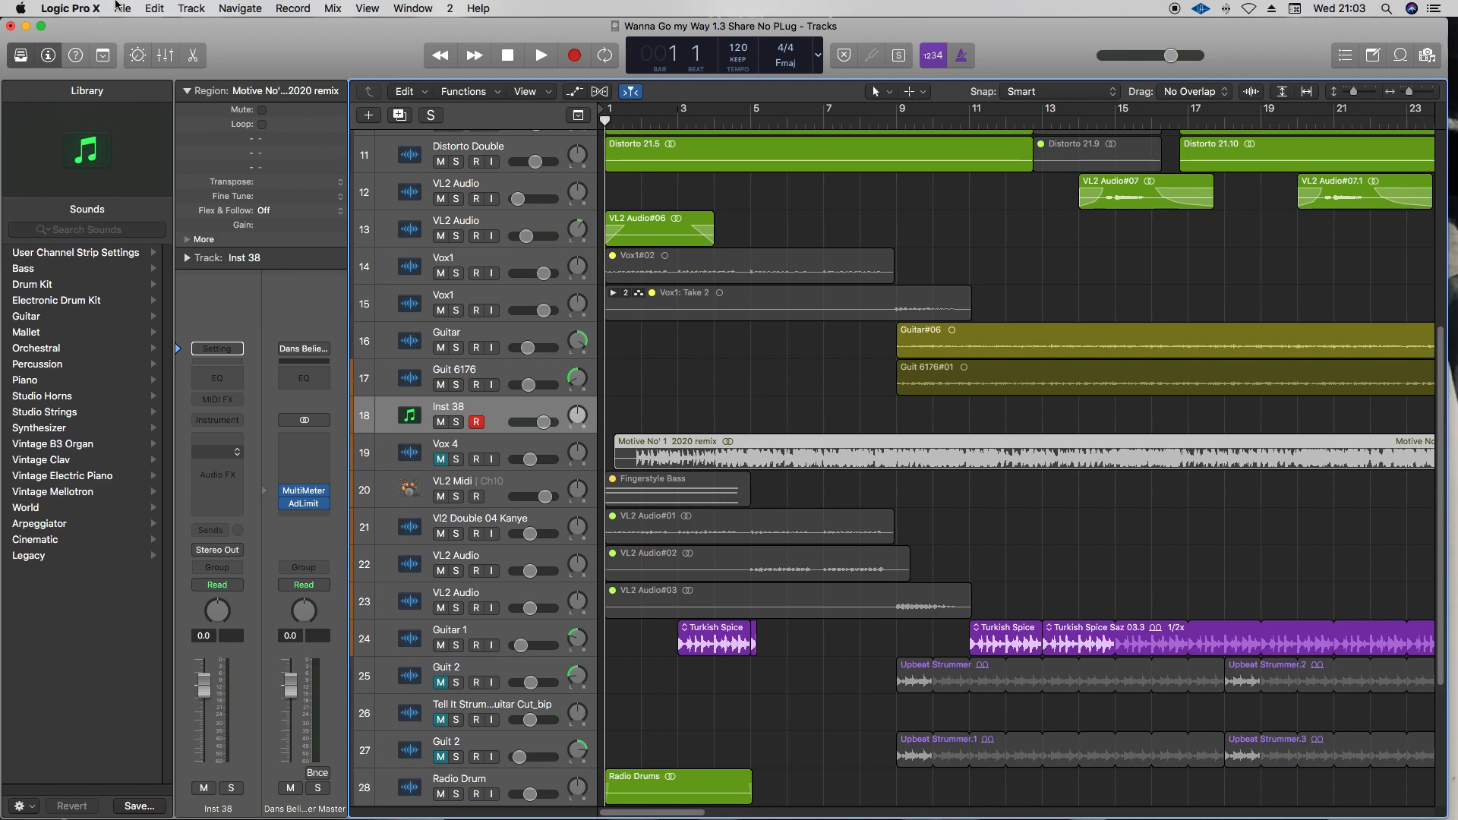
Step: Open Save As and rename the project 'Wanna Go my Way 1.4 Share Jon'
click(127, 8)
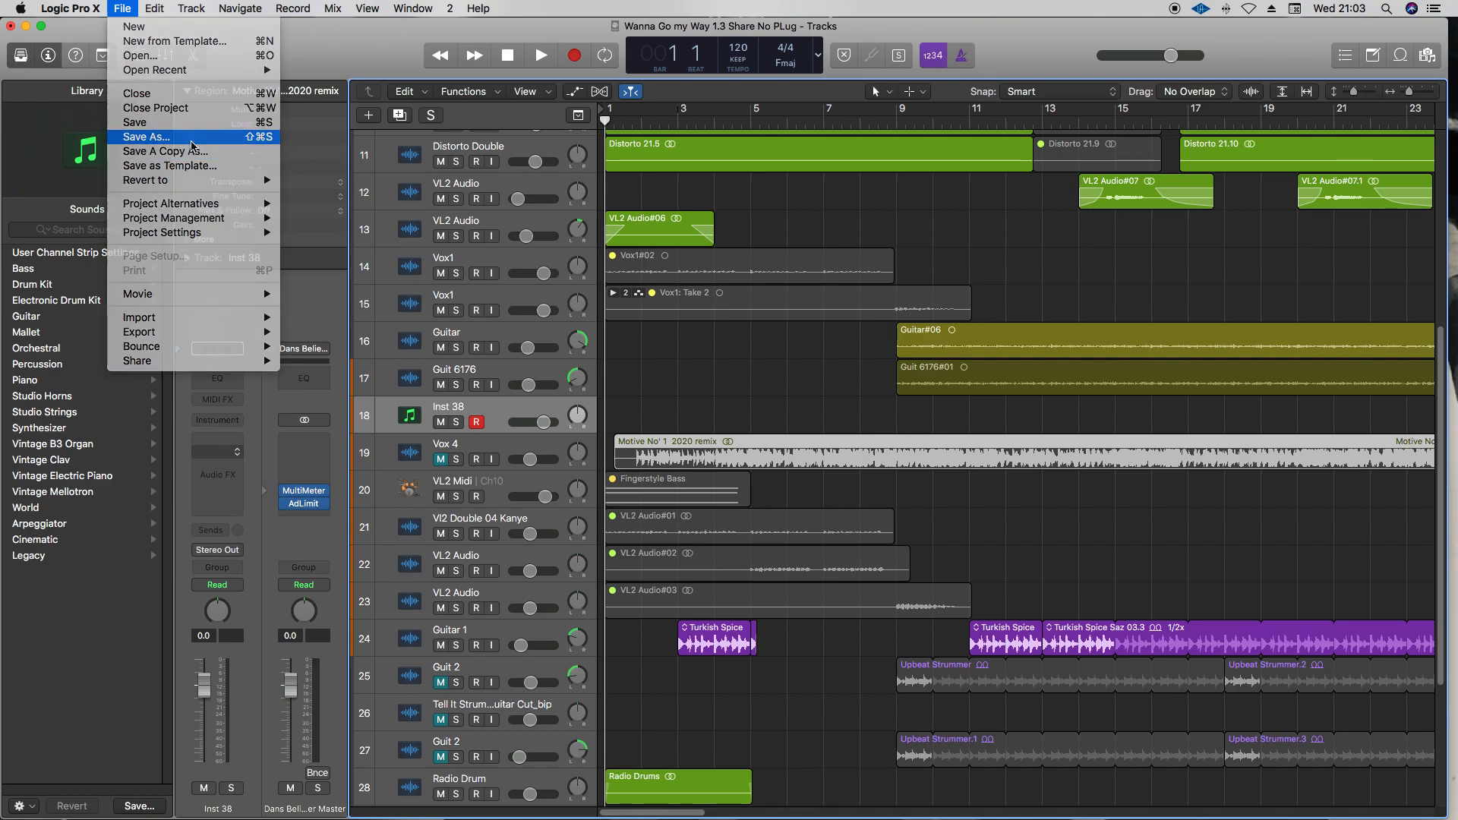
click(145, 136)
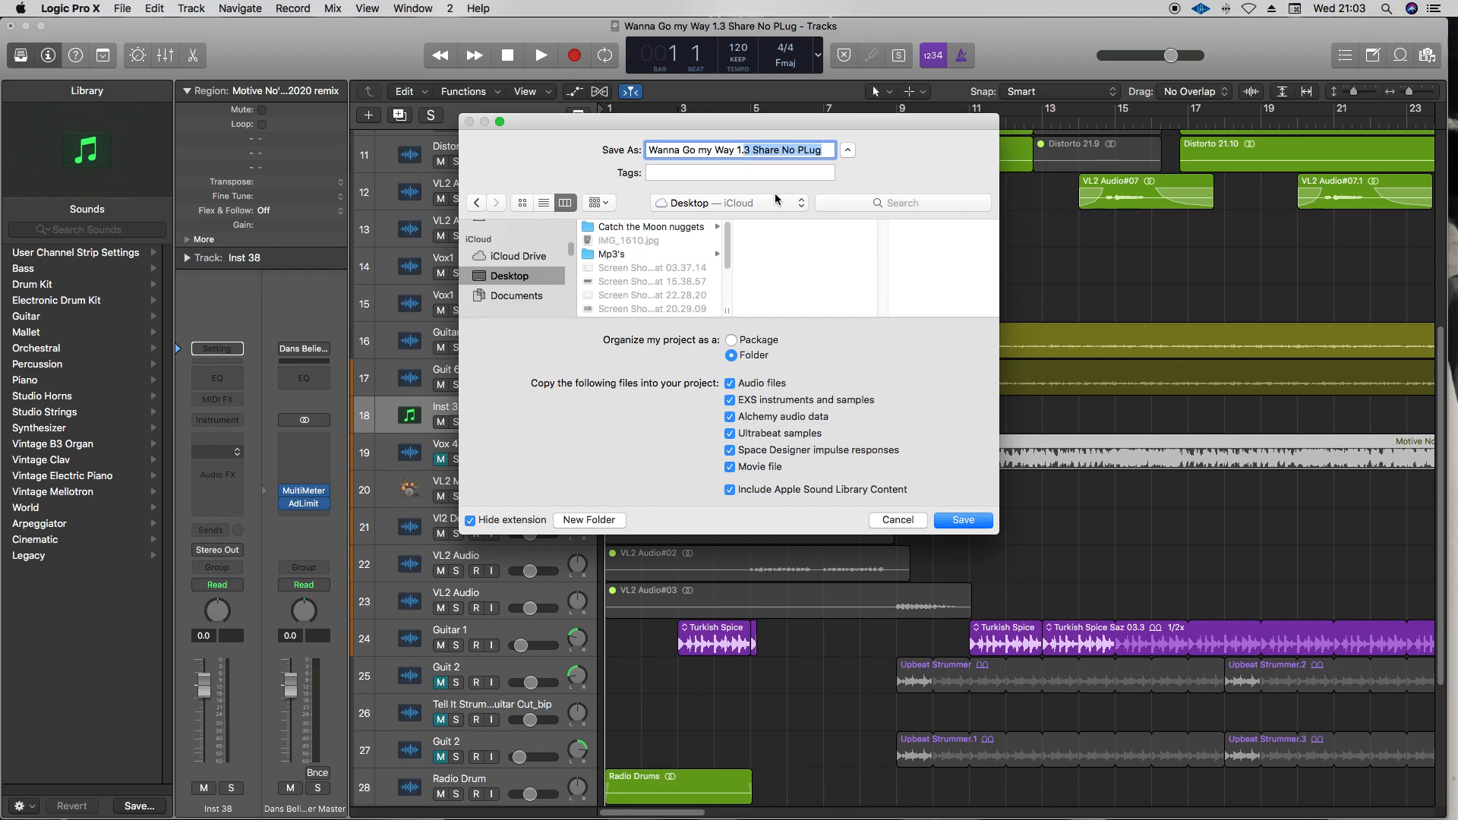
text(Wanna Go my Way 1.4)
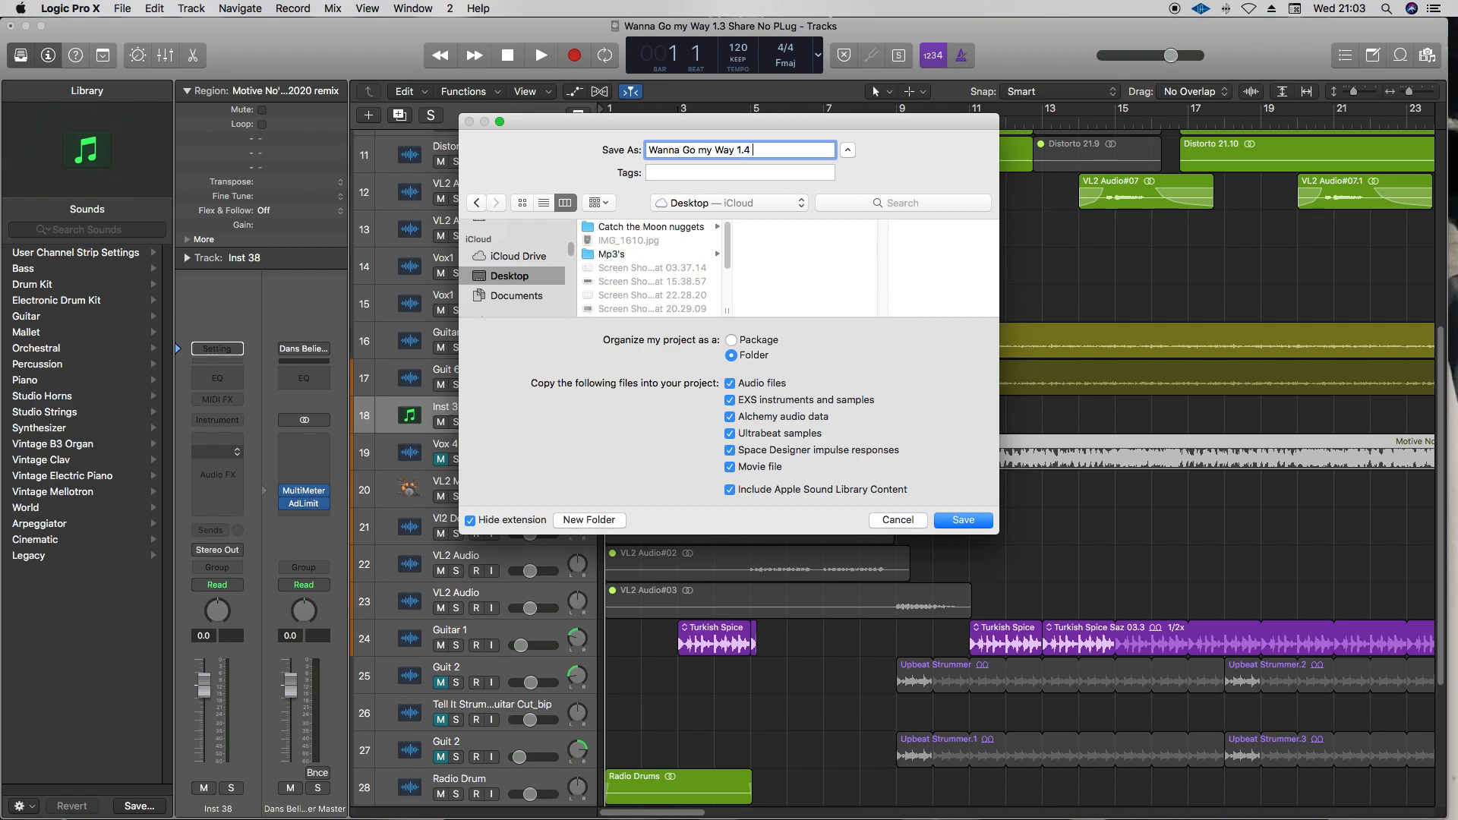
text(Share)
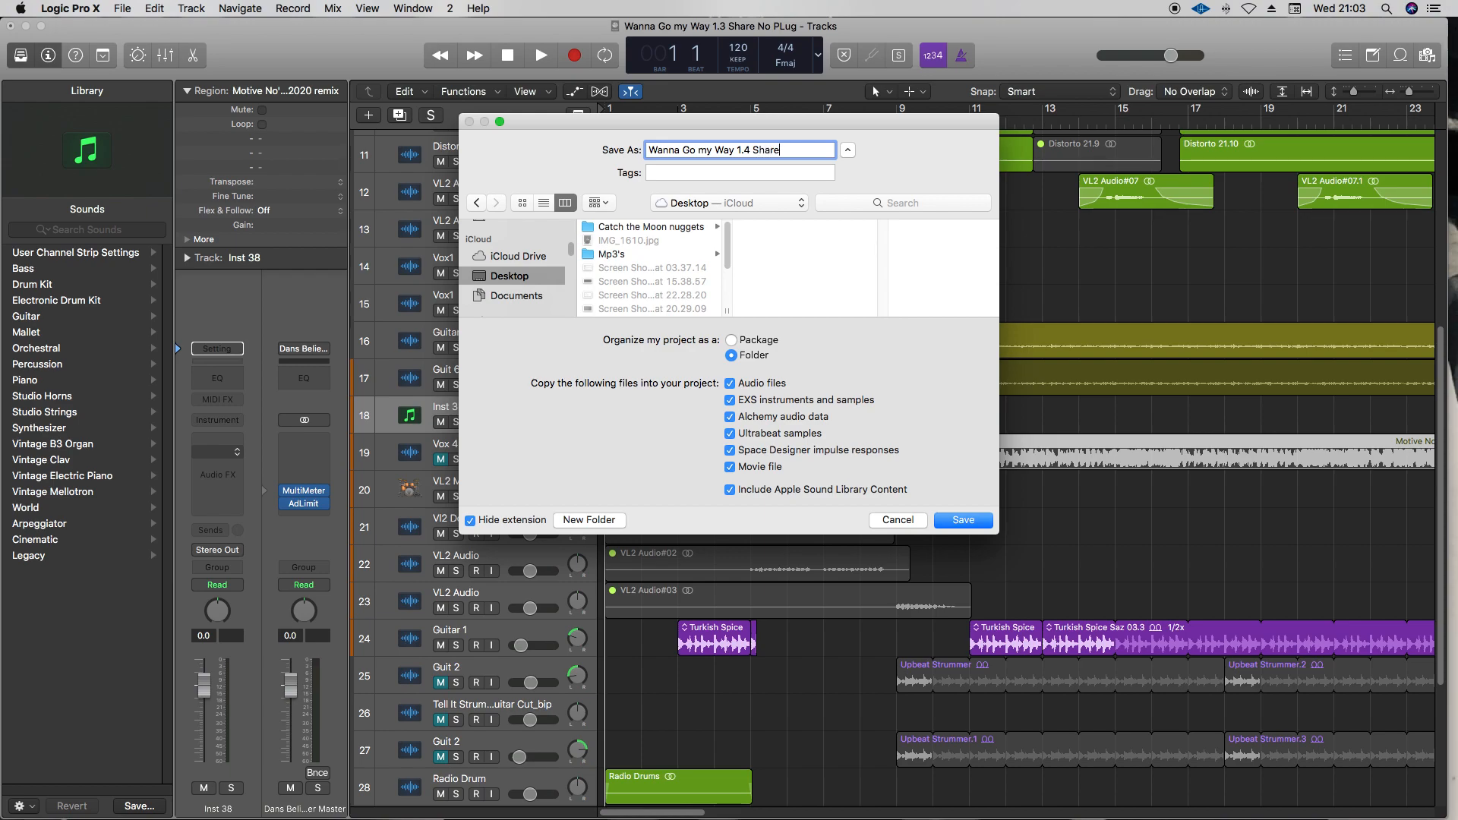
text(Jon)
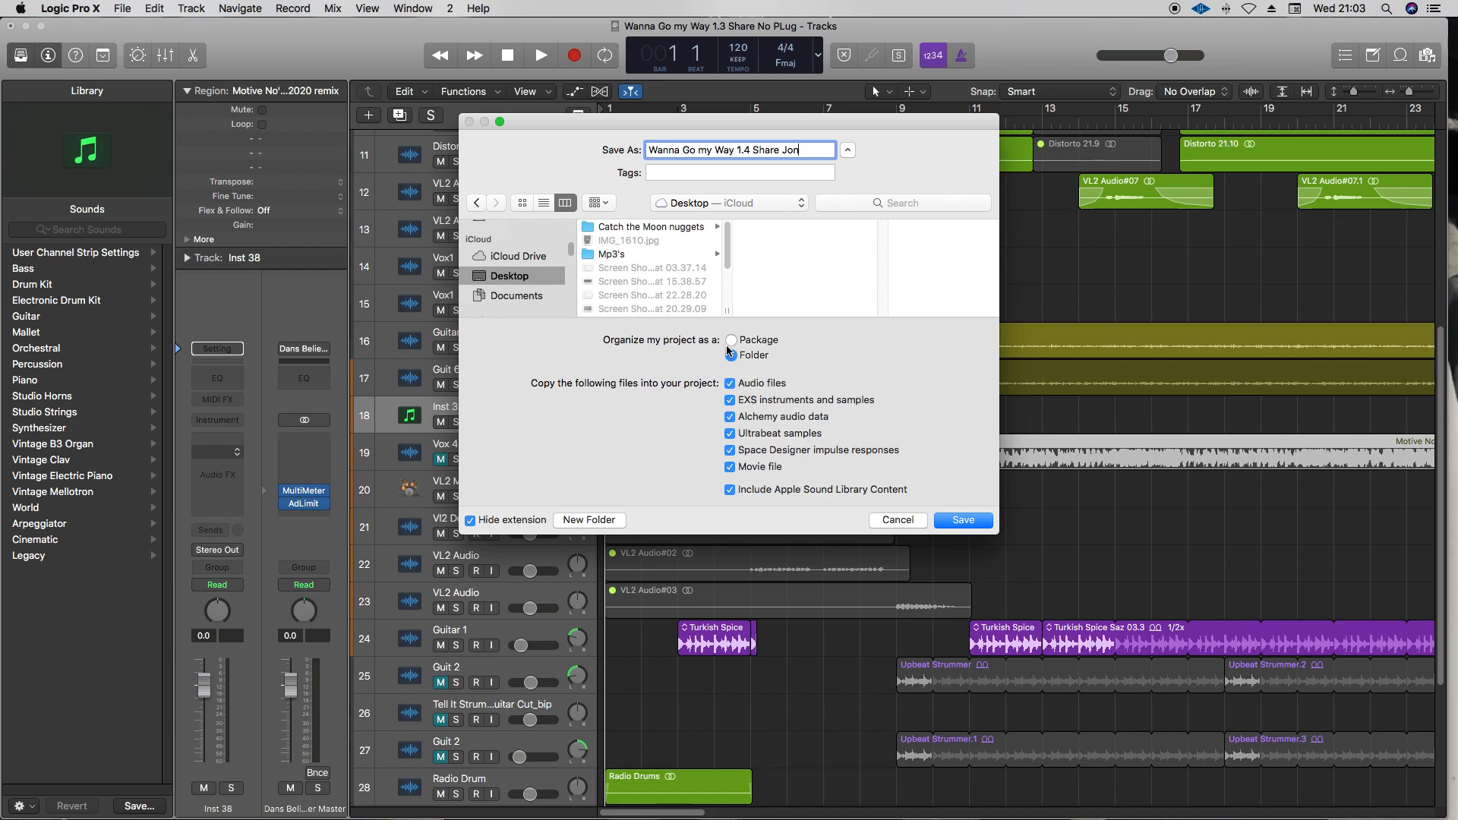
click(730, 355)
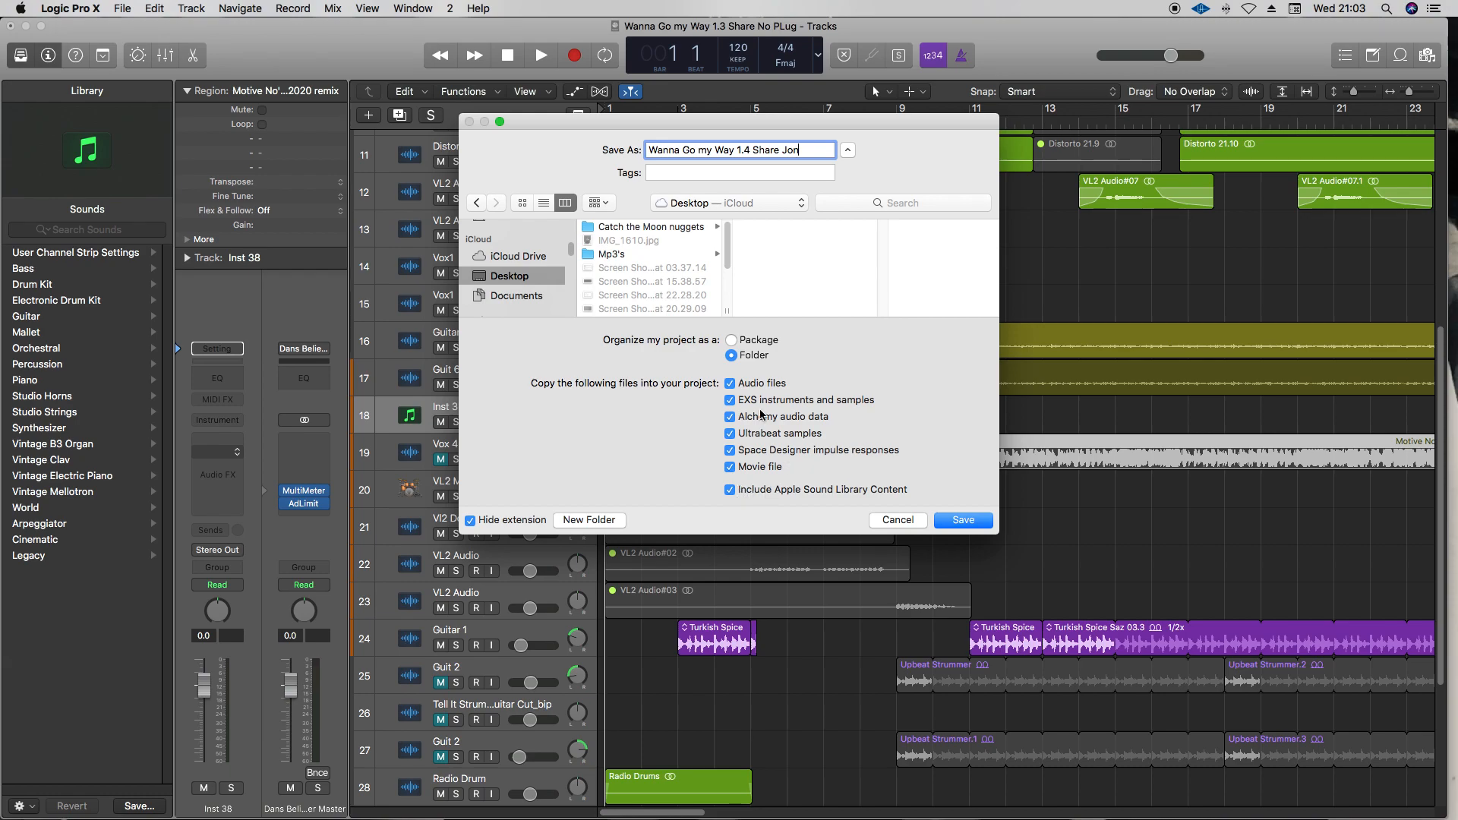
click(730, 382)
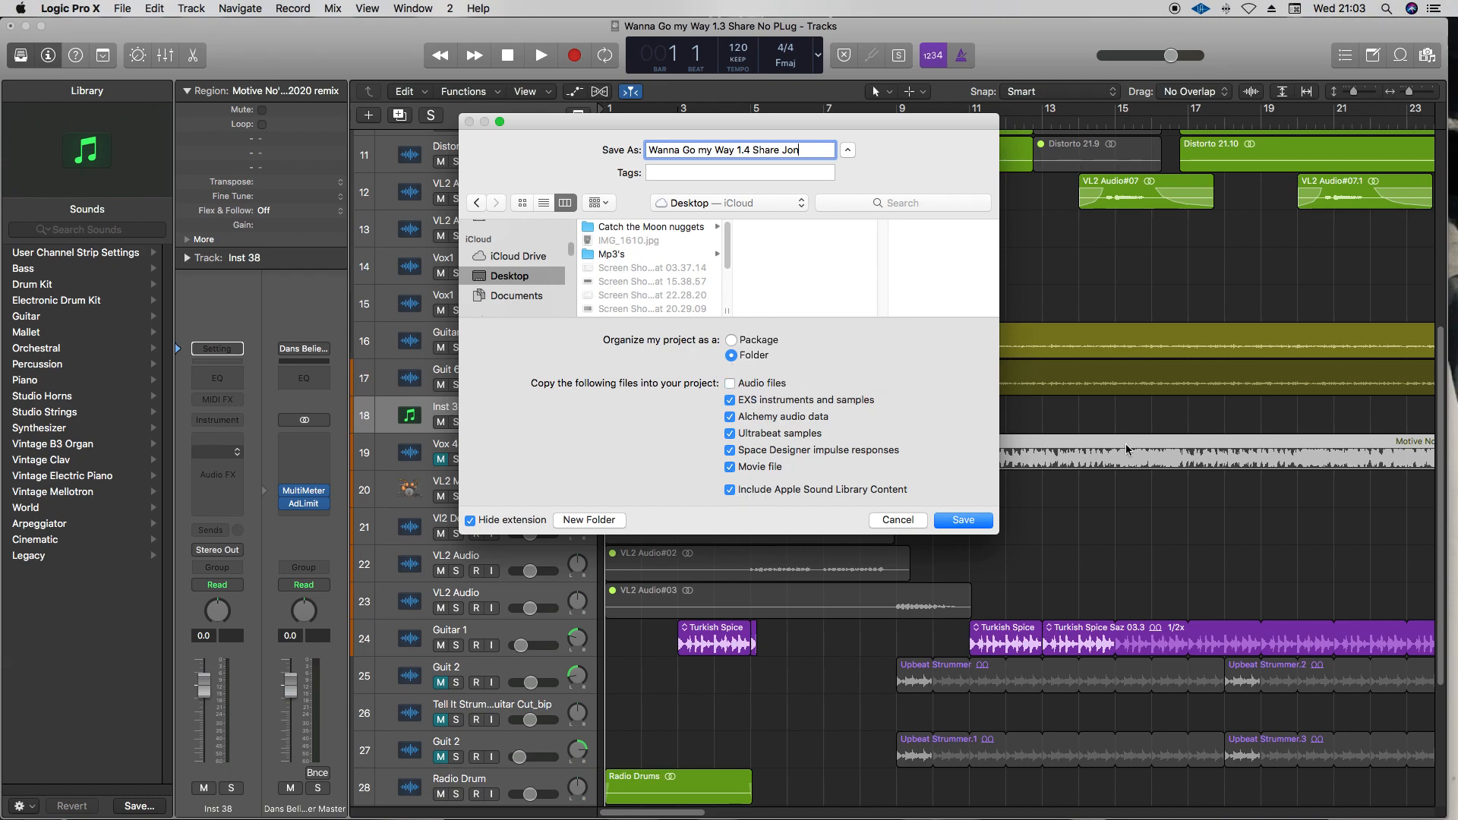
mouse_move(1187, 456)
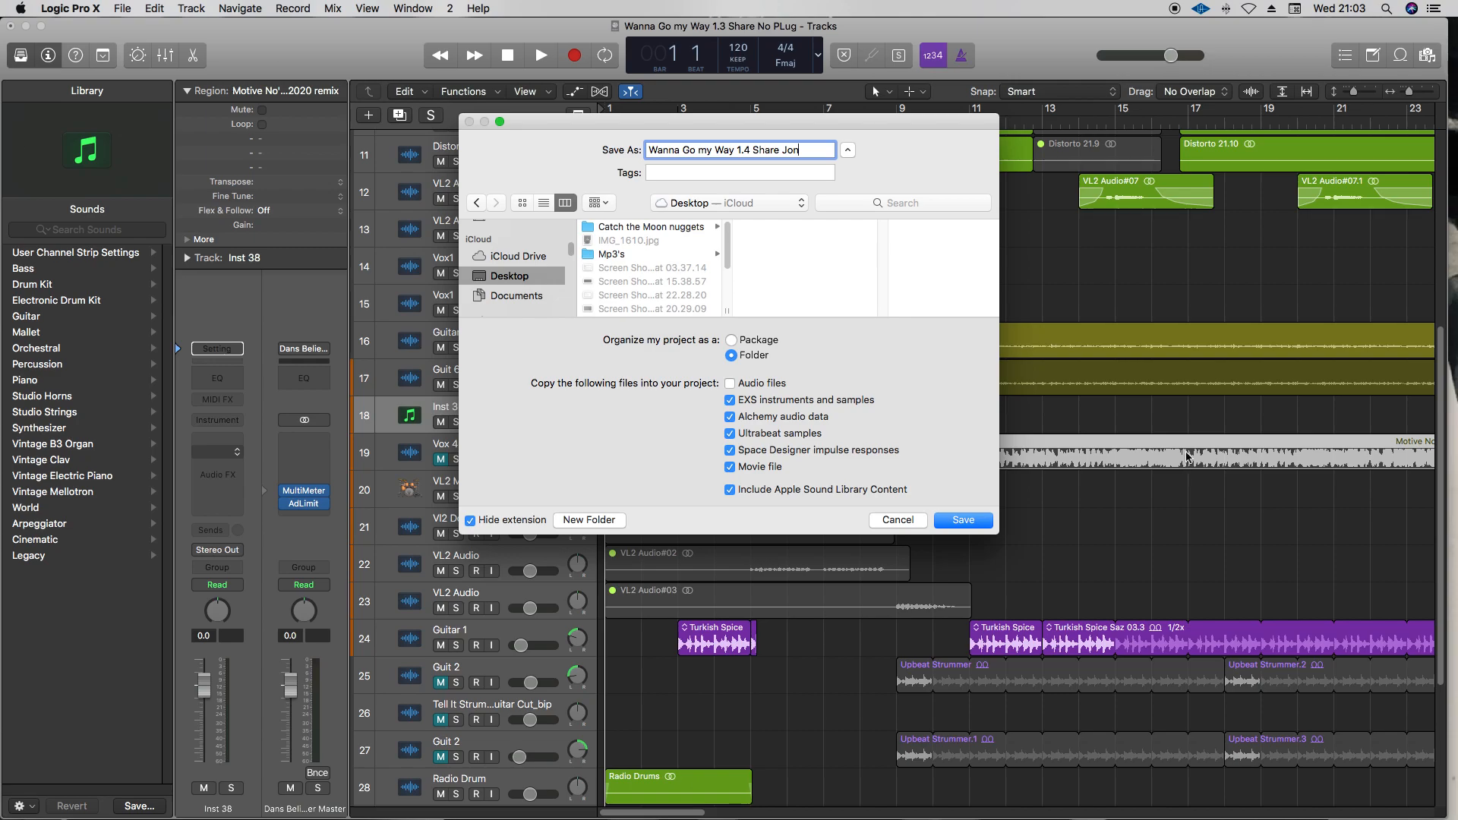
mouse_move(1121, 644)
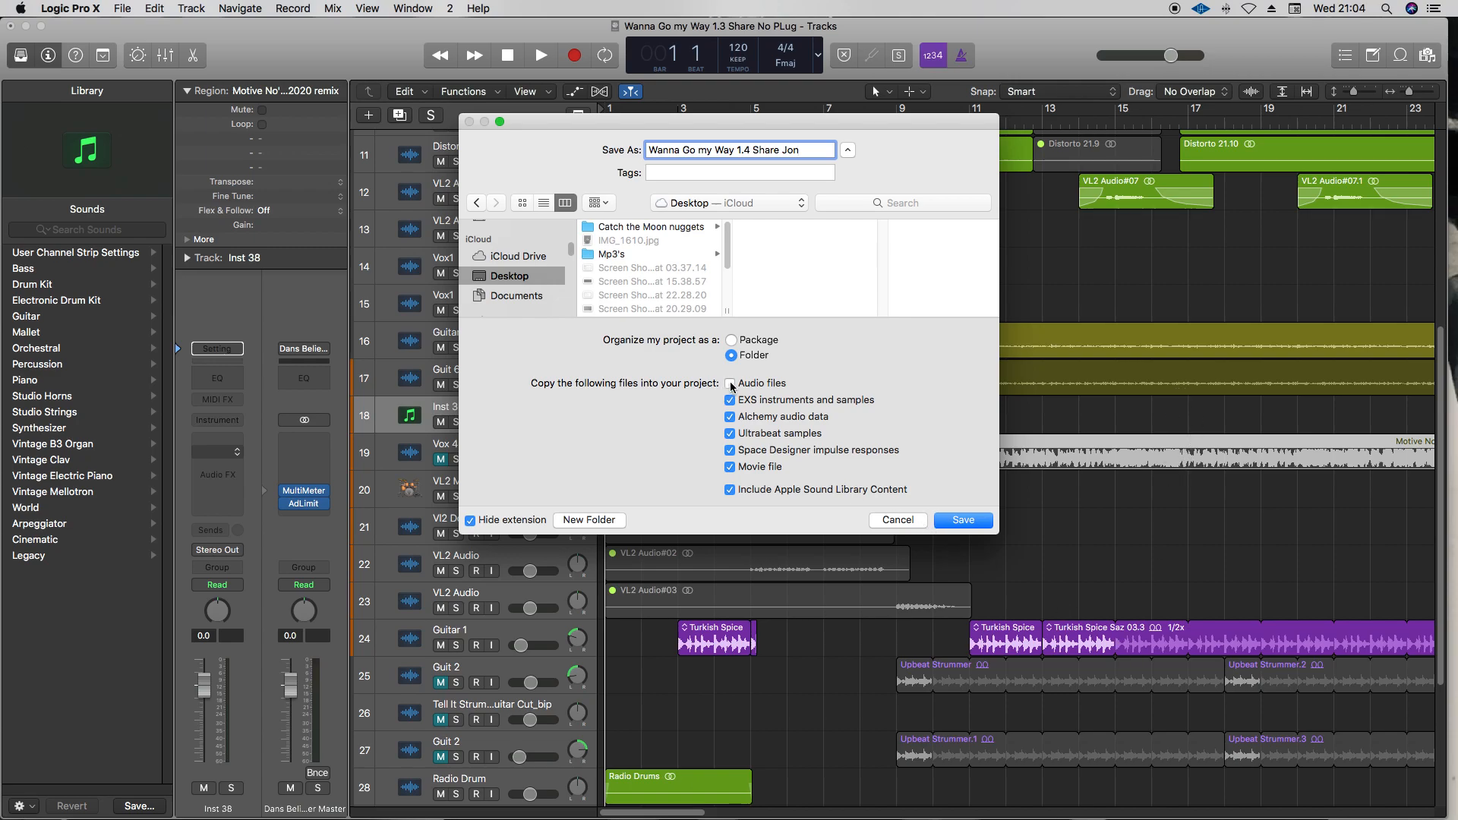
click(730, 383)
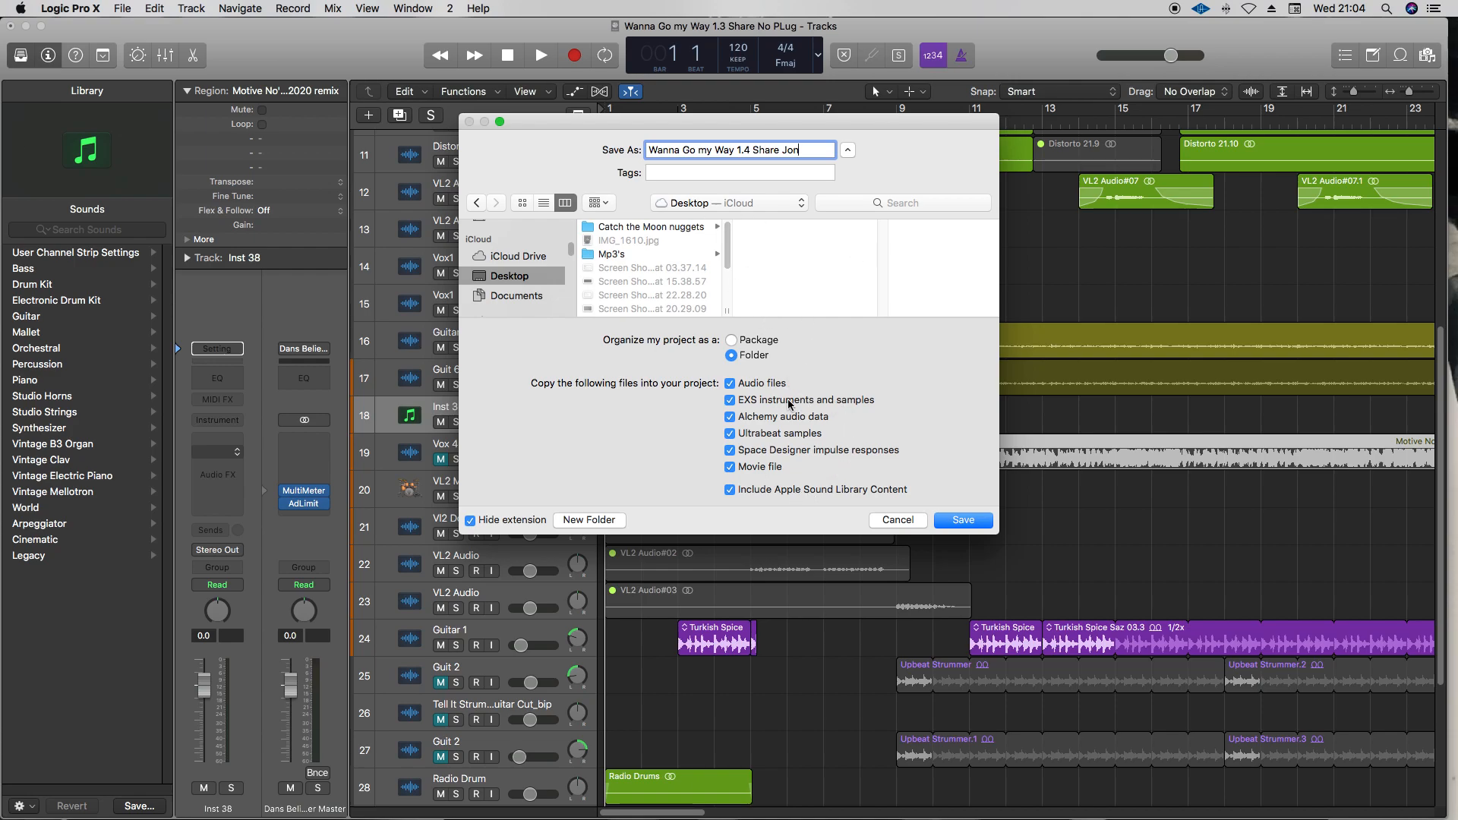
mouse_move(712, 384)
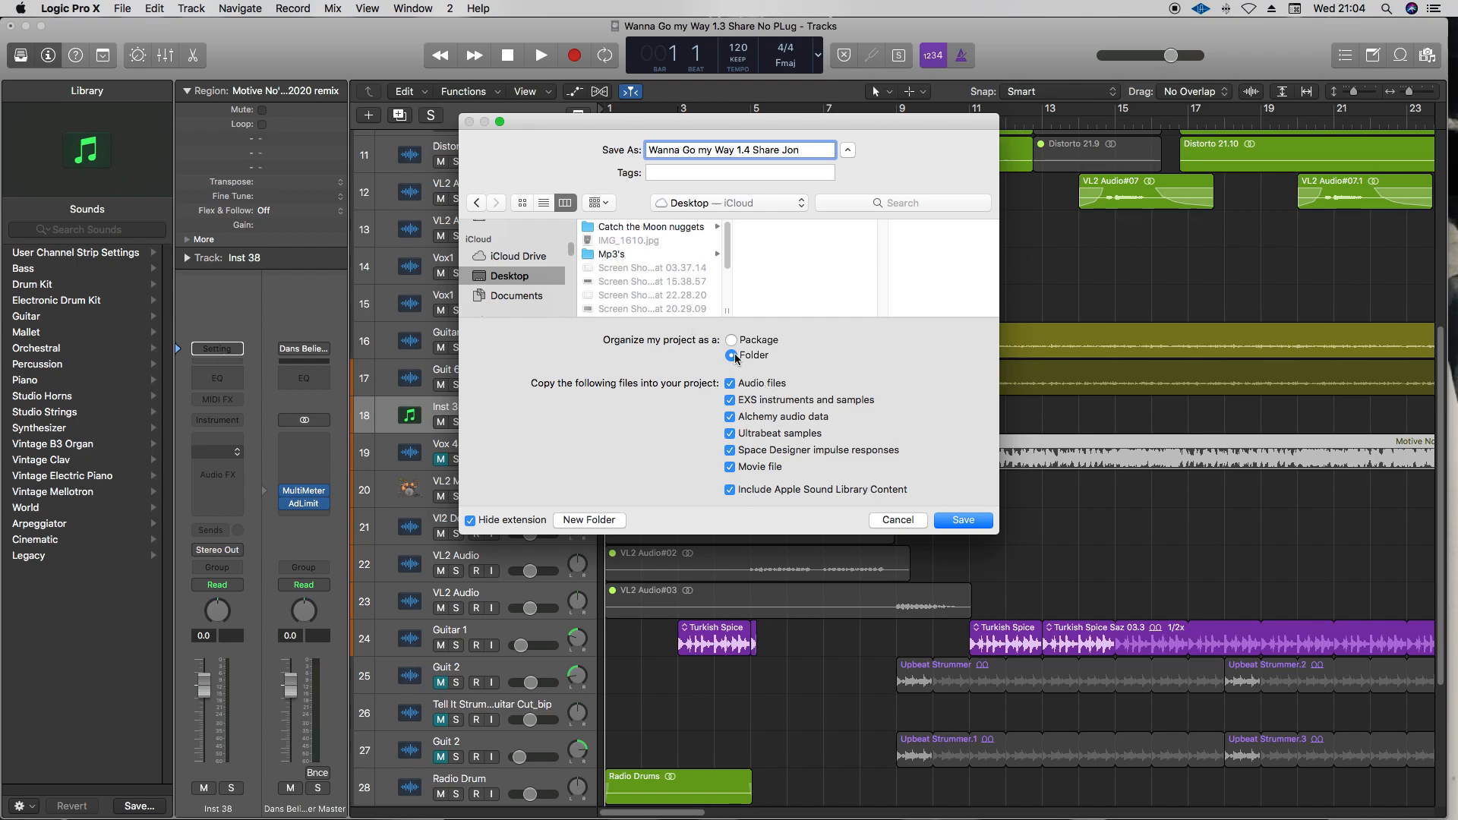
click(730, 356)
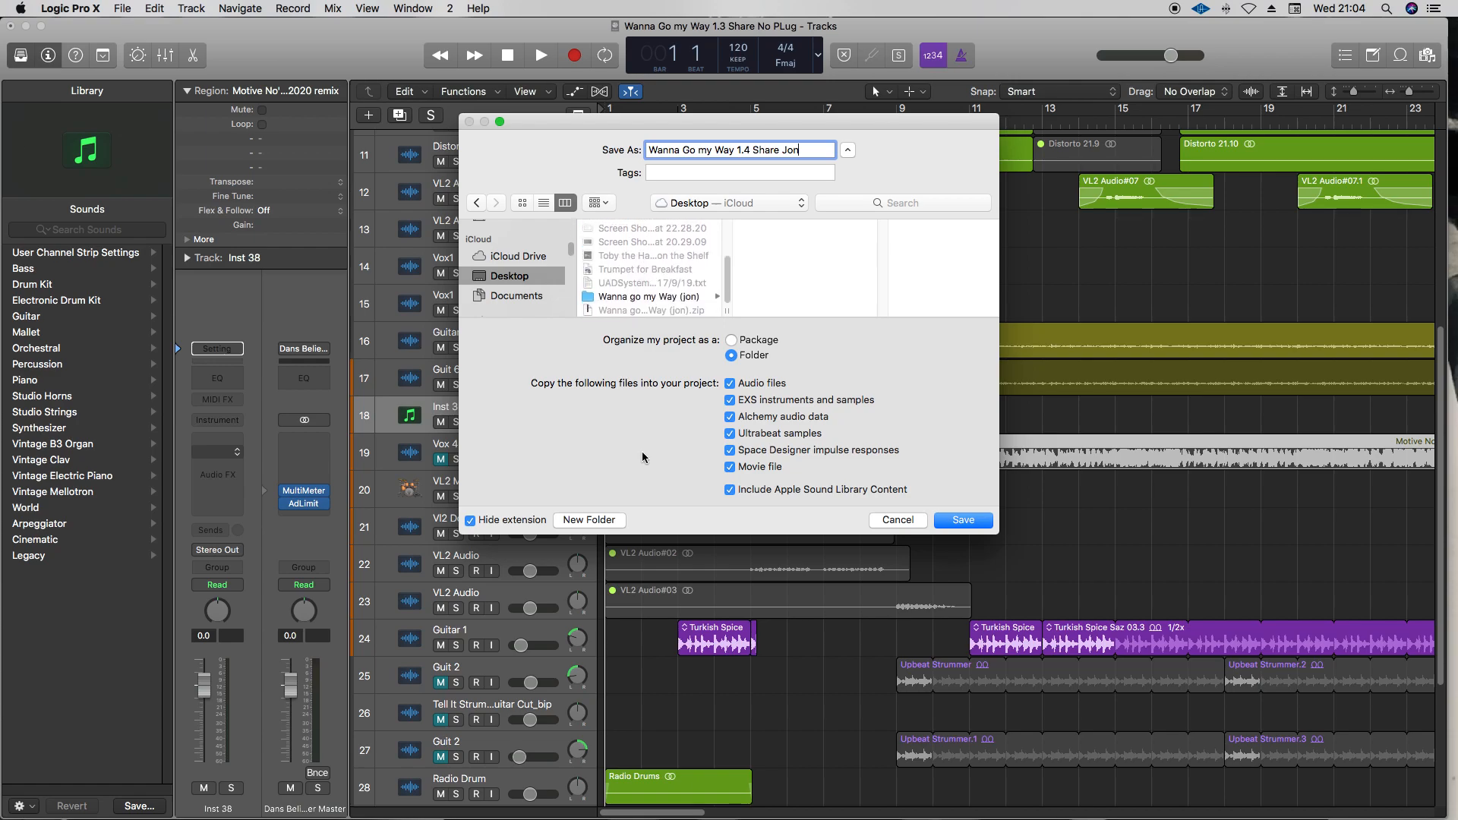
Step: Create a Desktop folder 'Wanna go My Way (jon)1' and save the project into it
click(588, 520)
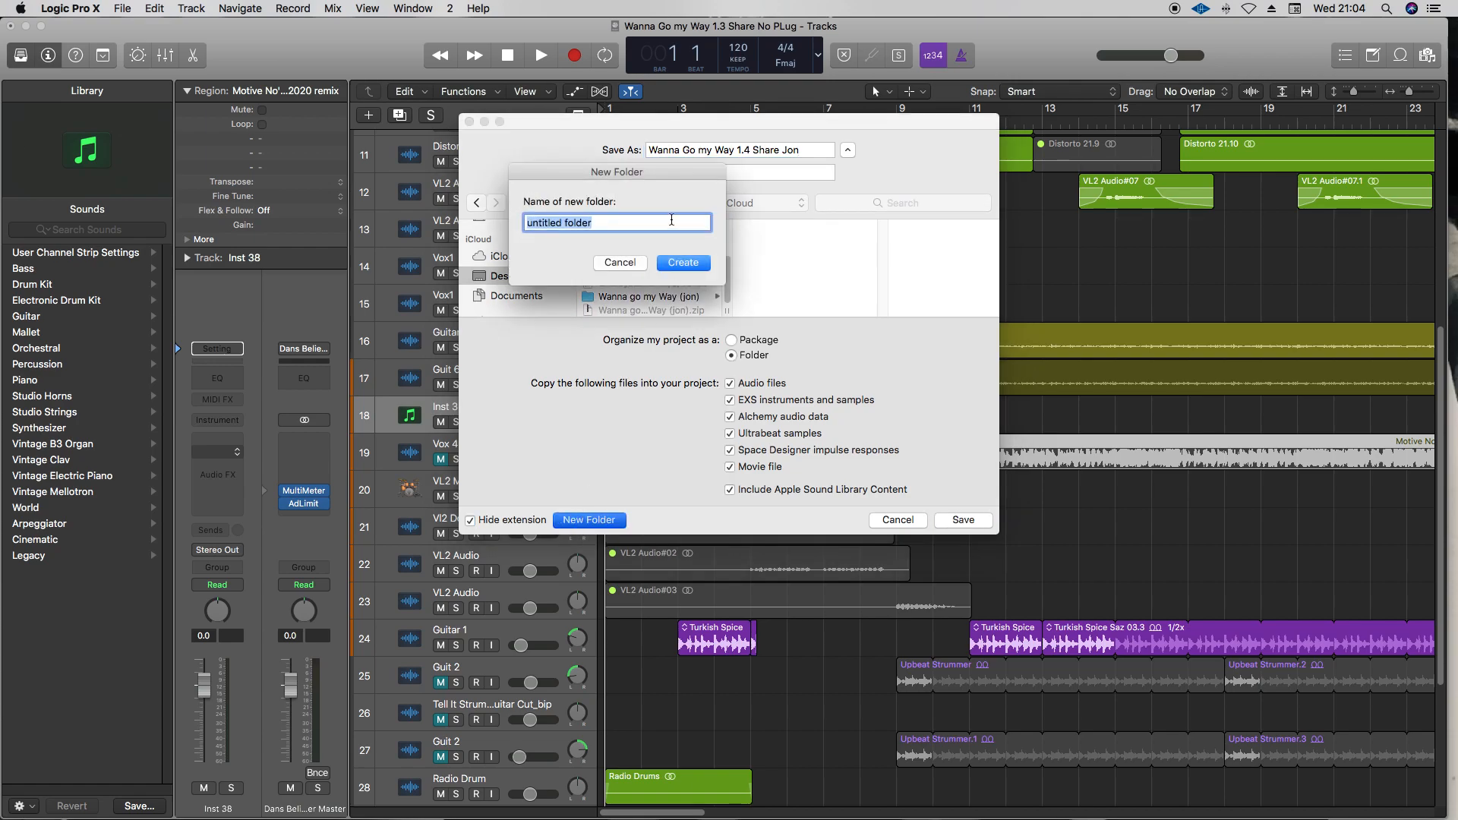
text(Wanna go My Way)
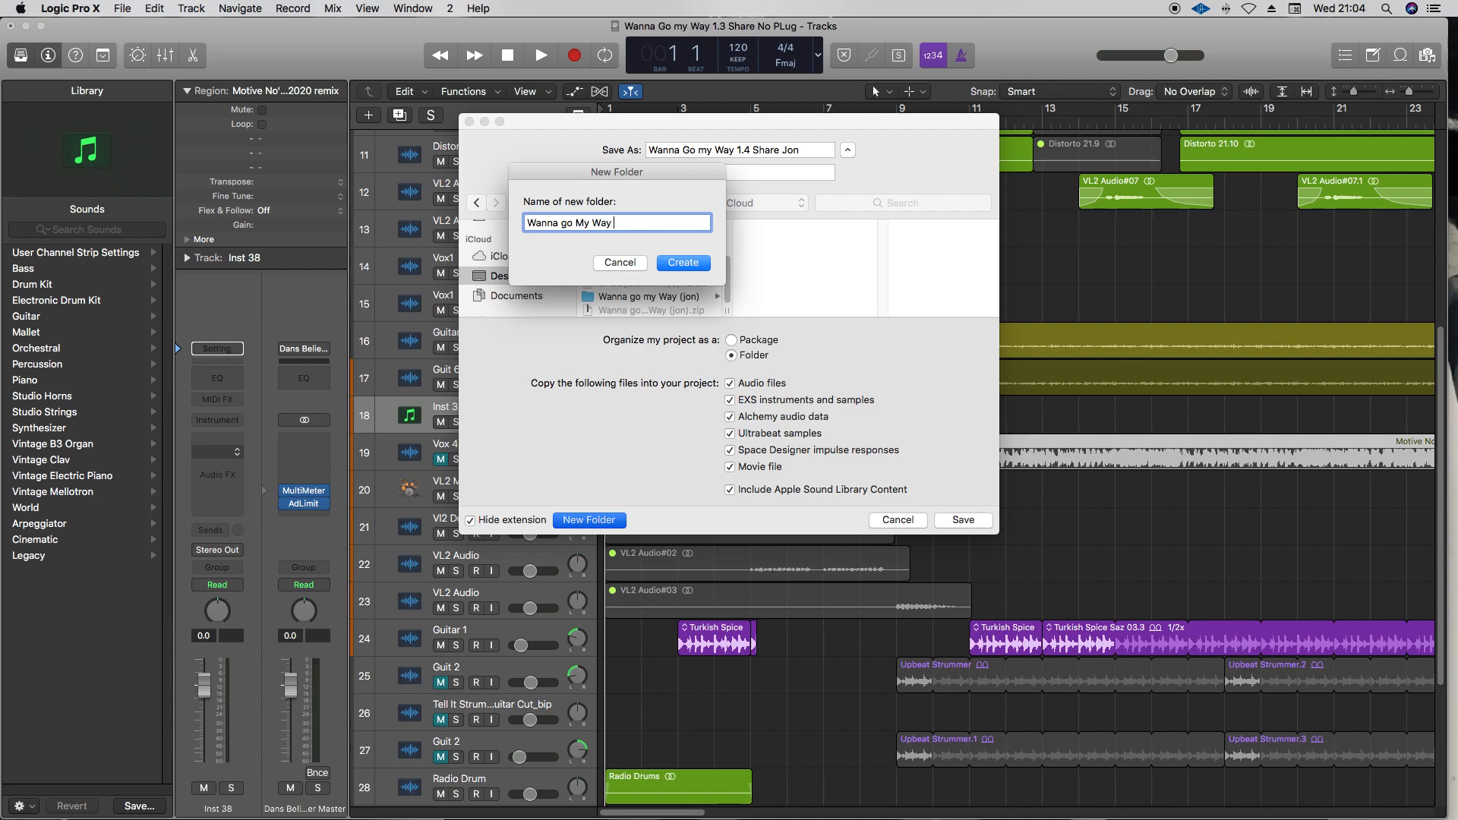
text(Jon)
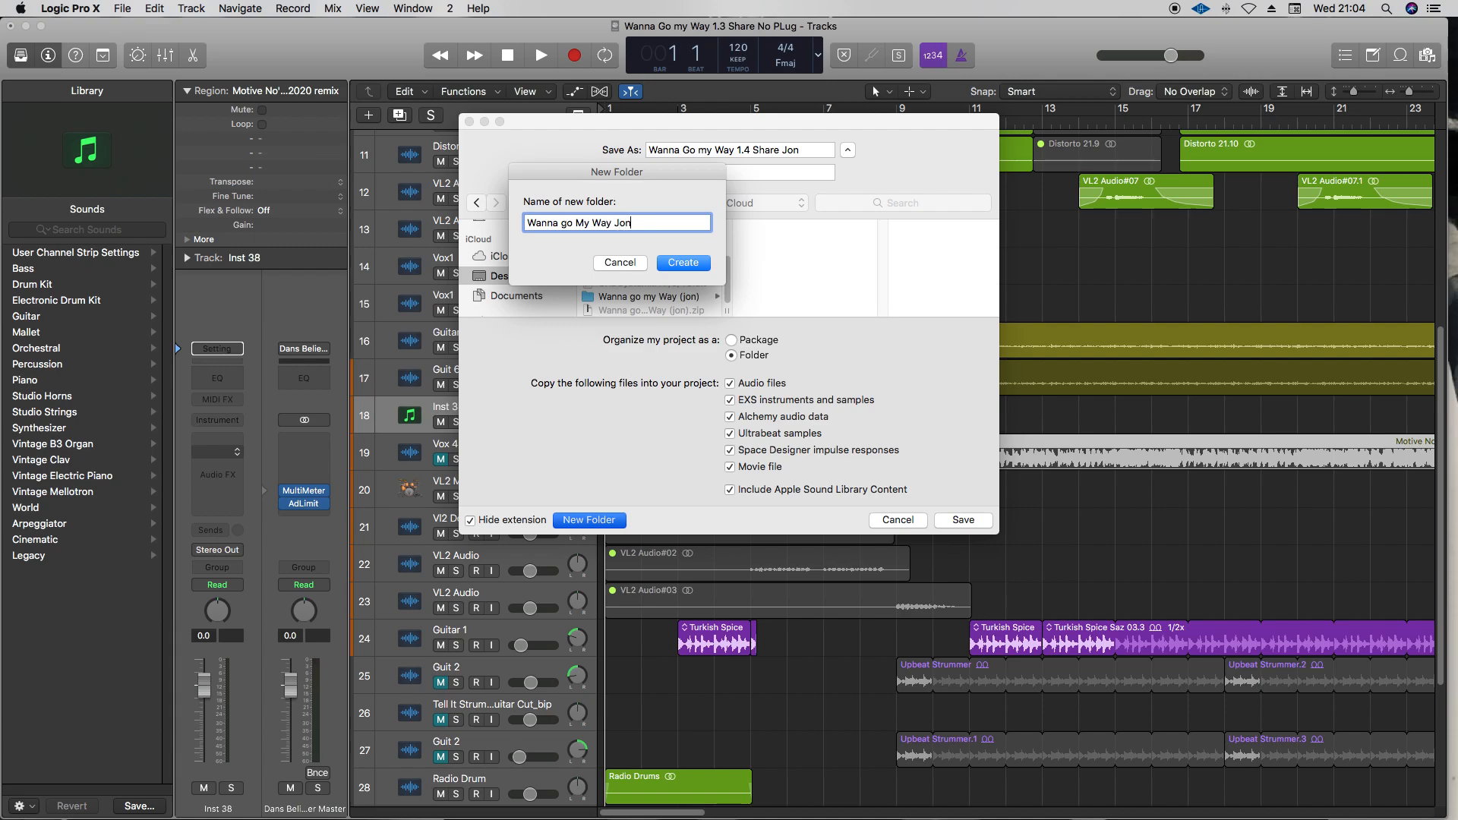
key(Backspace)
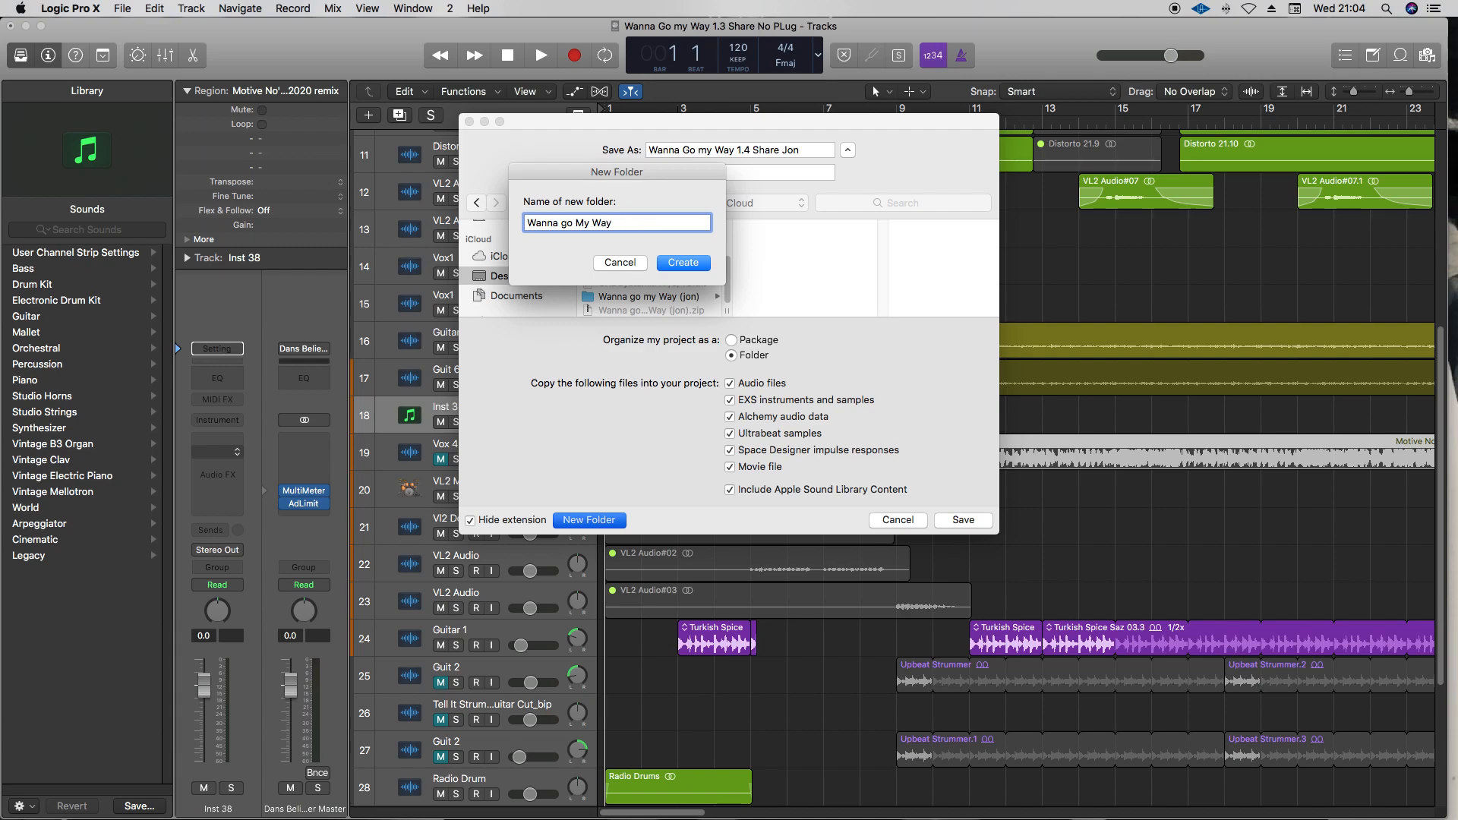
text((jon)1)
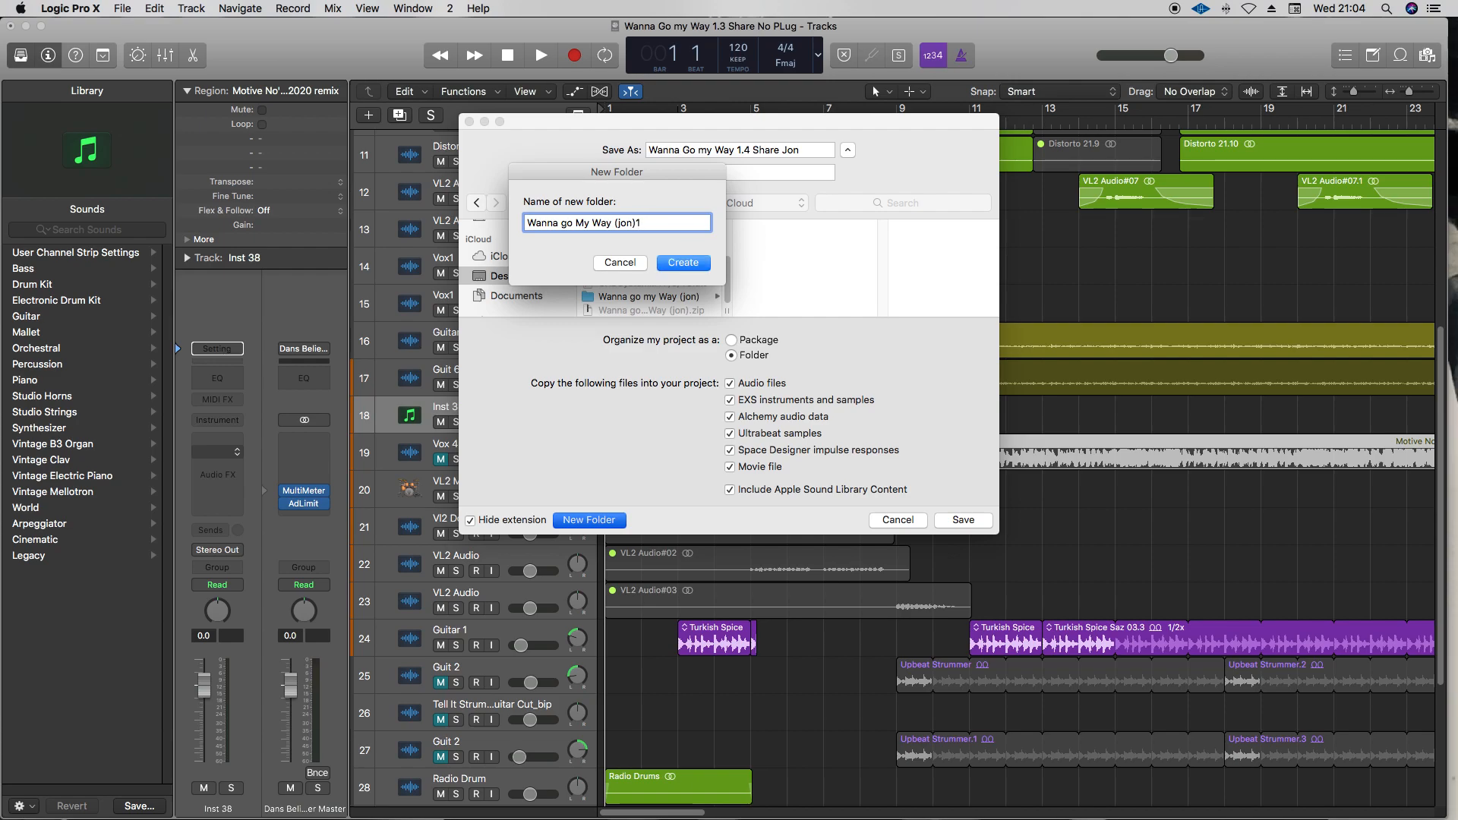
click(684, 263)
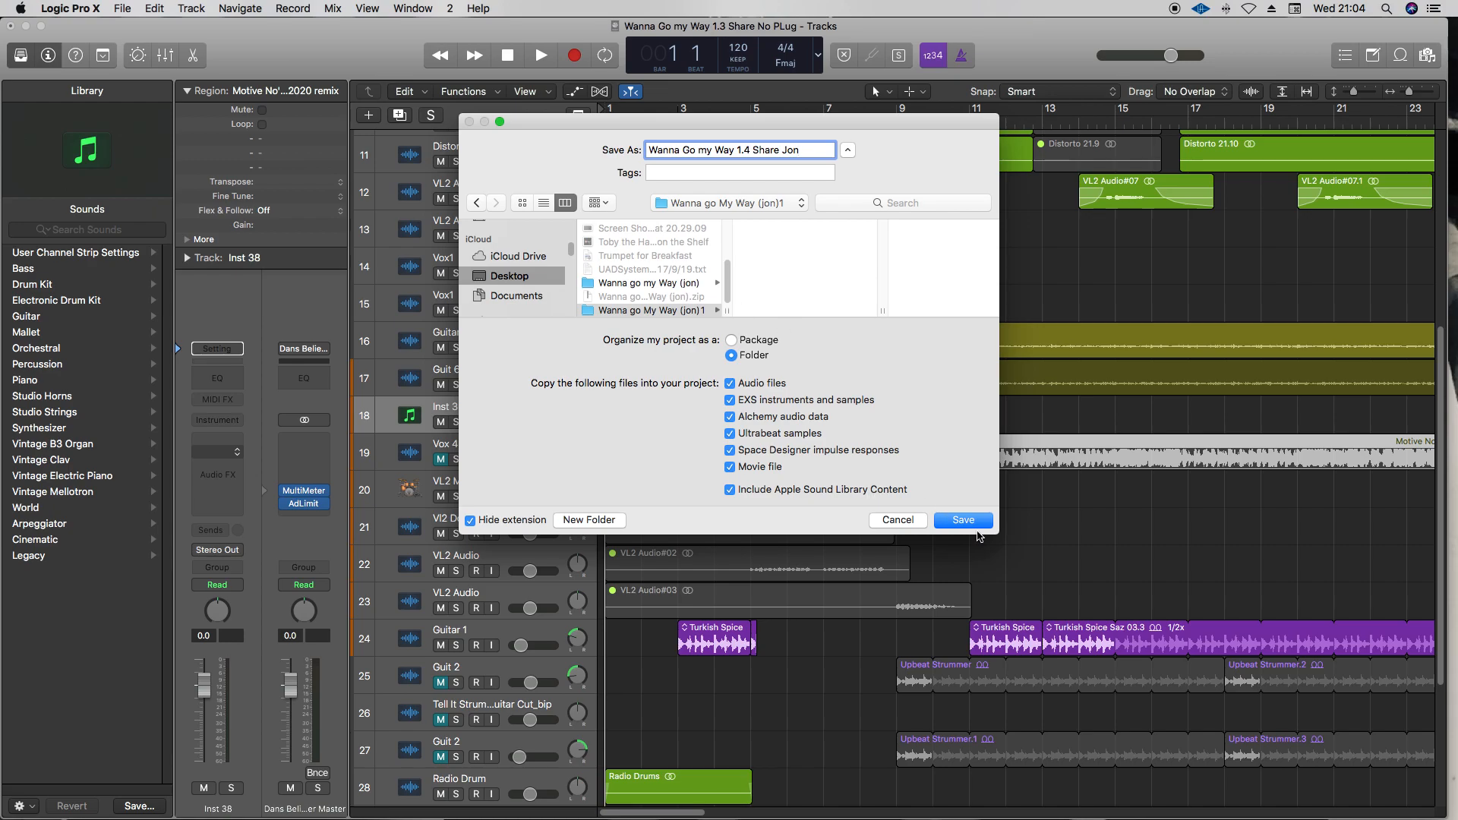
click(963, 520)
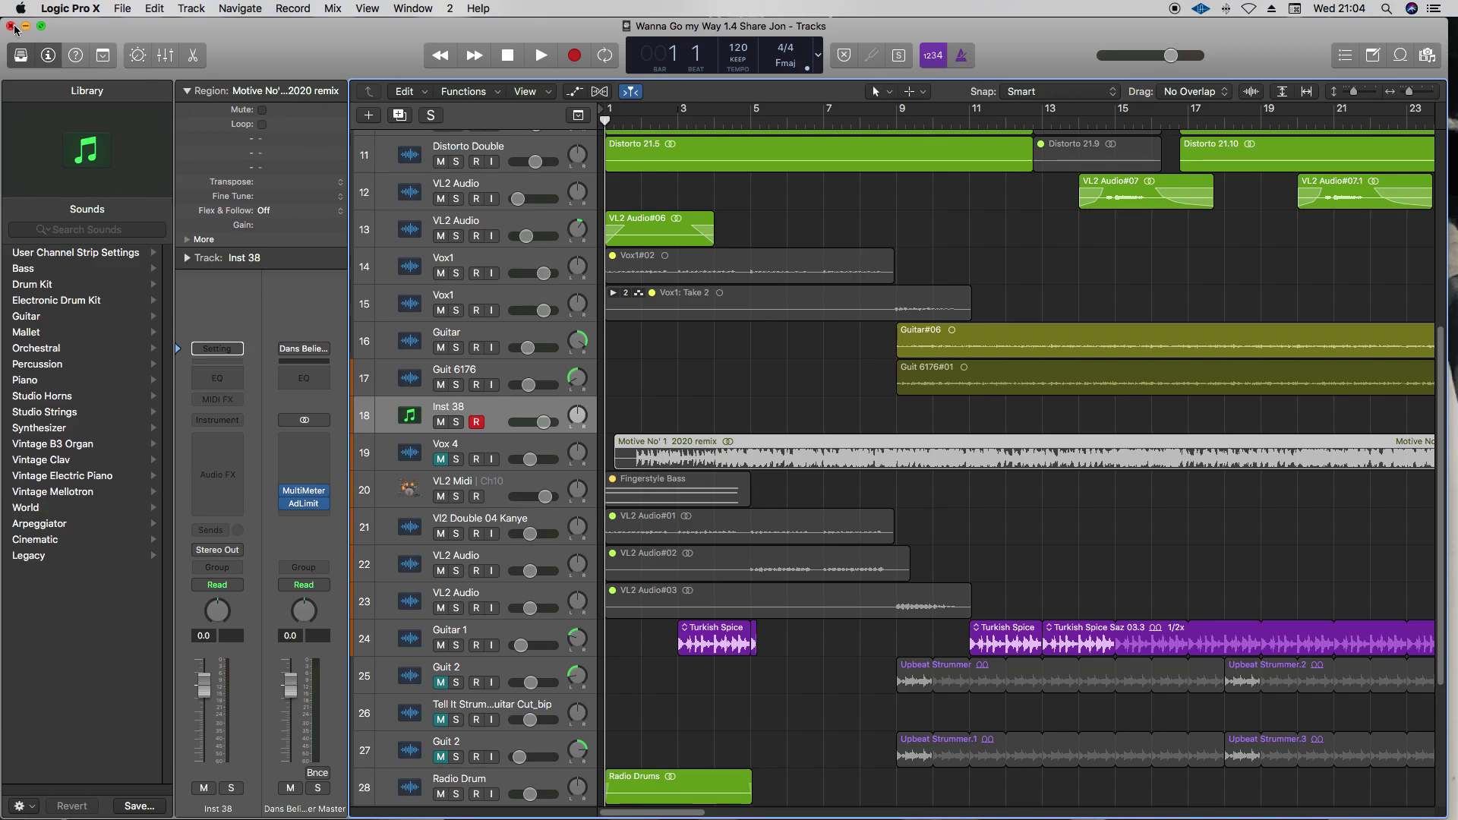
Step: Close the Logic window and compress the project folder on the Desktop into a zip
click(10, 27)
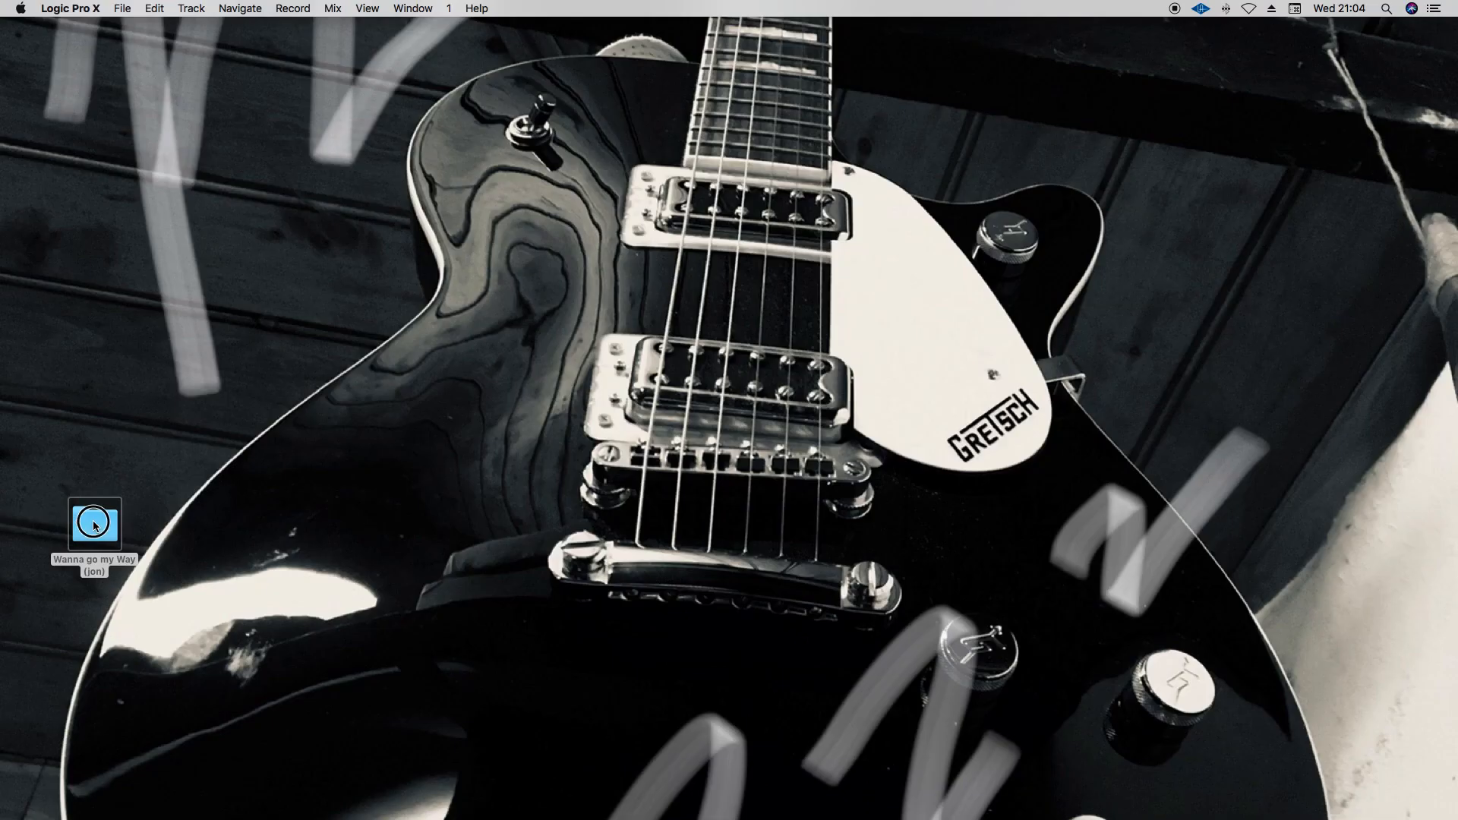
right_click(95, 526)
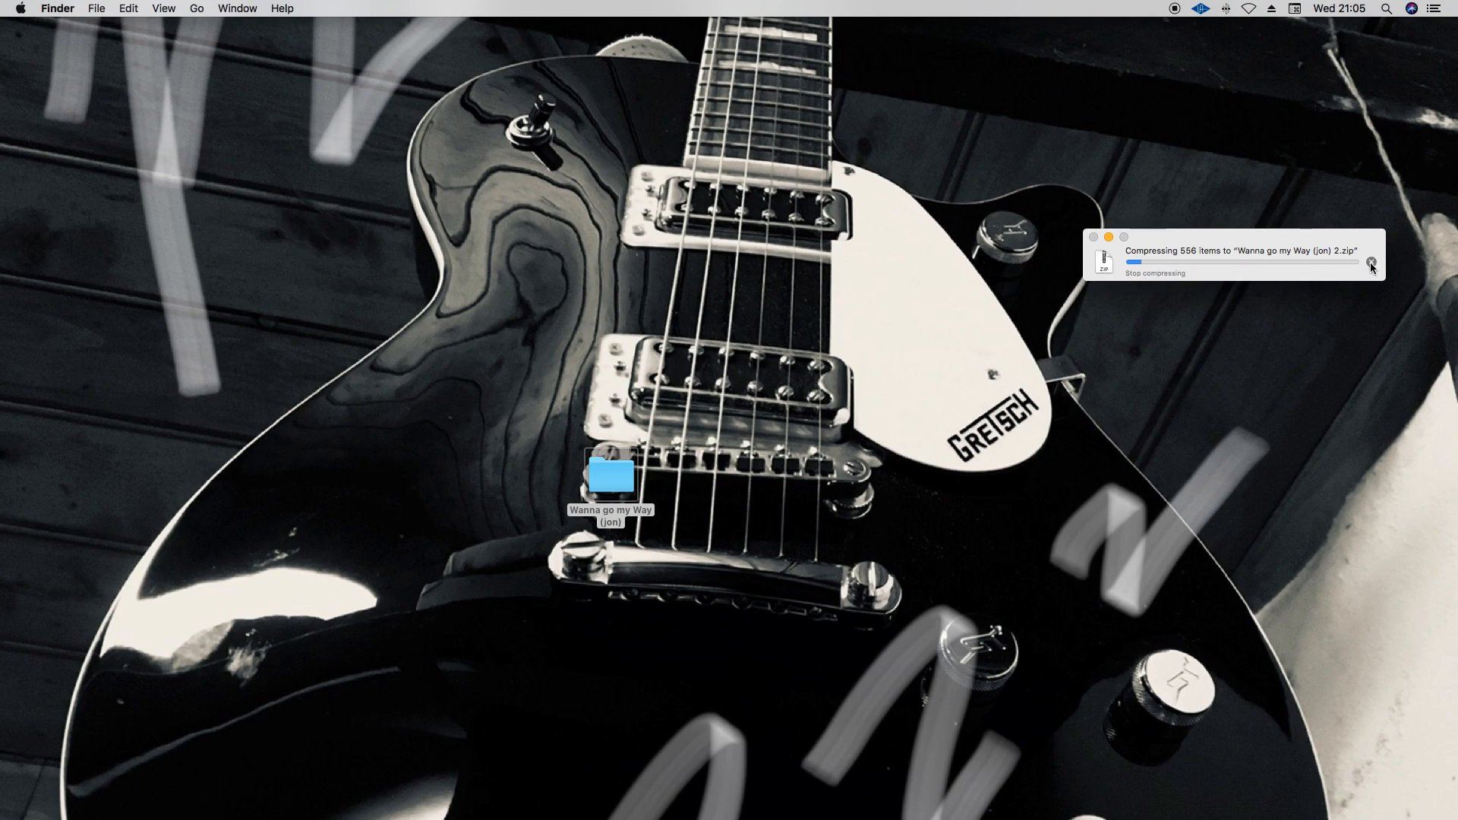
right_click(638, 508)
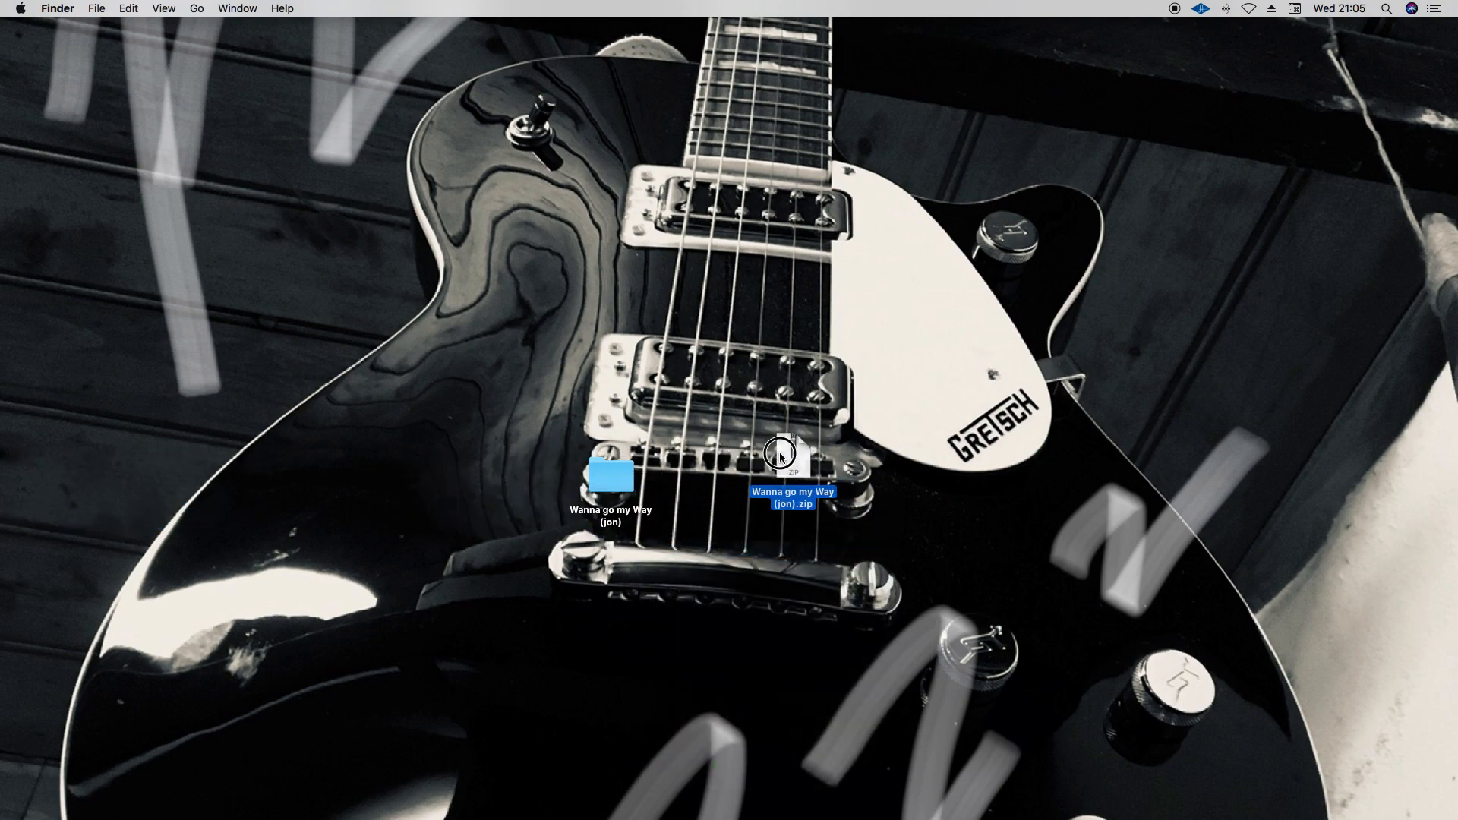
Step: Move the zip aside, expand it, and place the 'Wanna go my Way (jon) 2' folder in open space
drag(781, 456, 959, 510)
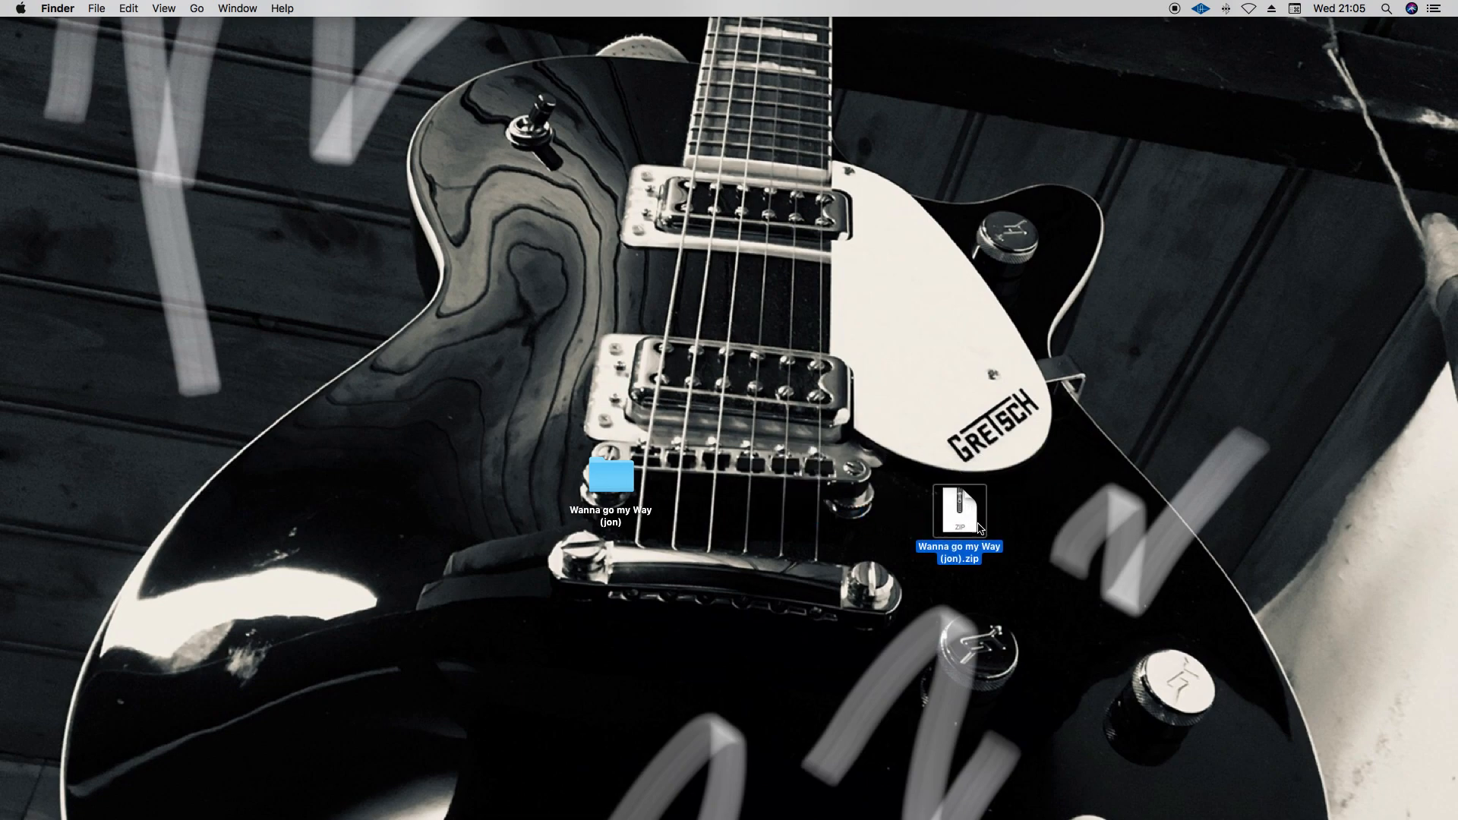
drag(958, 509, 1063, 293)
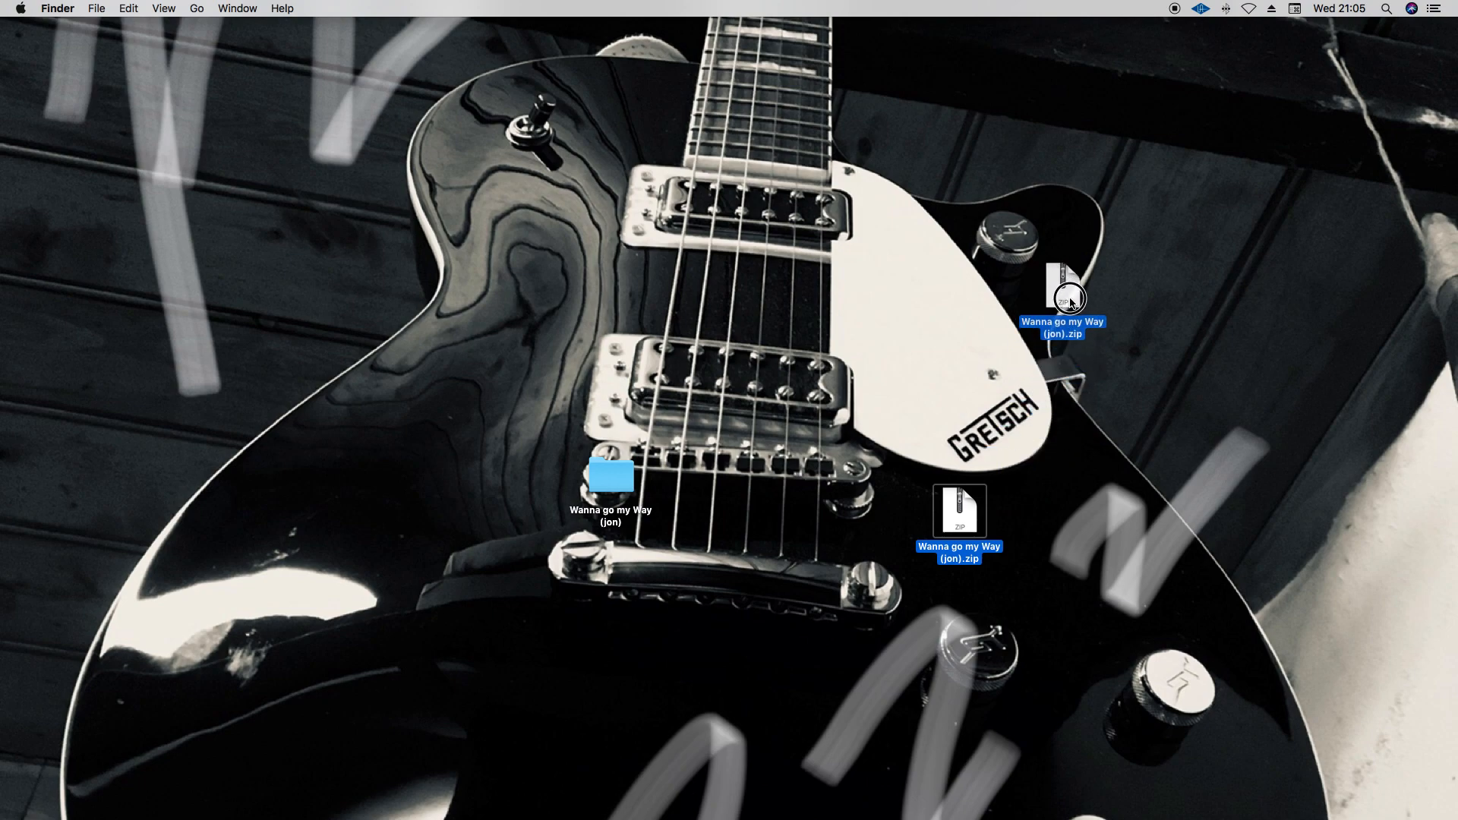
drag(1061, 293, 902, 481)
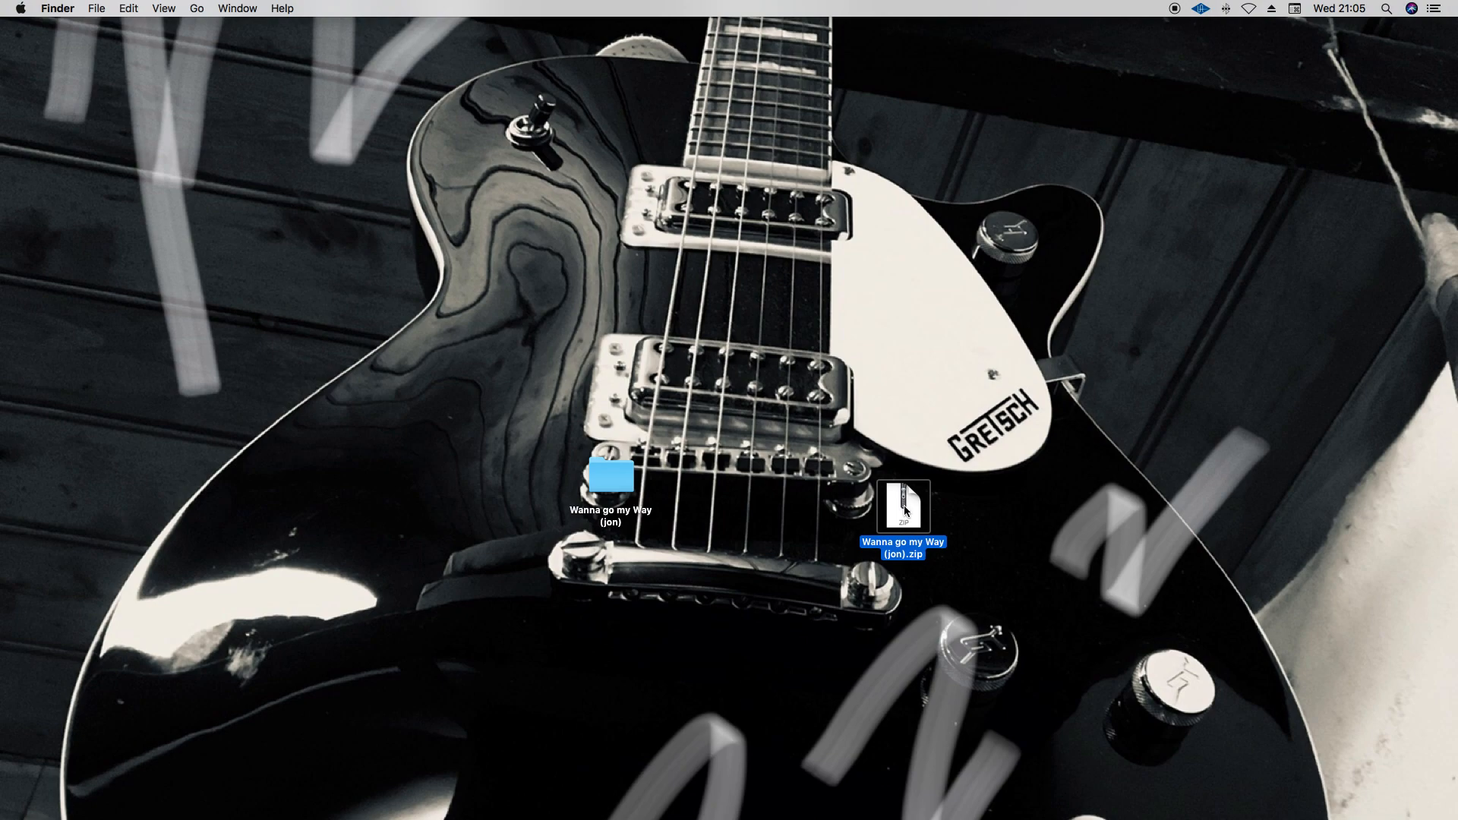
mouse_move(909, 513)
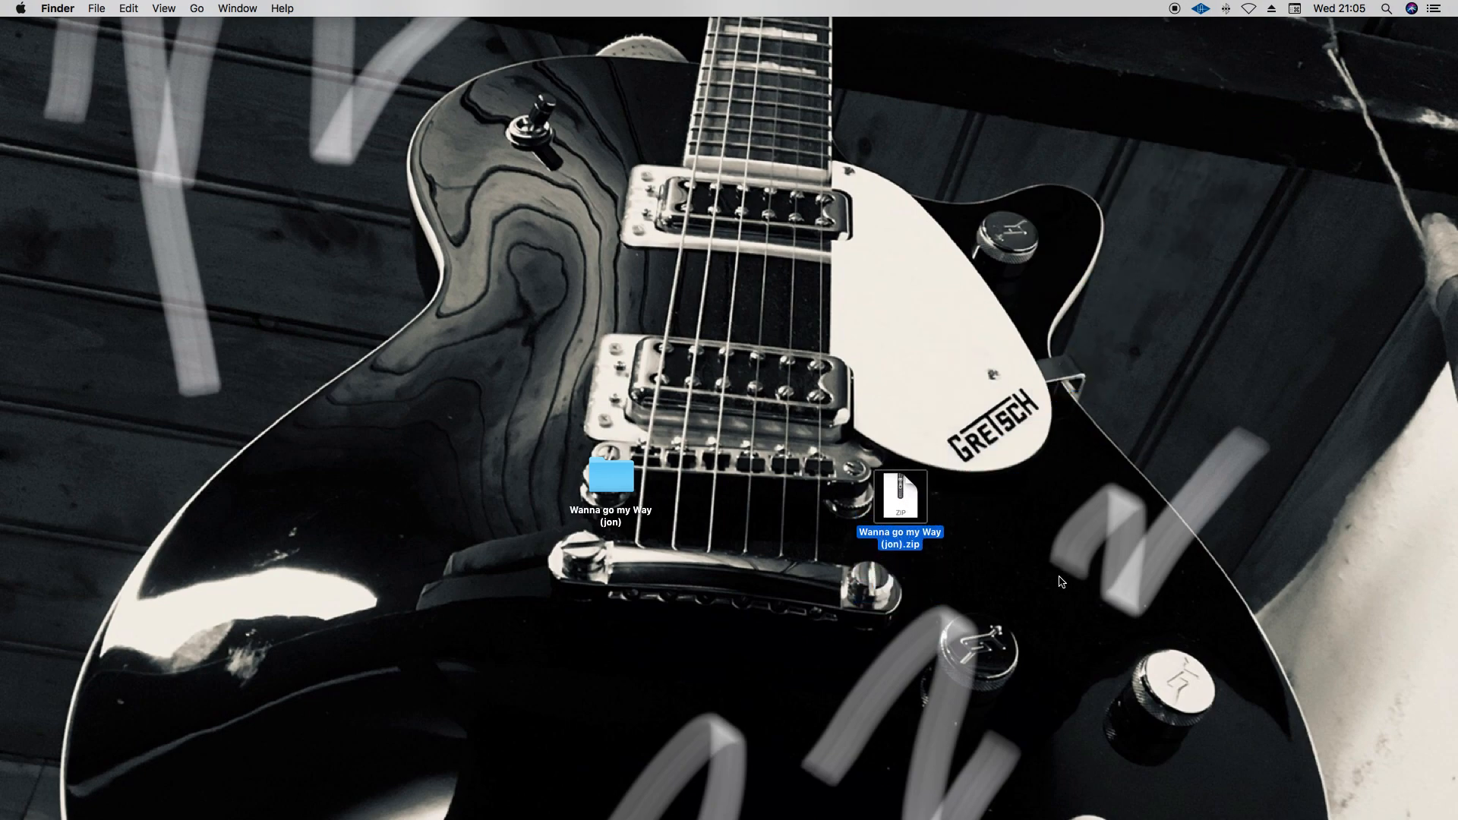
double_click(900, 498)
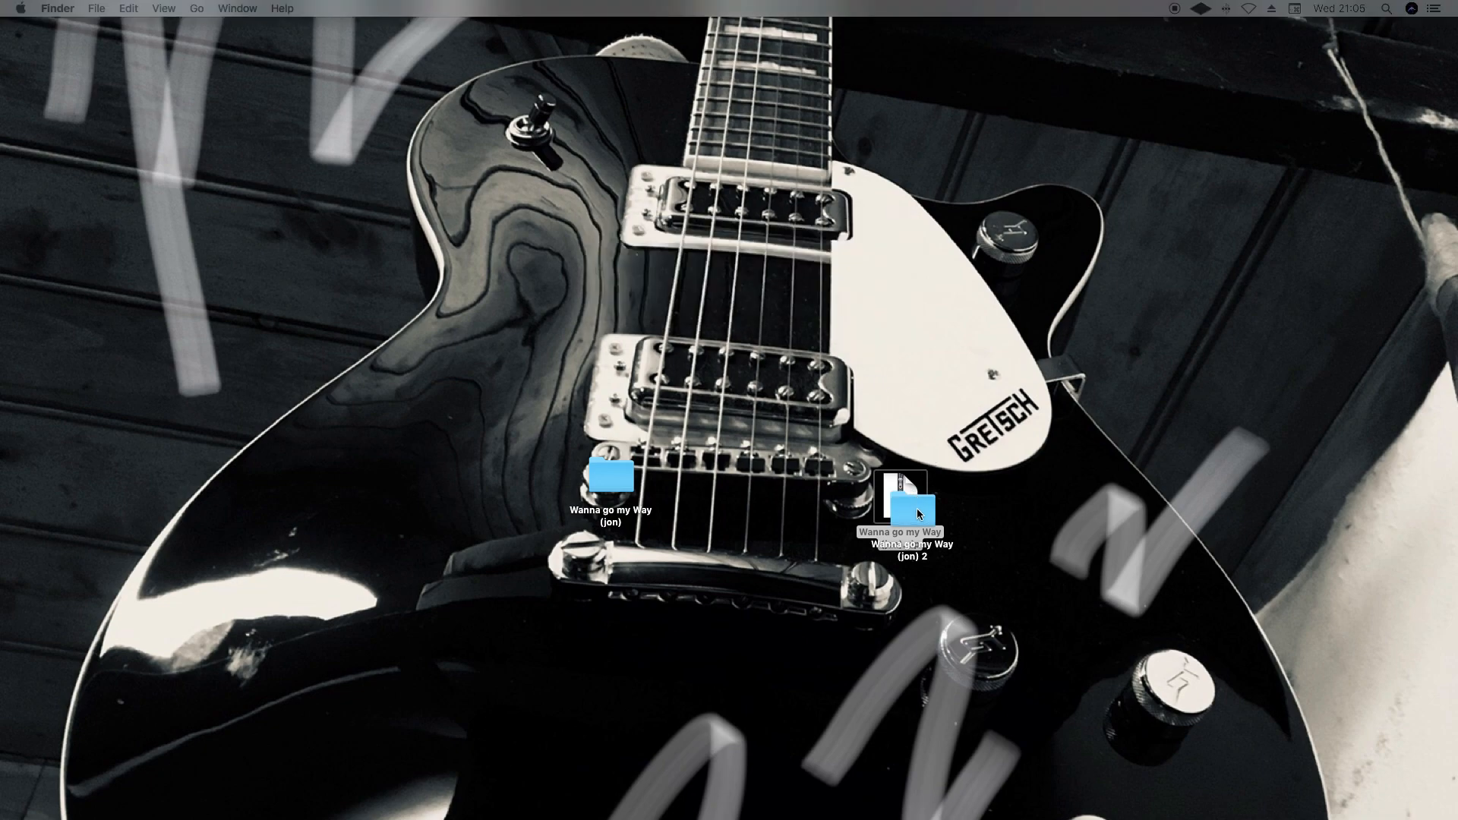
drag(899, 501, 927, 331)
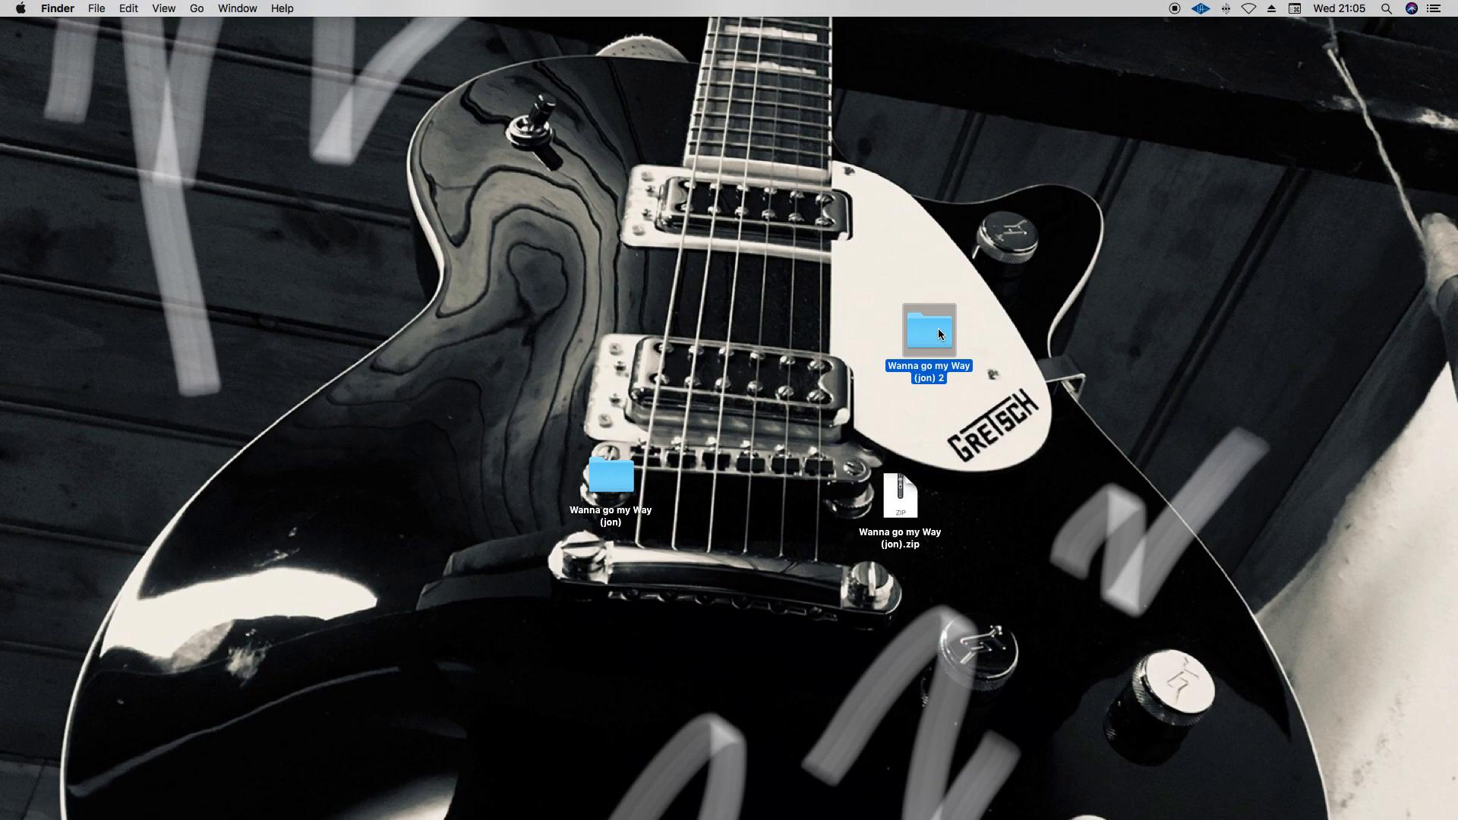
Step: Browse Audio Files, Impulse Responses and Samples in the unzipped folder, then open the project
double_click(925, 331)
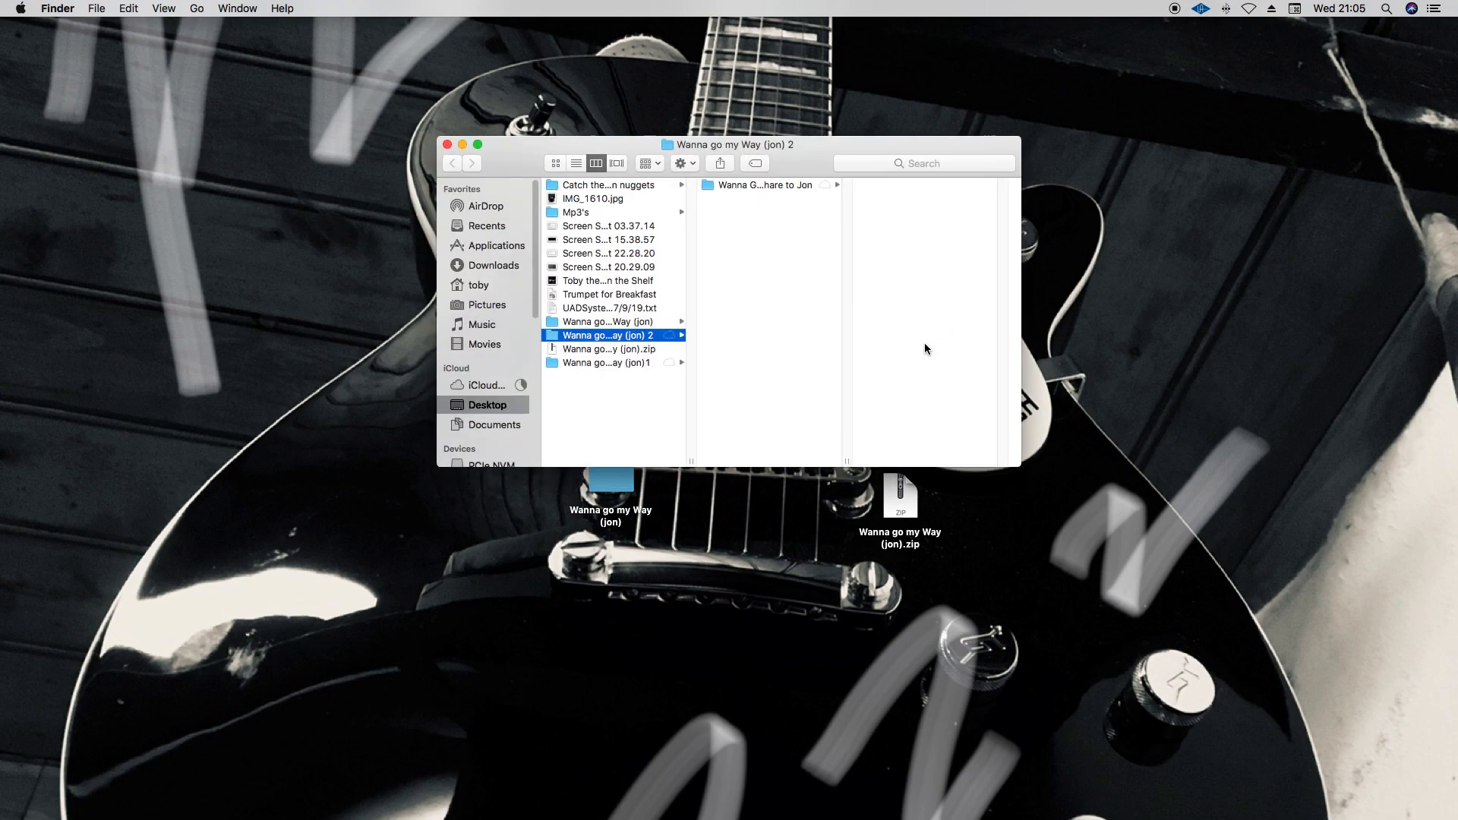
click(766, 184)
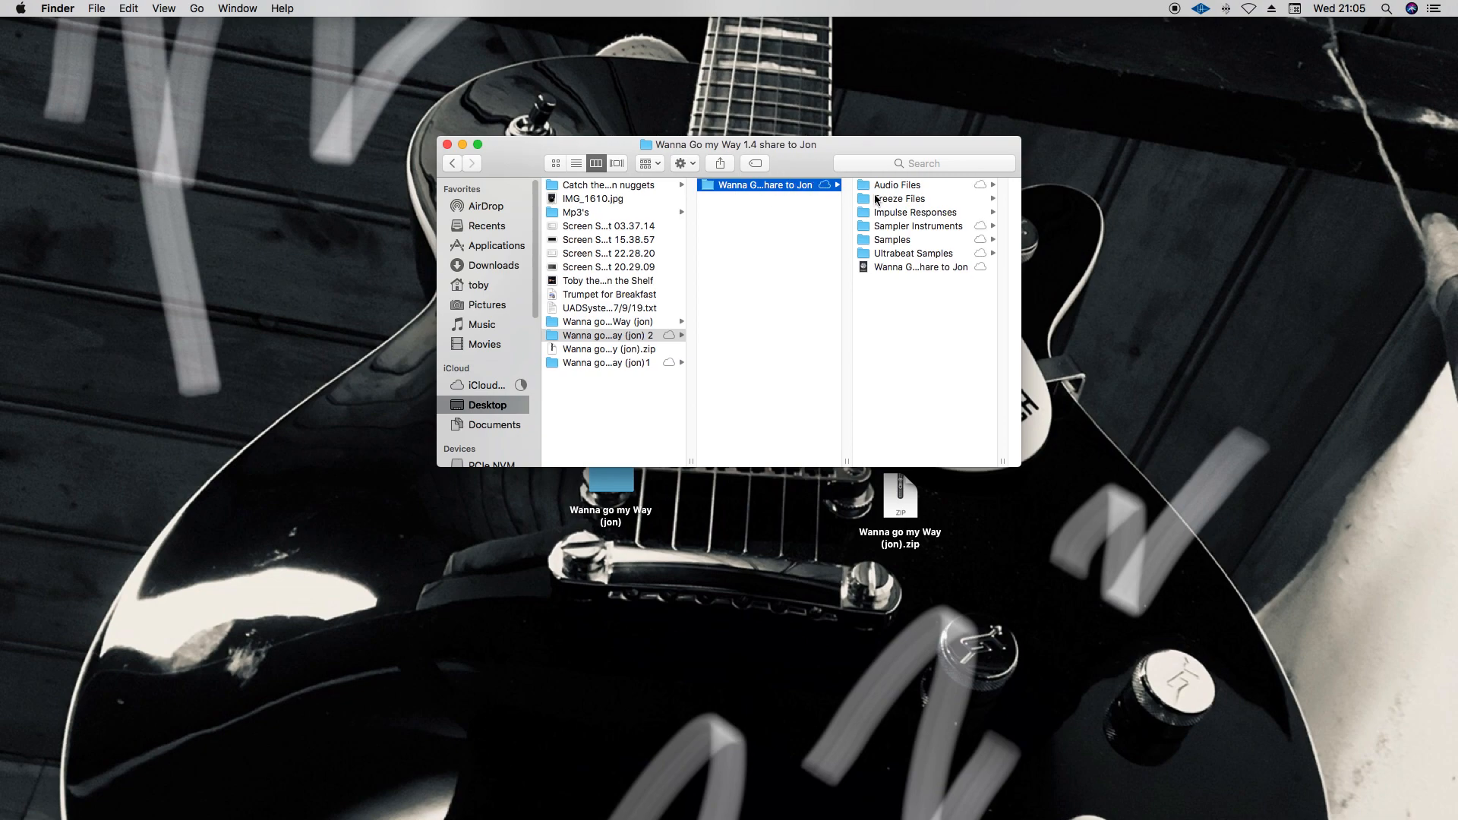
click(896, 184)
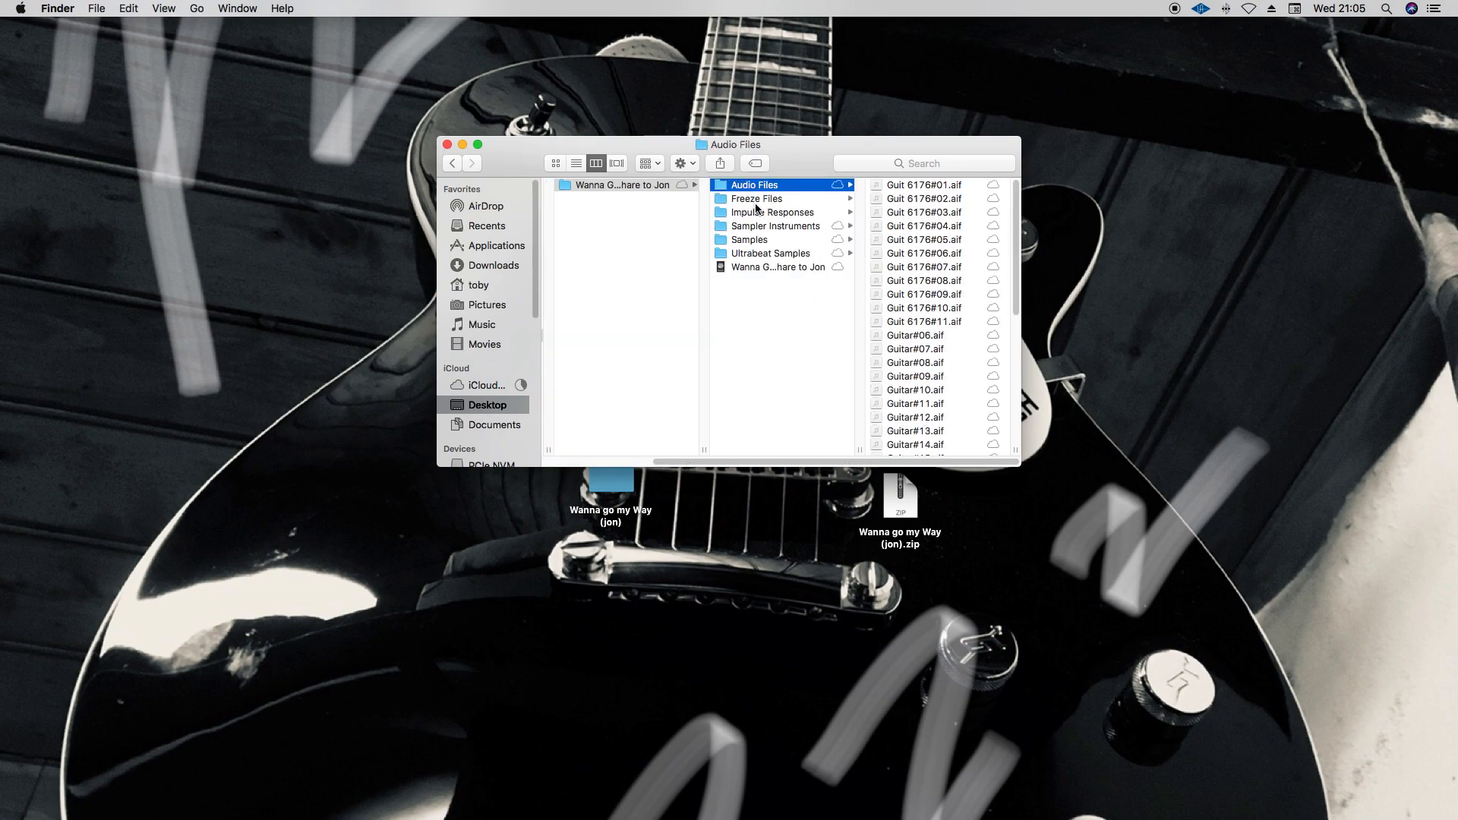
click(771, 211)
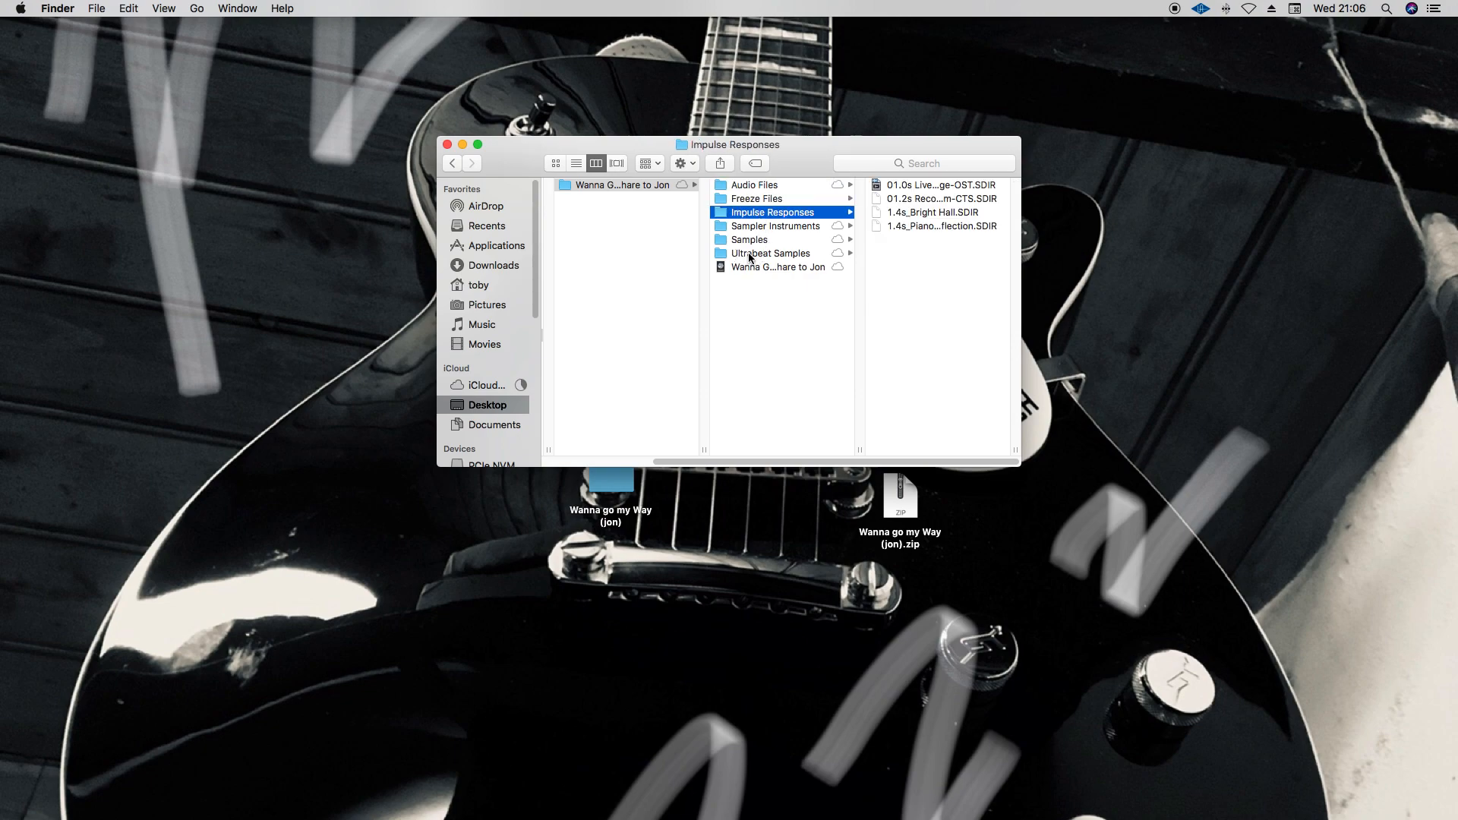
click(749, 239)
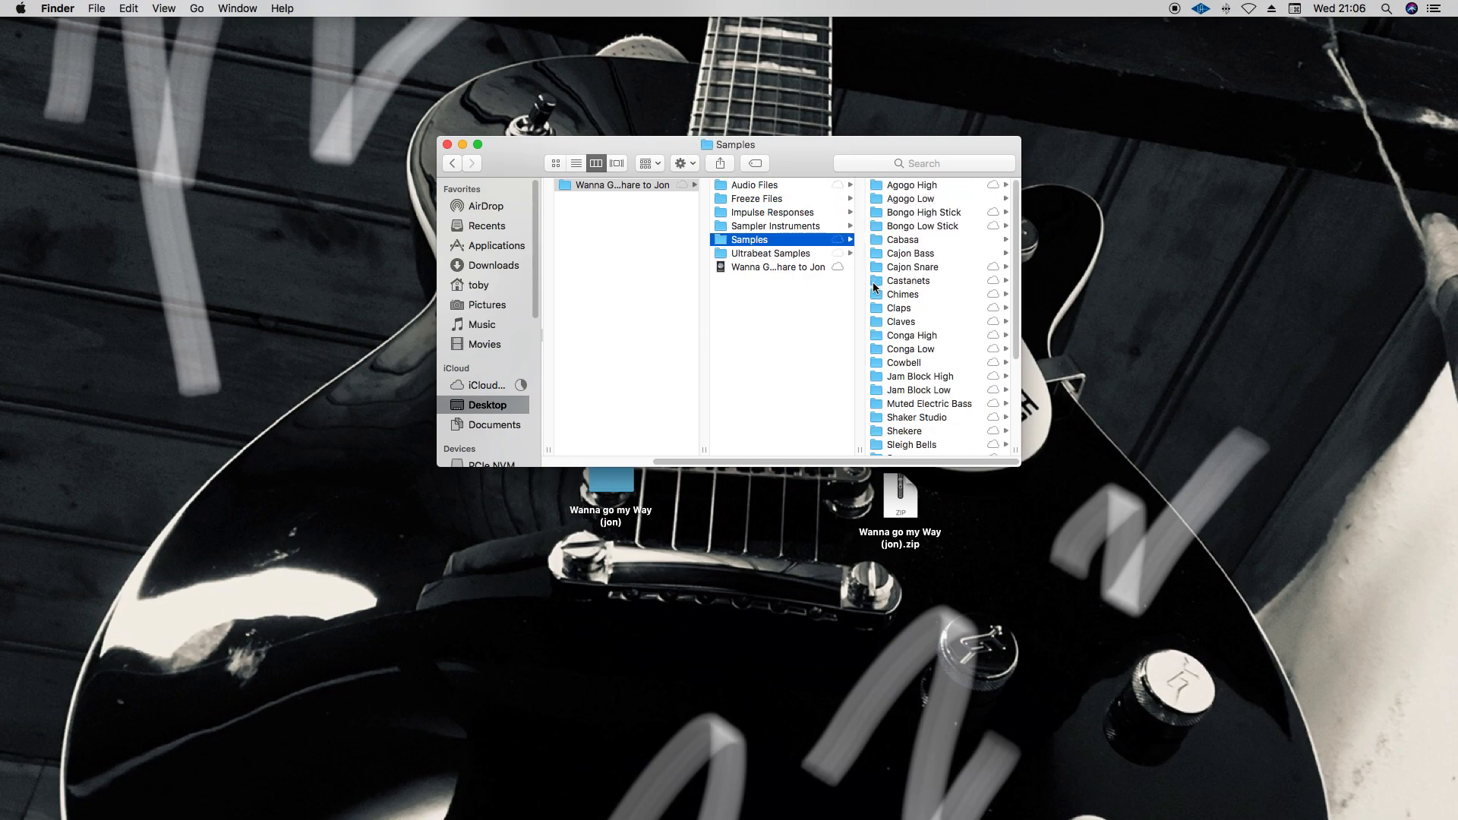
click(777, 267)
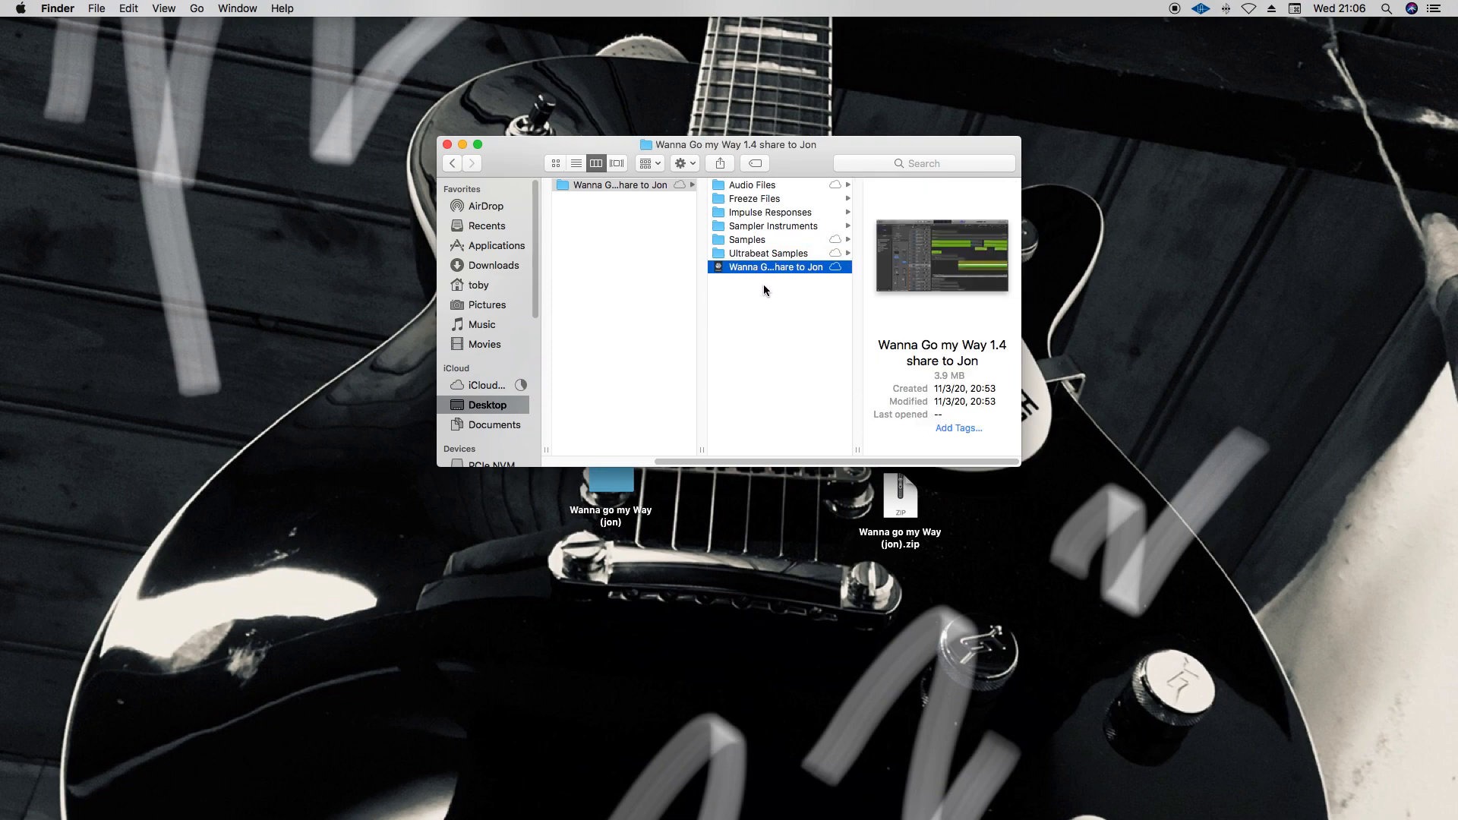
mouse_move(713, 279)
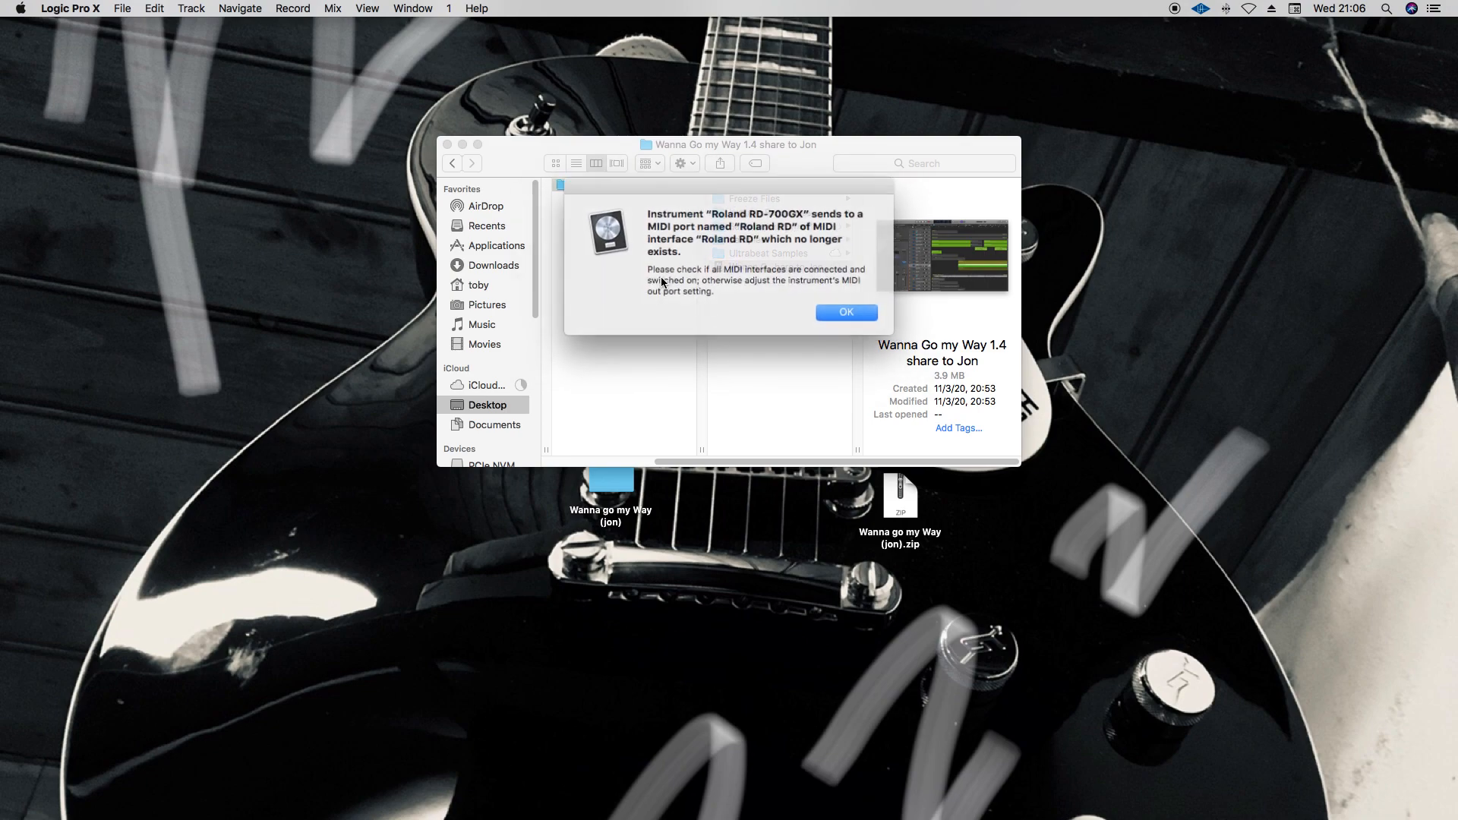
Step: Dismiss the missing MIDI port alert and scroll down to check the loaded regions
click(847, 312)
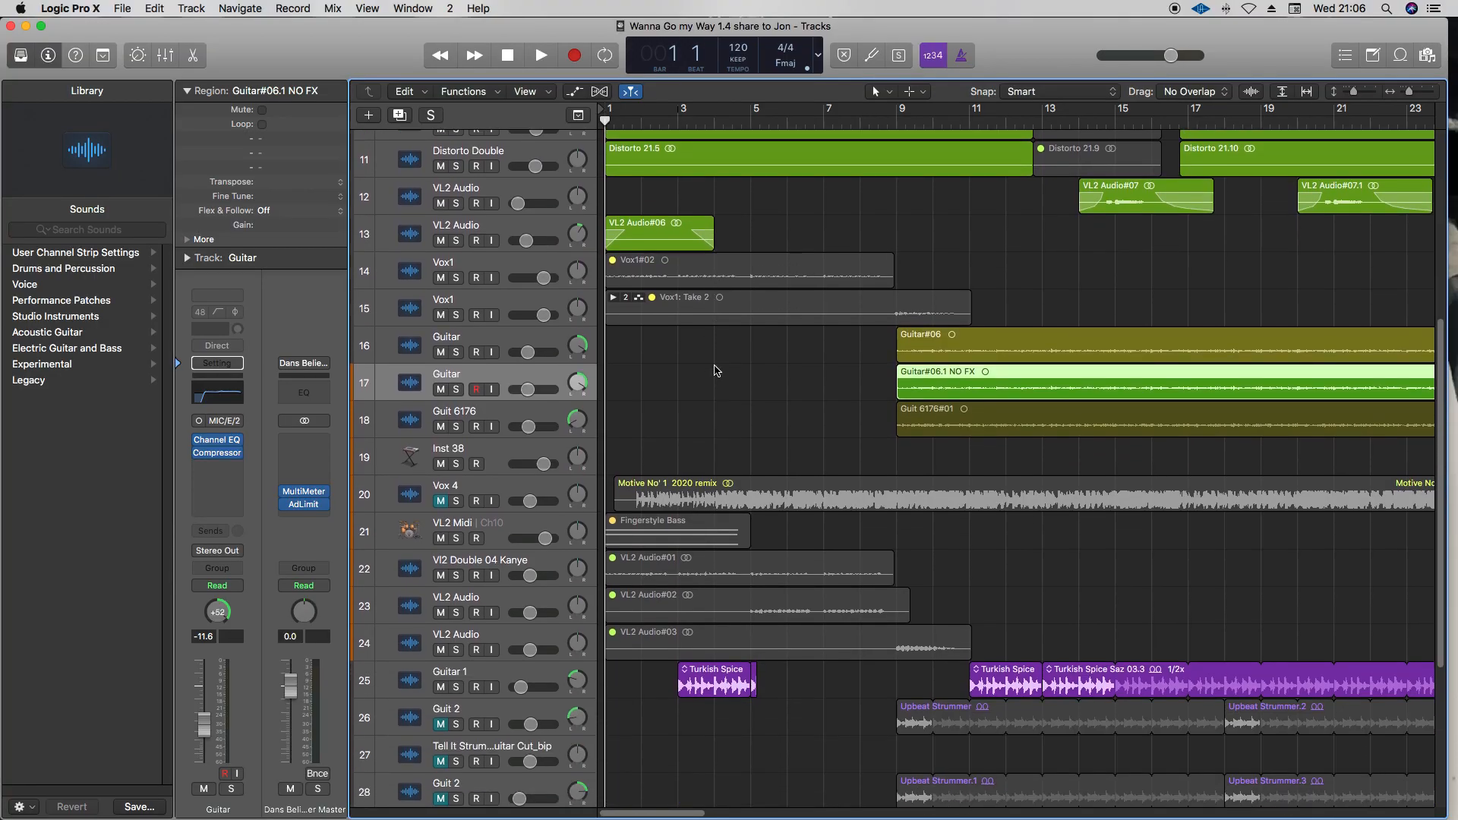
scroll(down, 3)
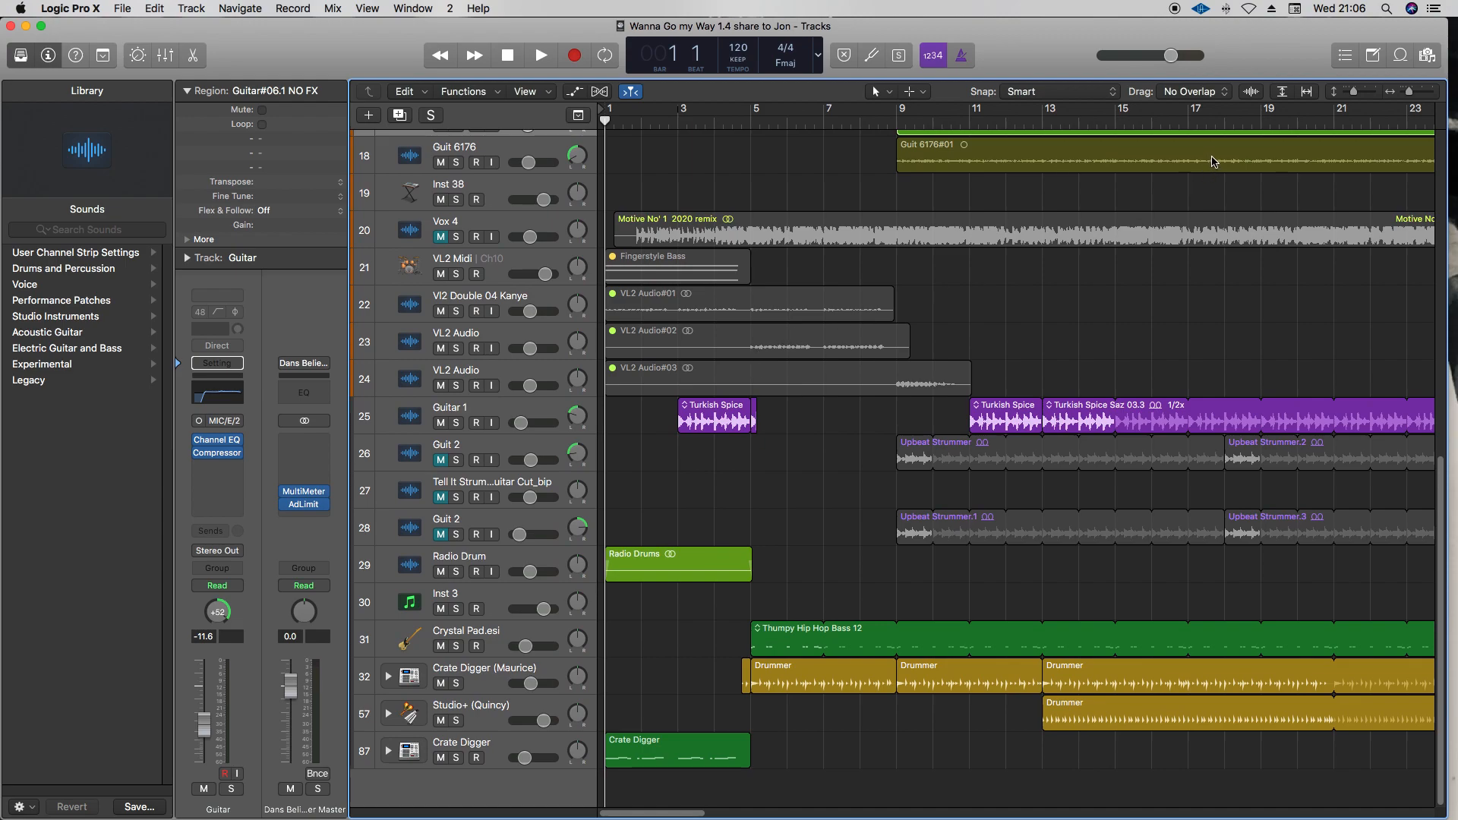
mouse_move(1113, 184)
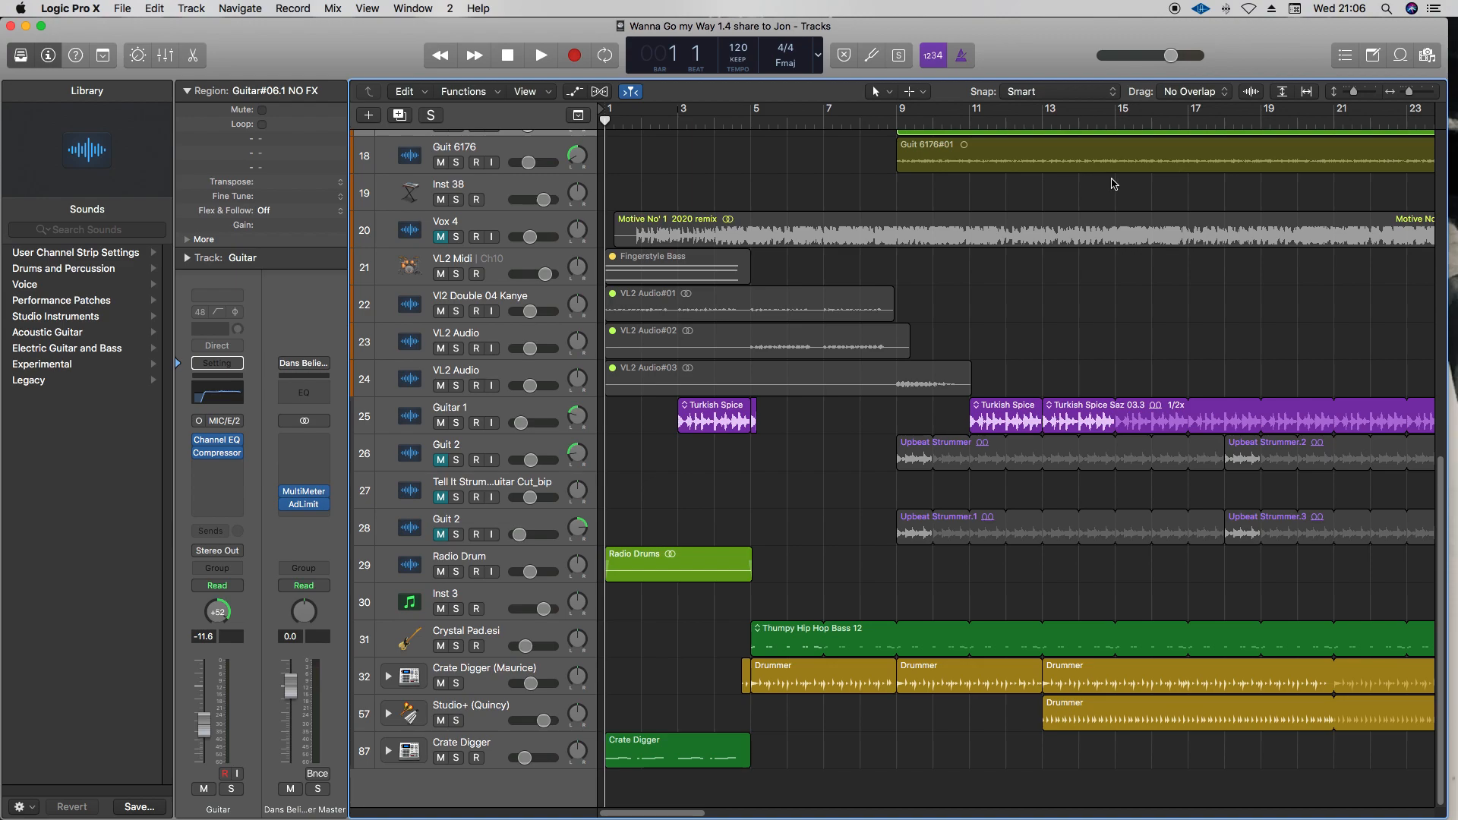
mouse_move(755, 169)
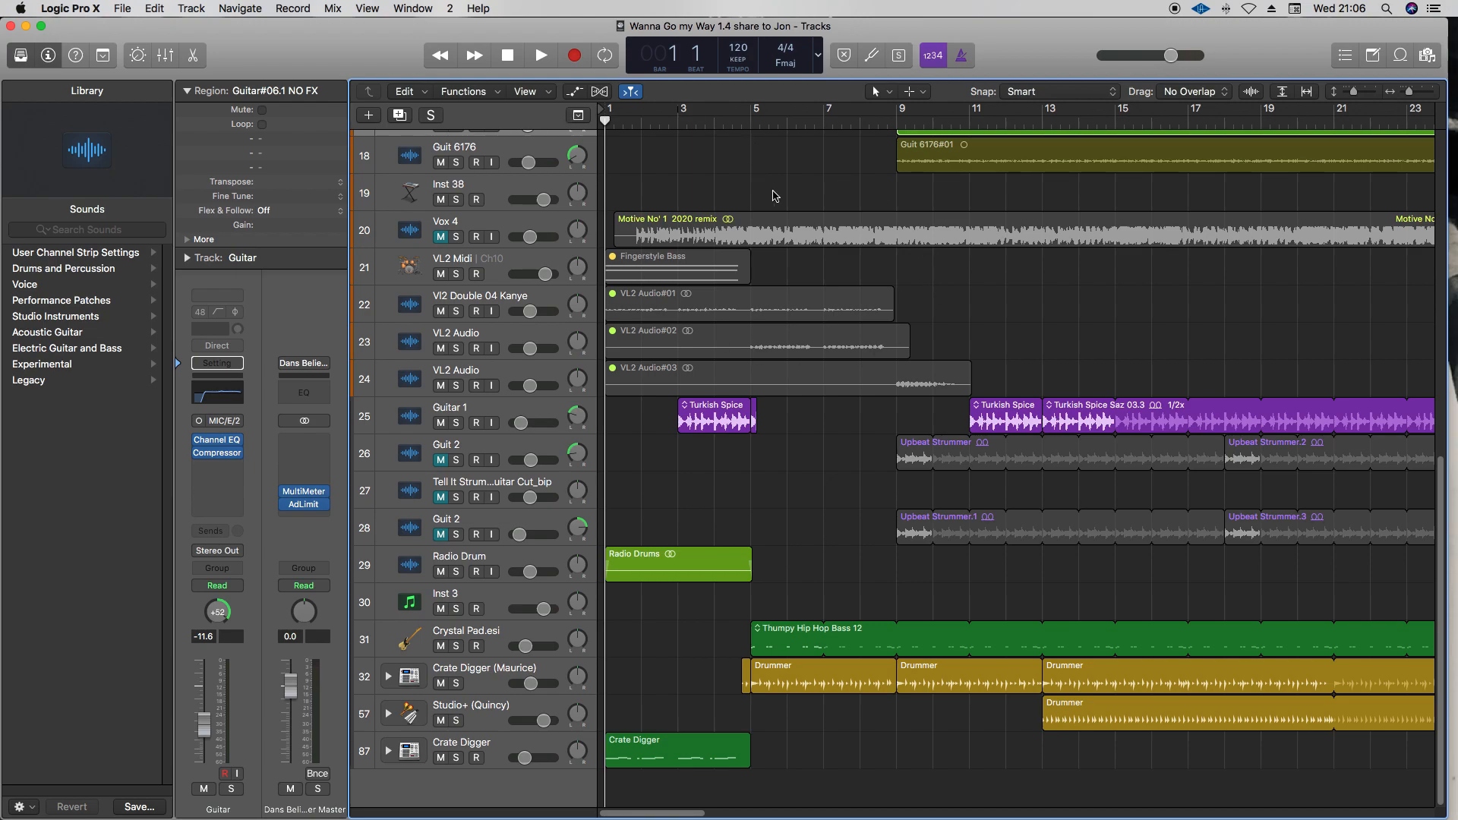
click(123, 8)
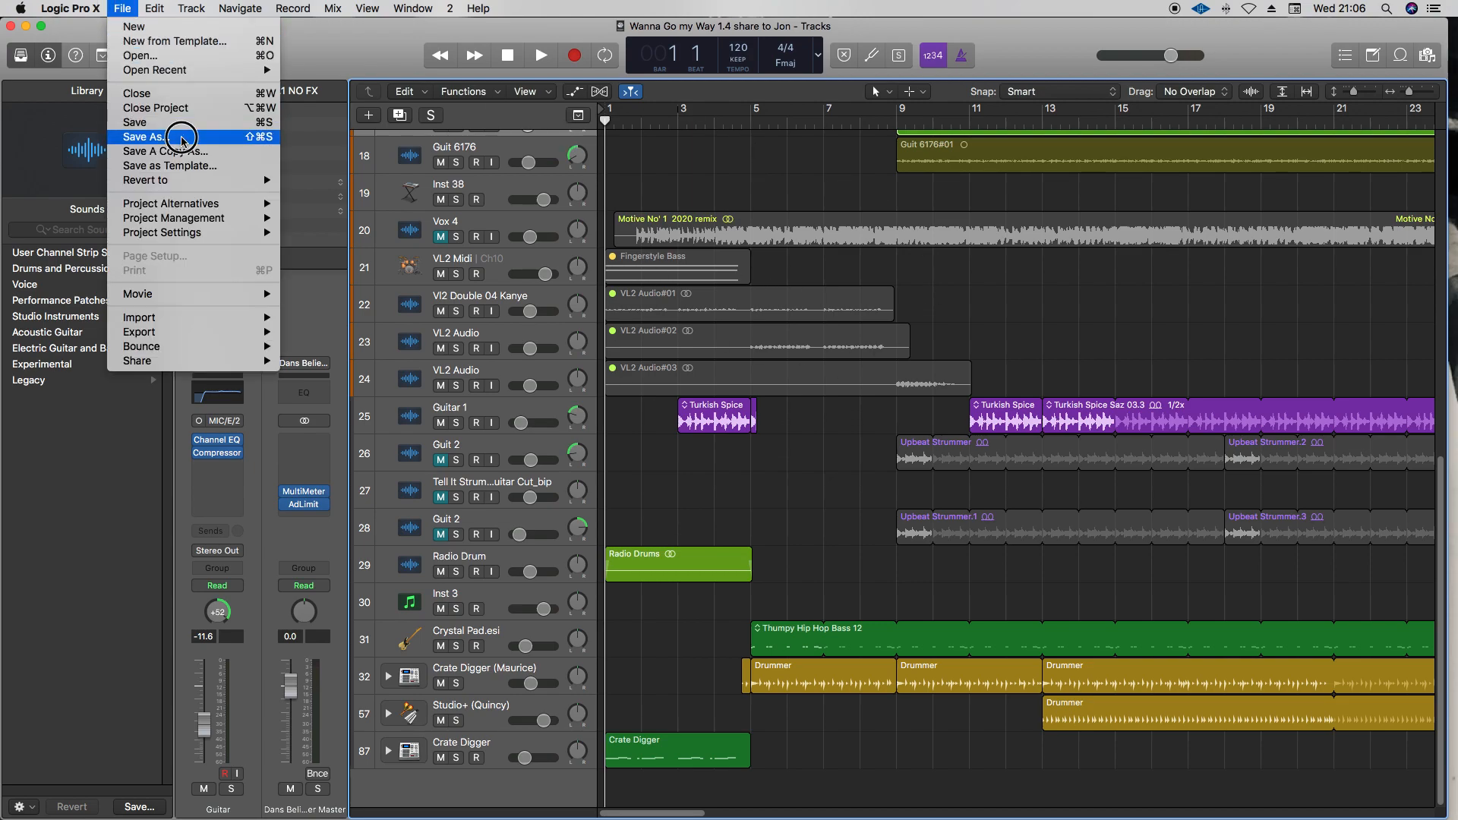
click(150, 138)
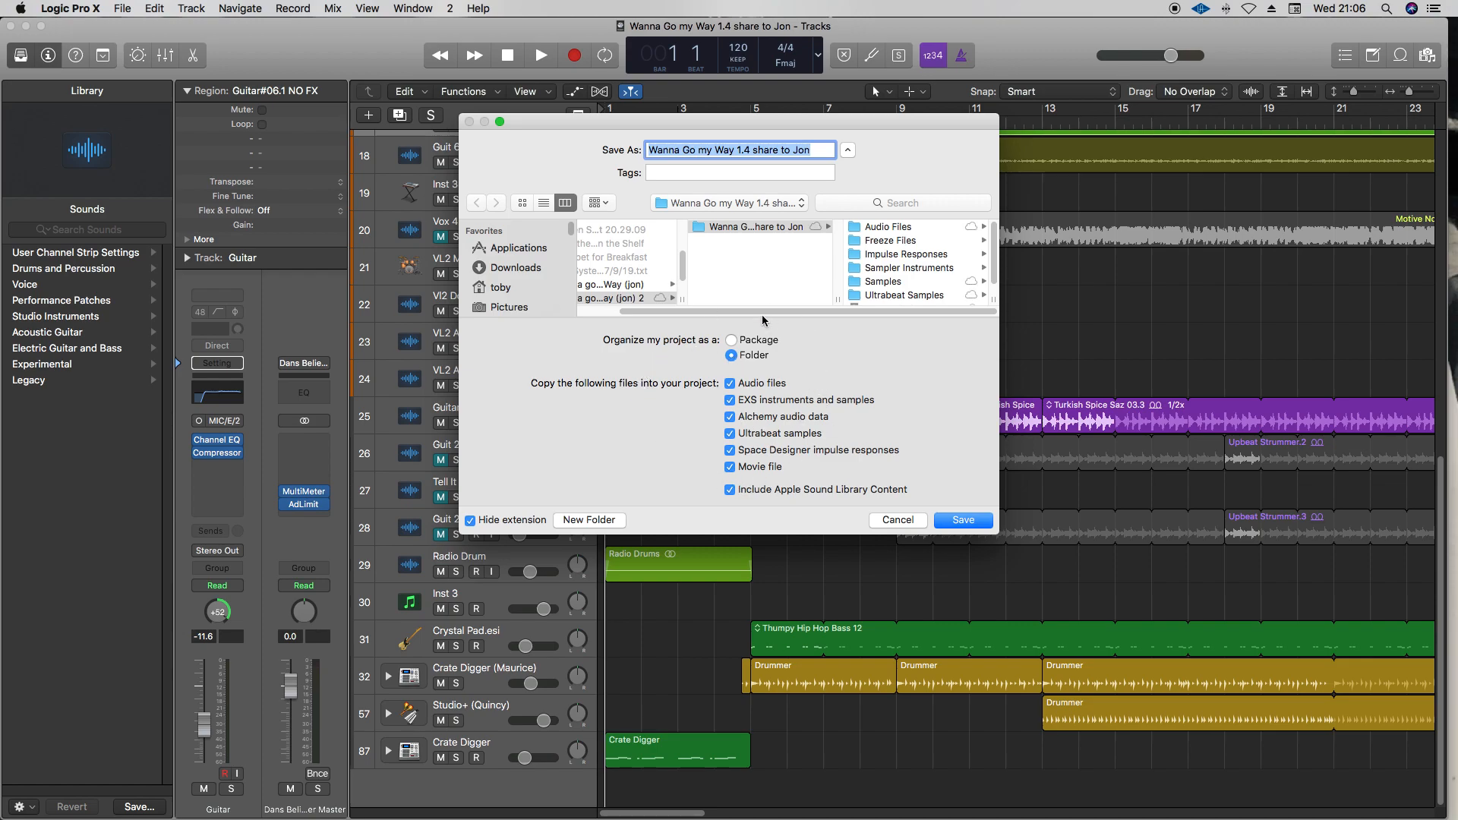
mouse_move(591, 523)
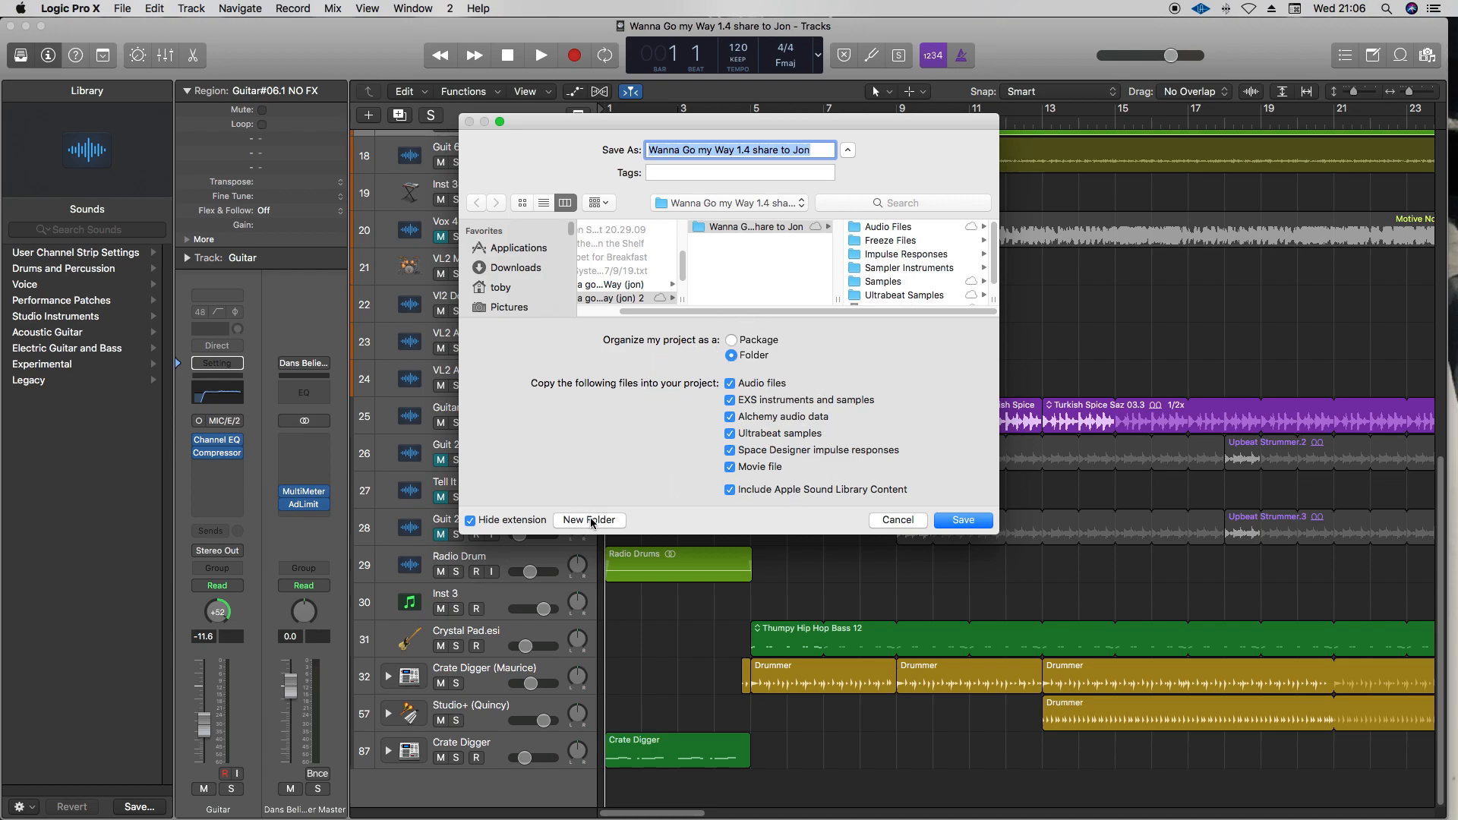
mouse_move(875, 532)
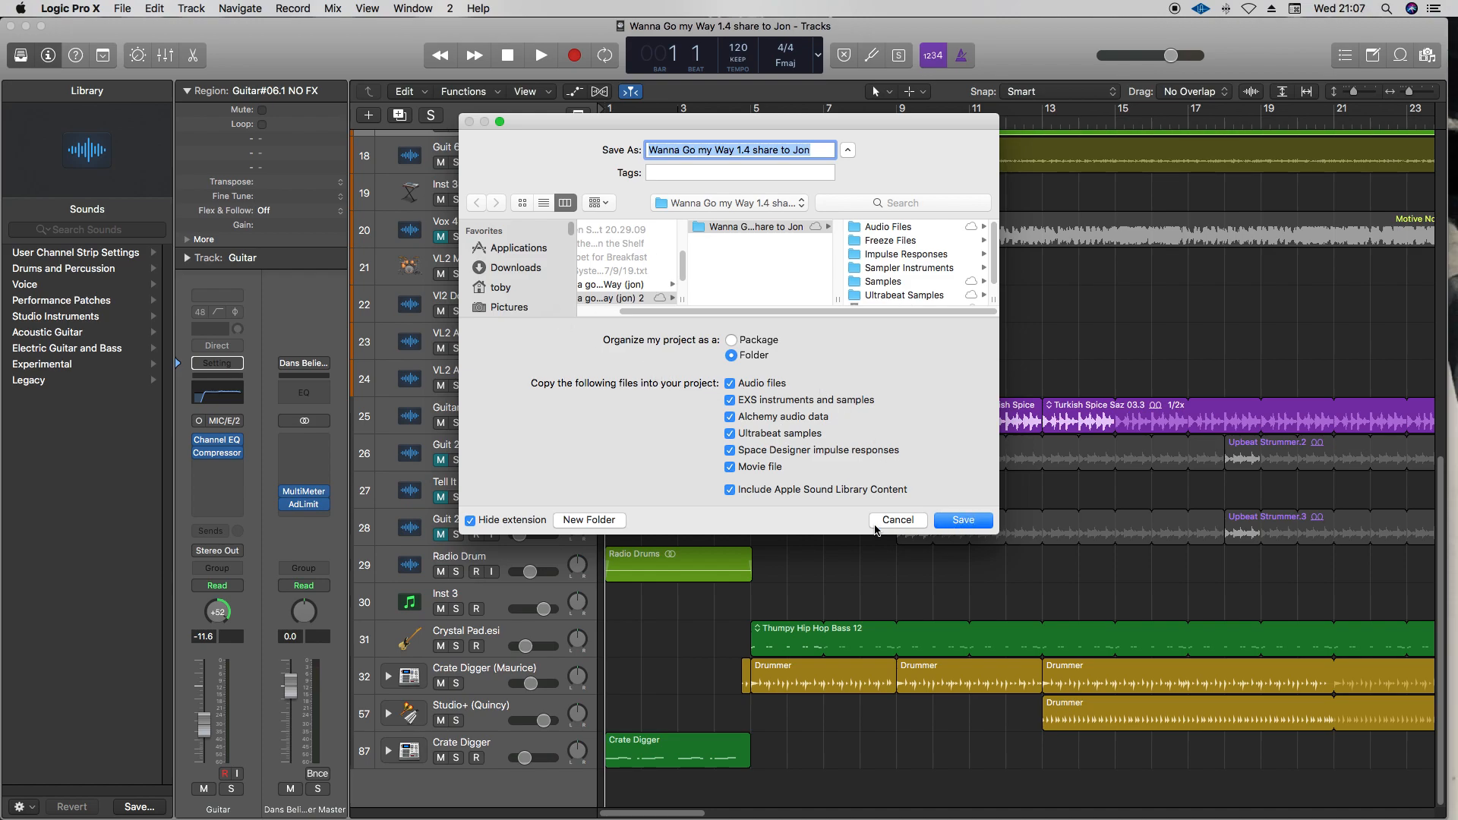
click(962, 520)
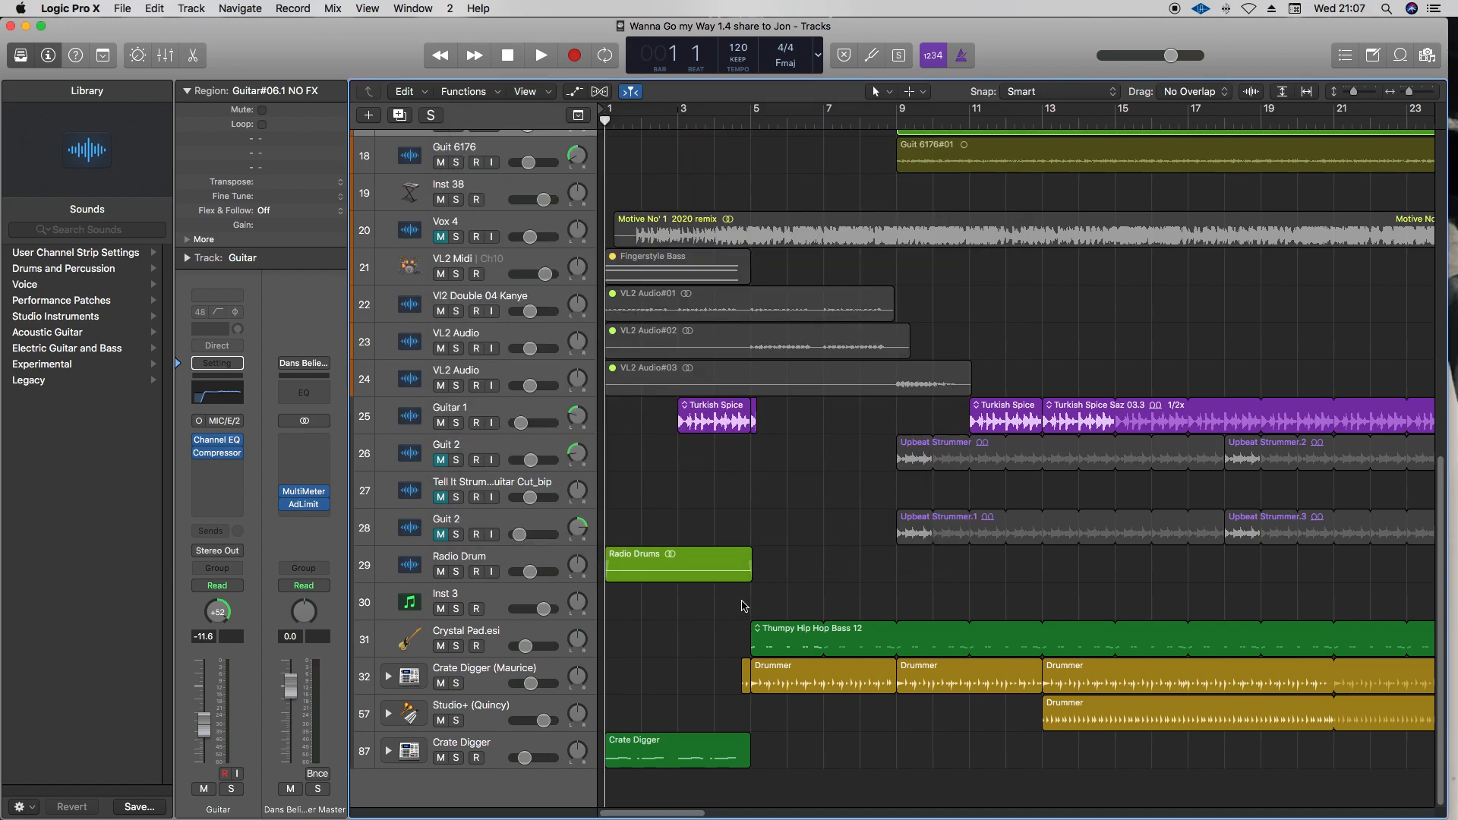
mouse_move(725, 613)
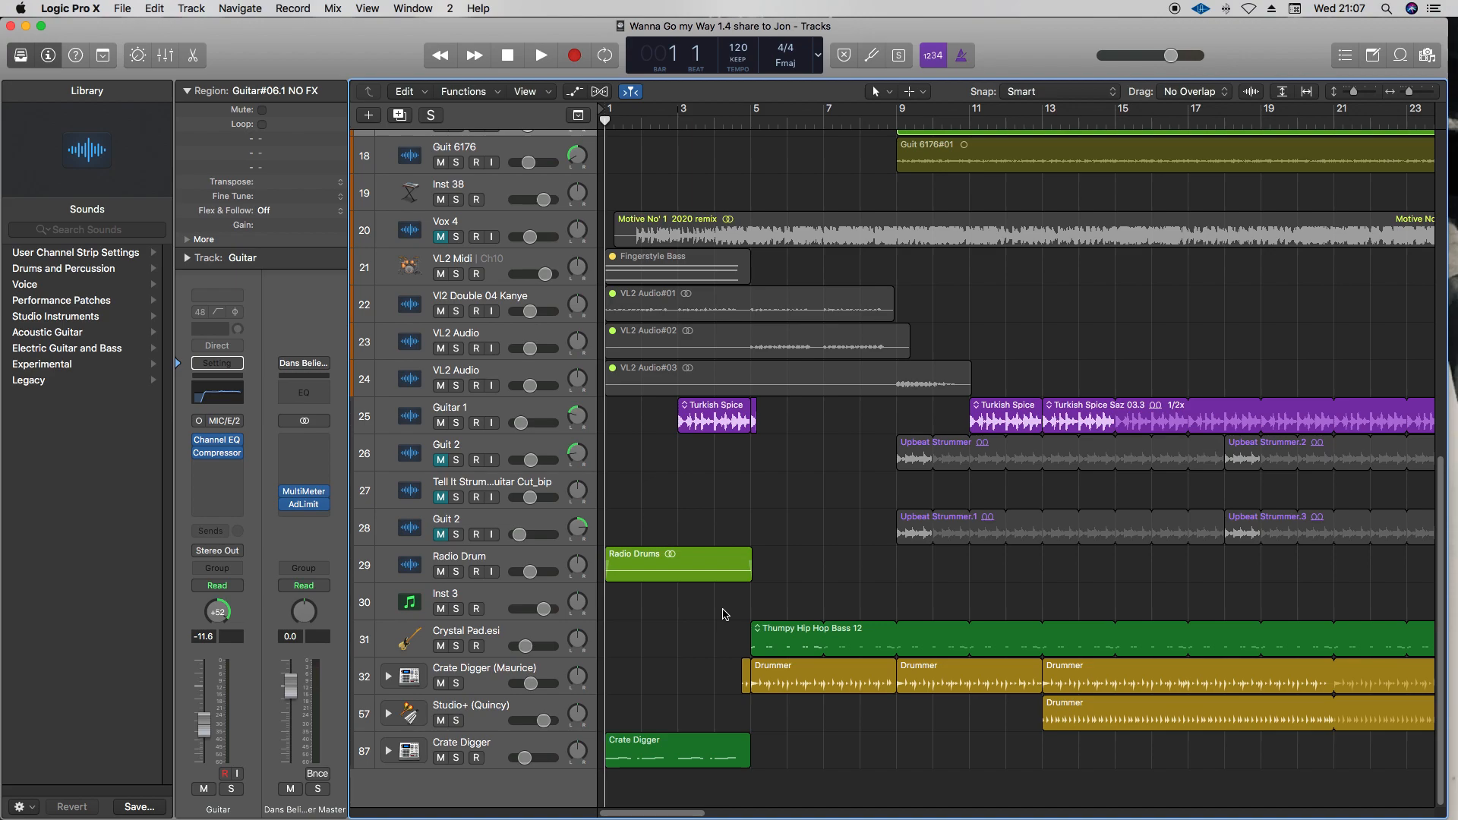
mouse_move(785, 566)
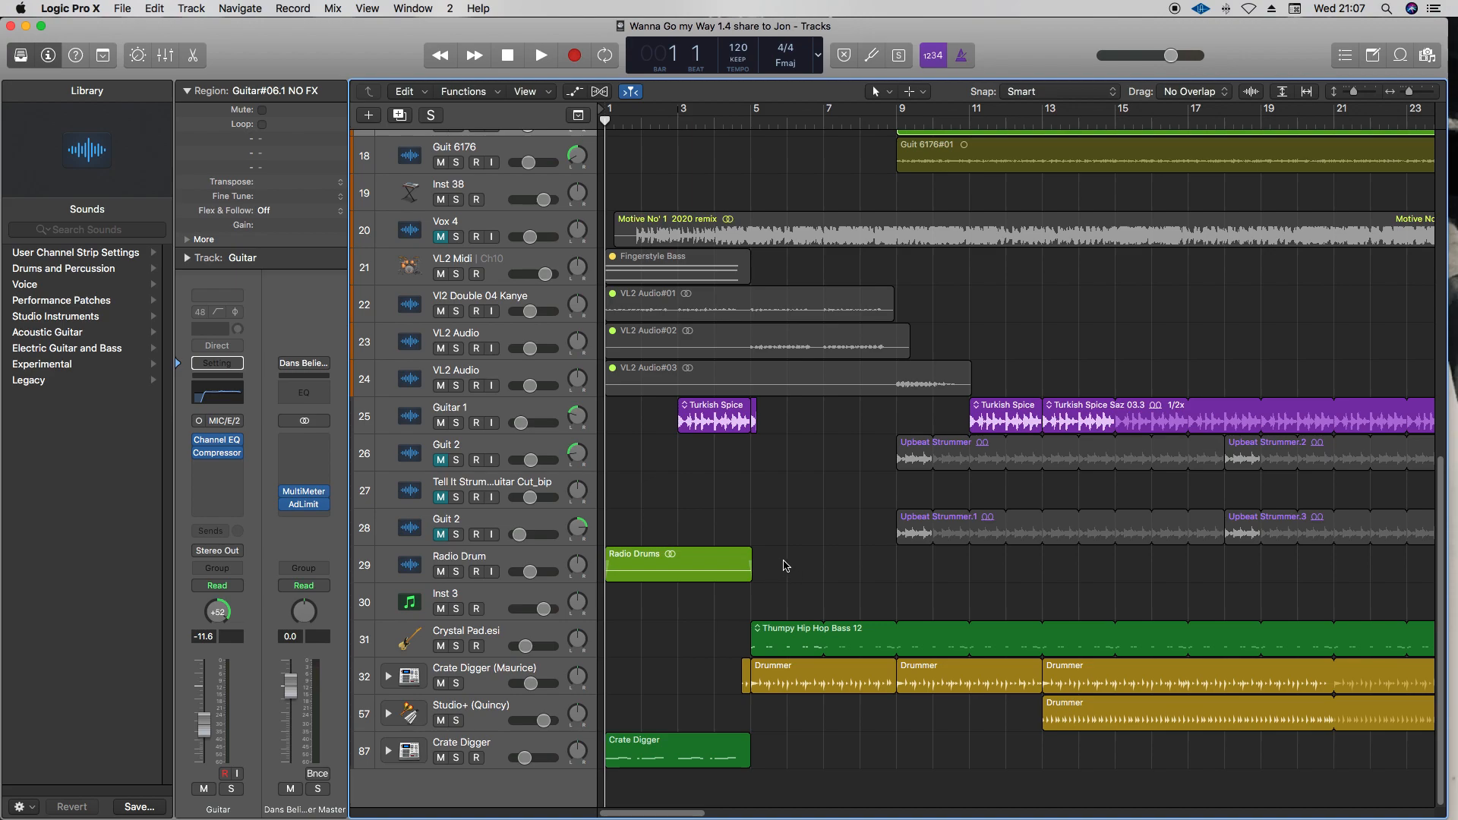
mouse_move(1262, 26)
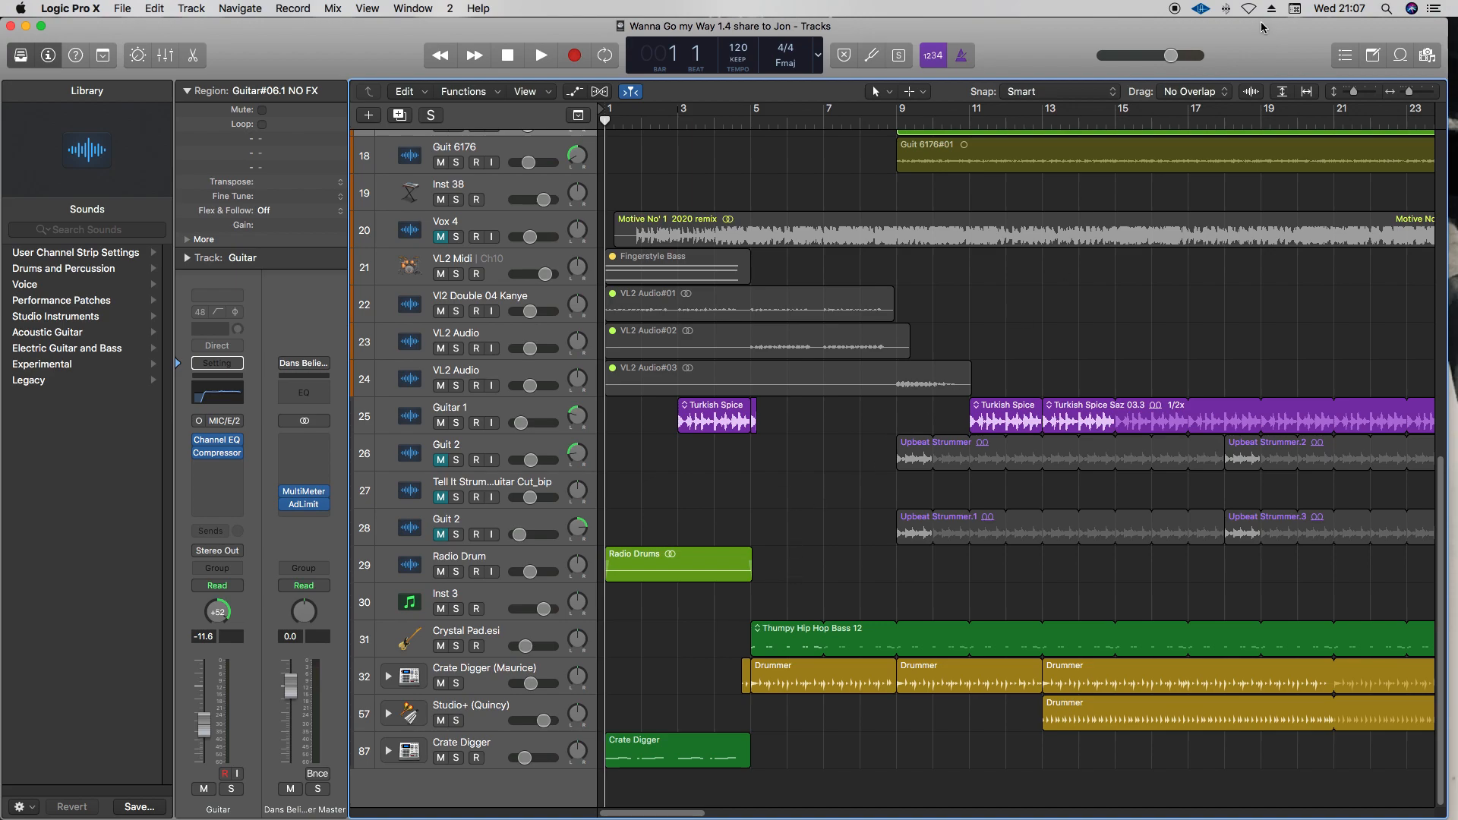